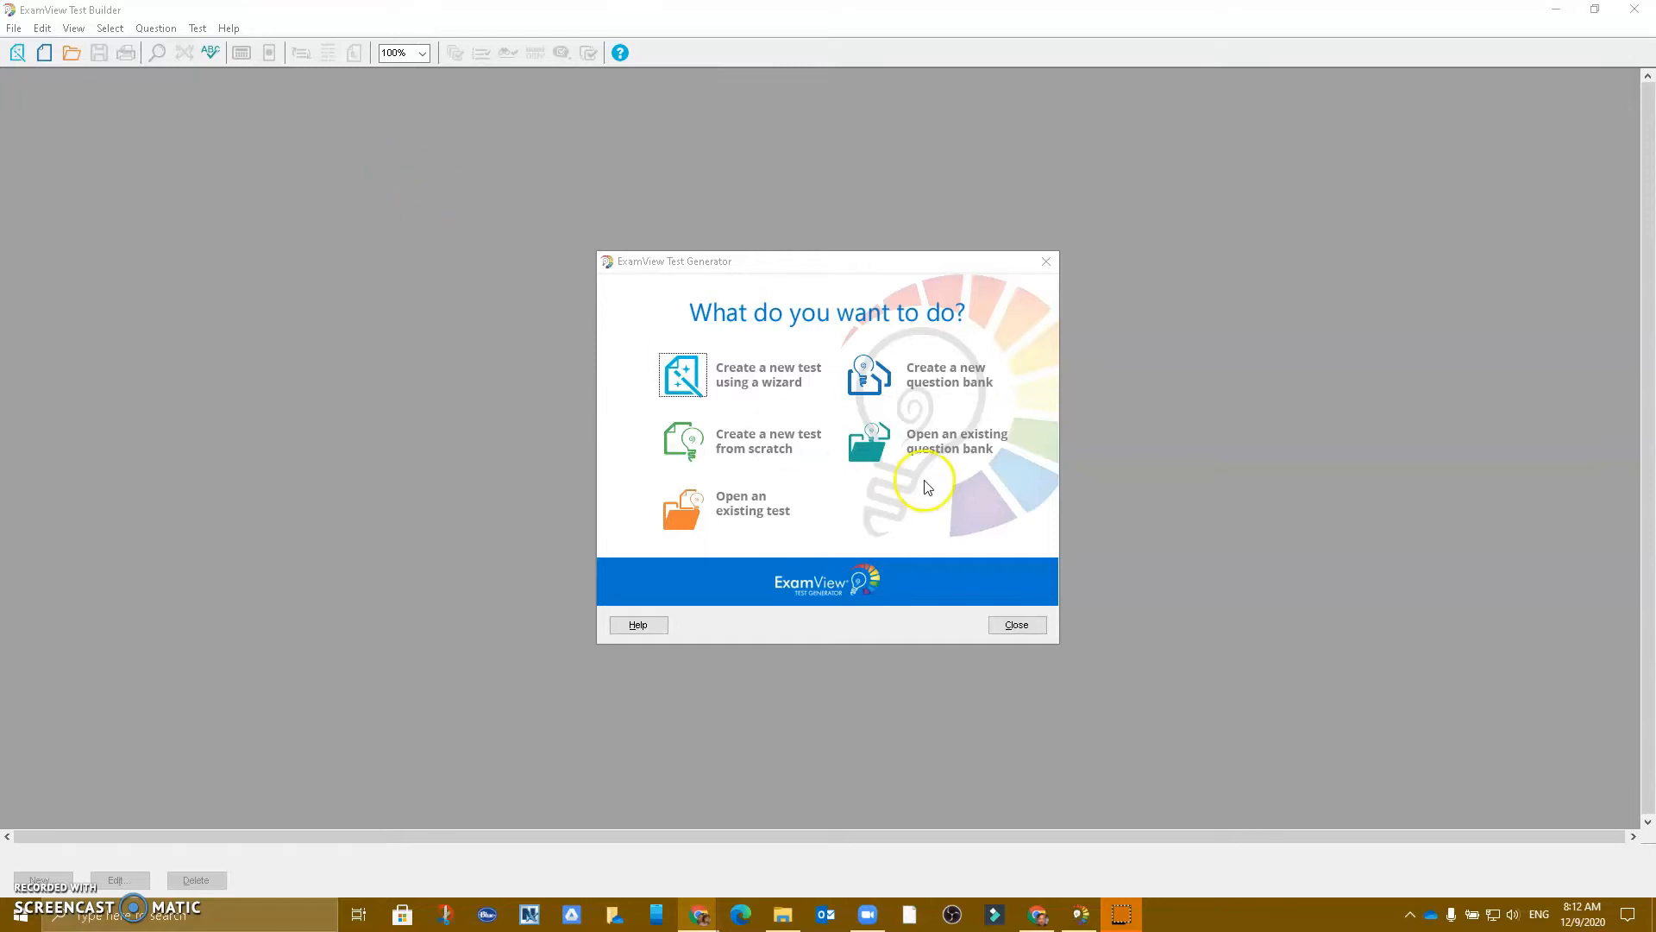
{"action": "mouse_move", "coordinate": [974, 702]}
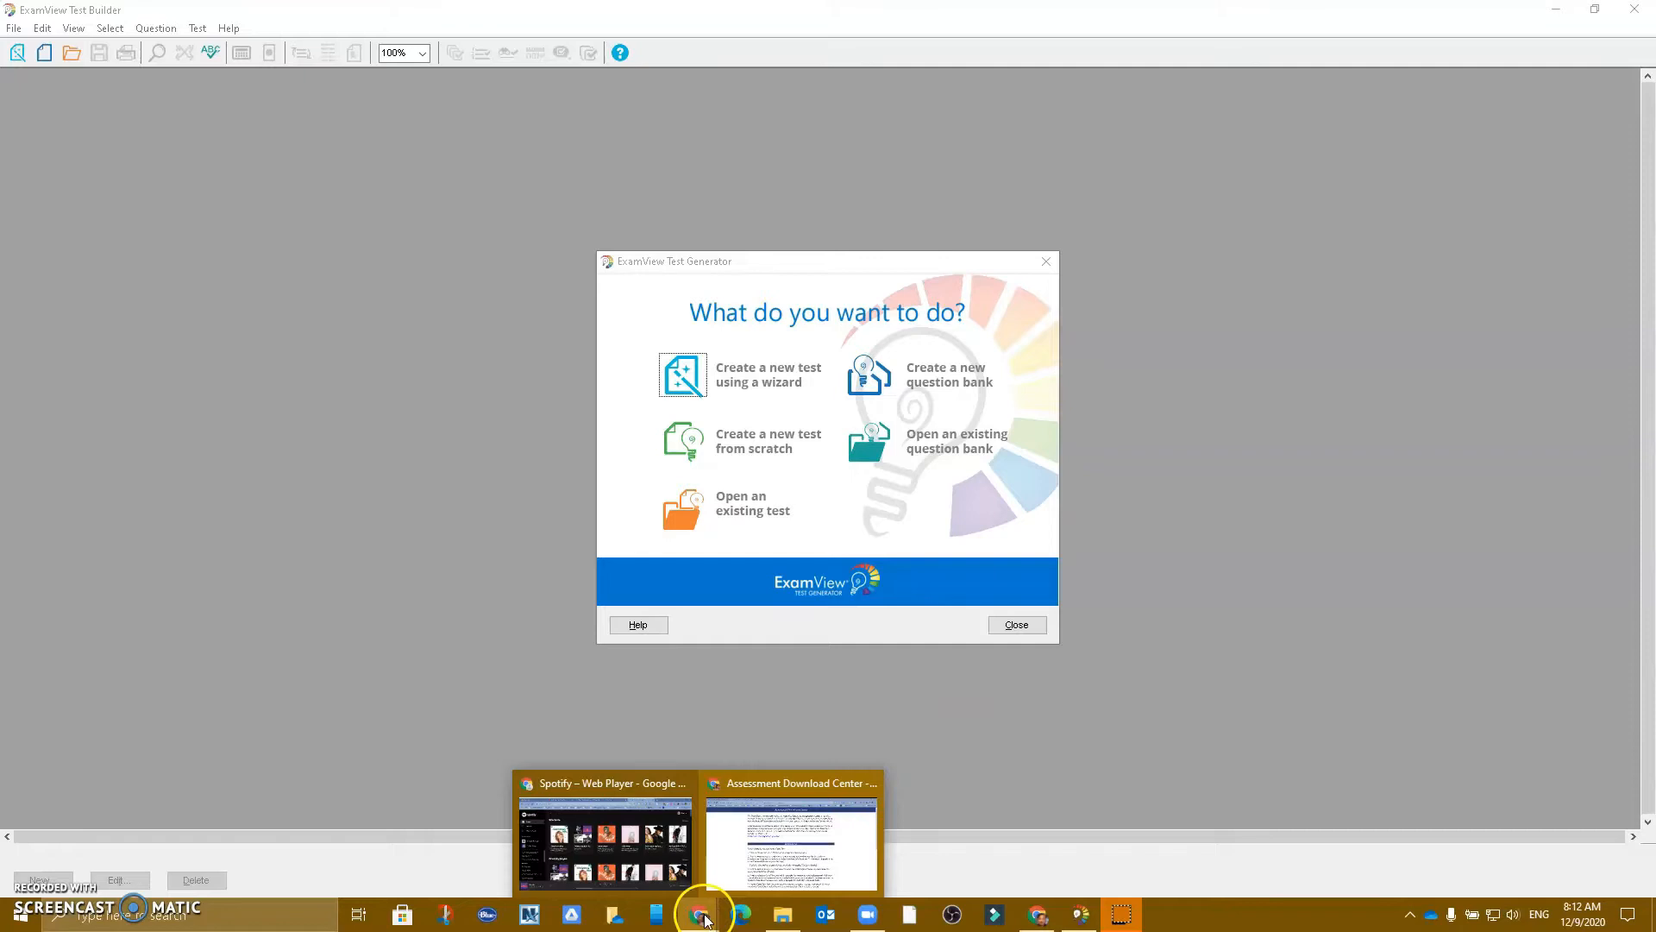
{"action": "mouse_move", "coordinate": [771, 803]}
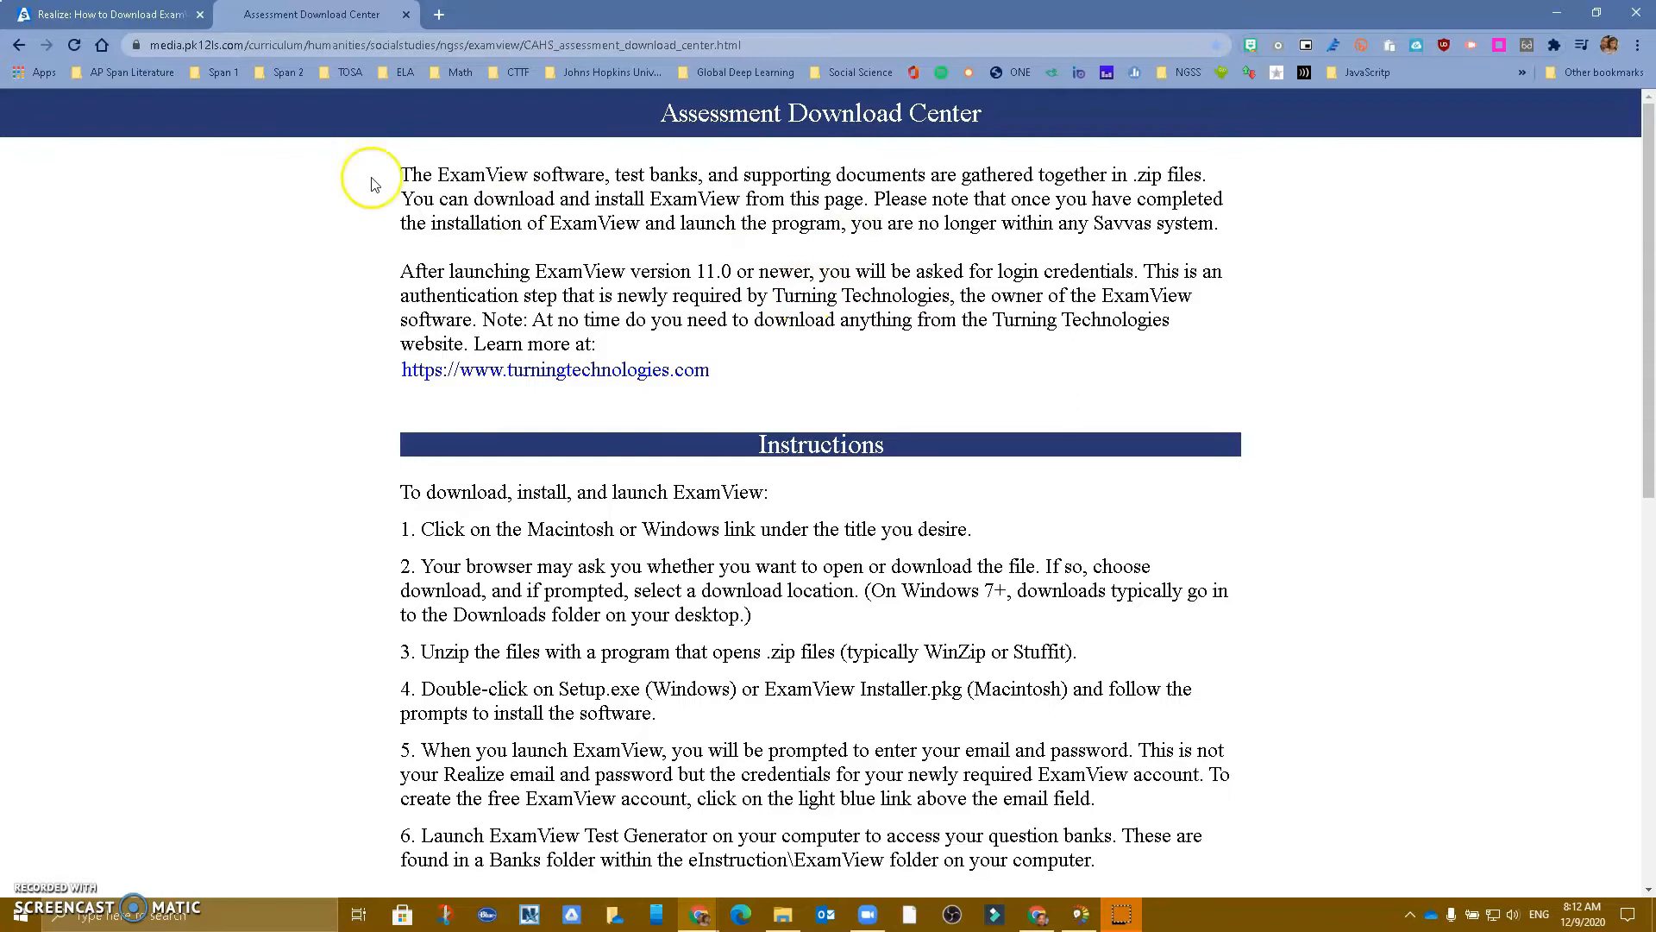
{"action": "mouse_move", "coordinate": [100, 14]}
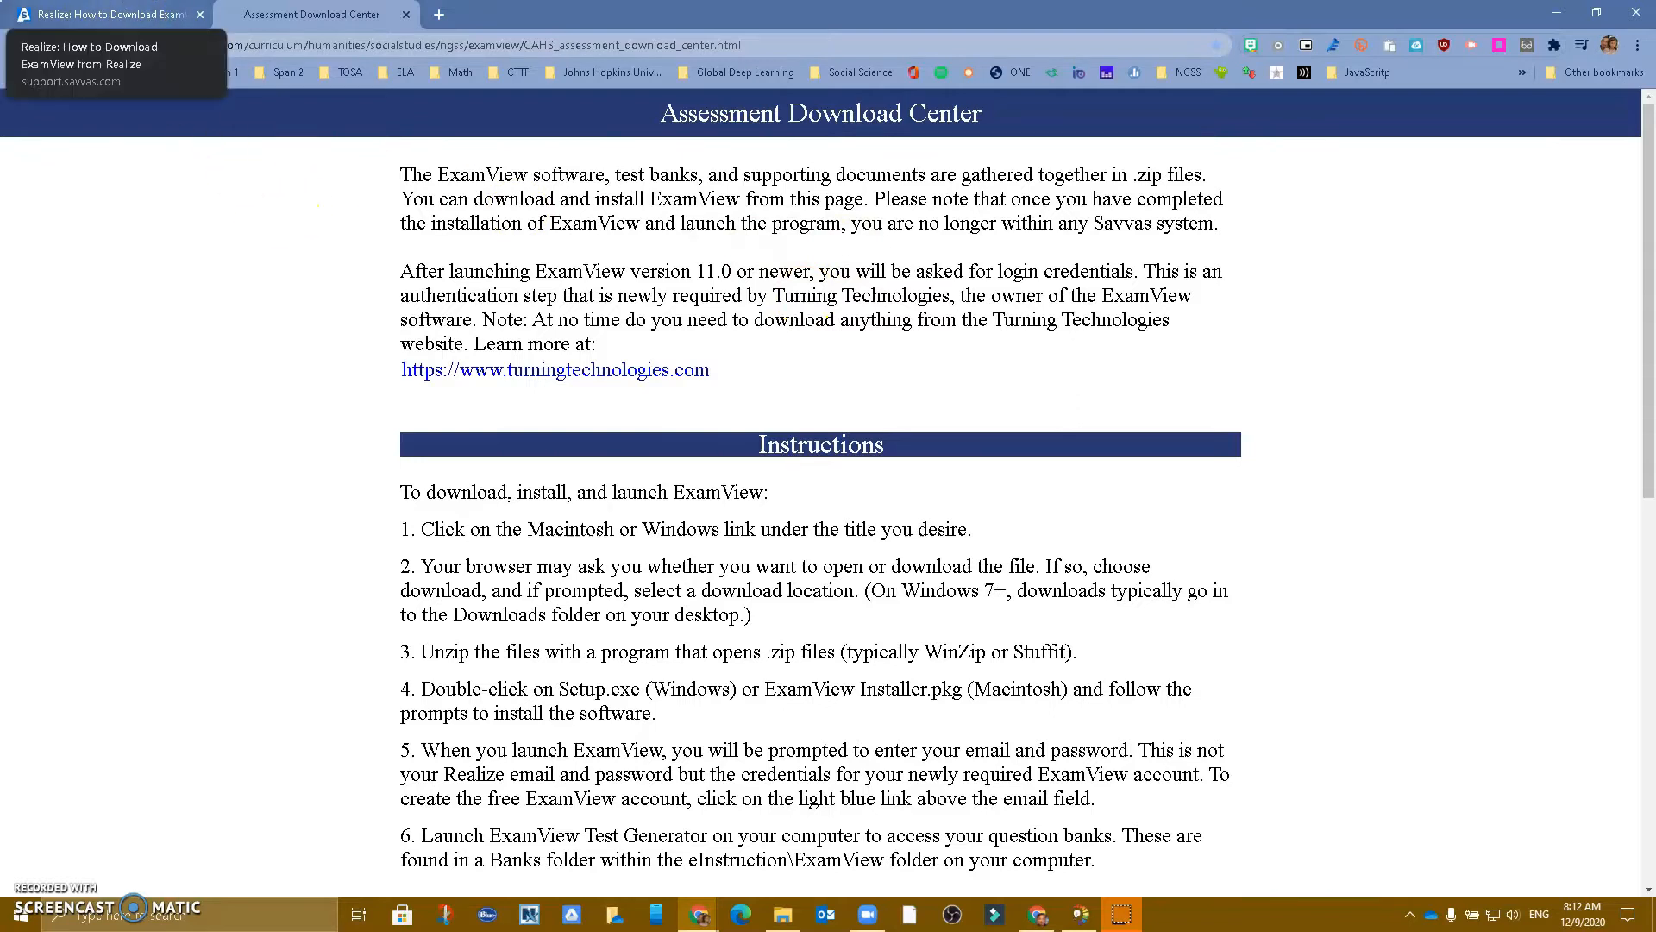
- Read the Savvas article on downloading ExamView from Realize in Chrome
{"action": "left_click", "coordinate": [105, 14]}
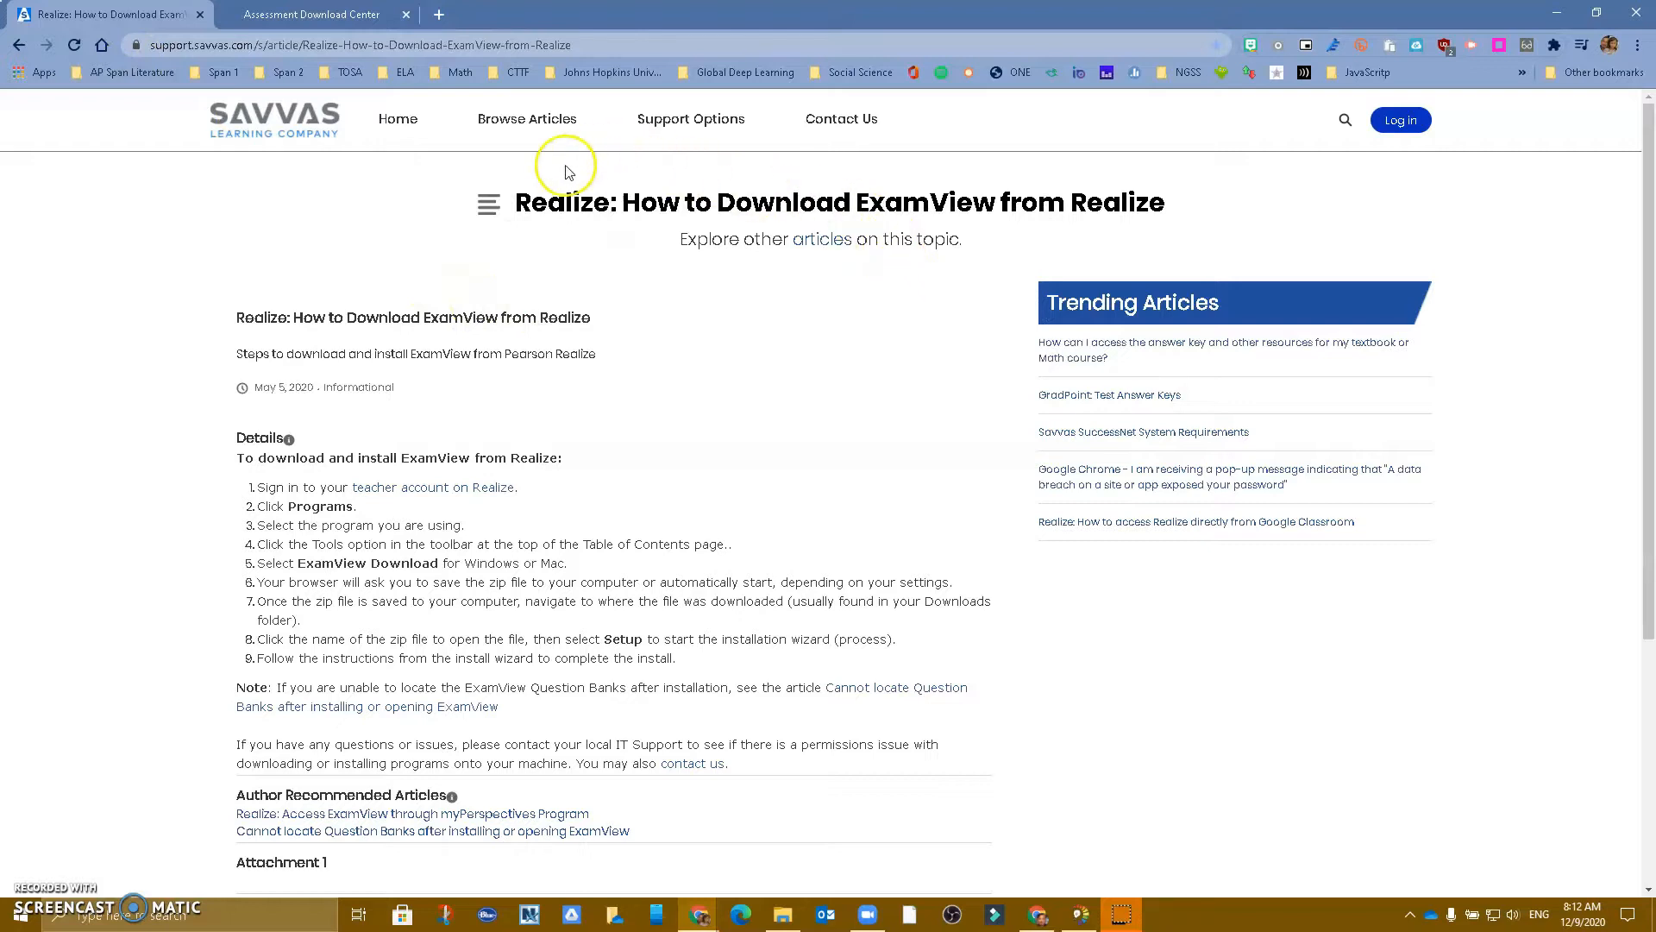
{"action": "mouse_move", "coordinate": [1022, 229]}
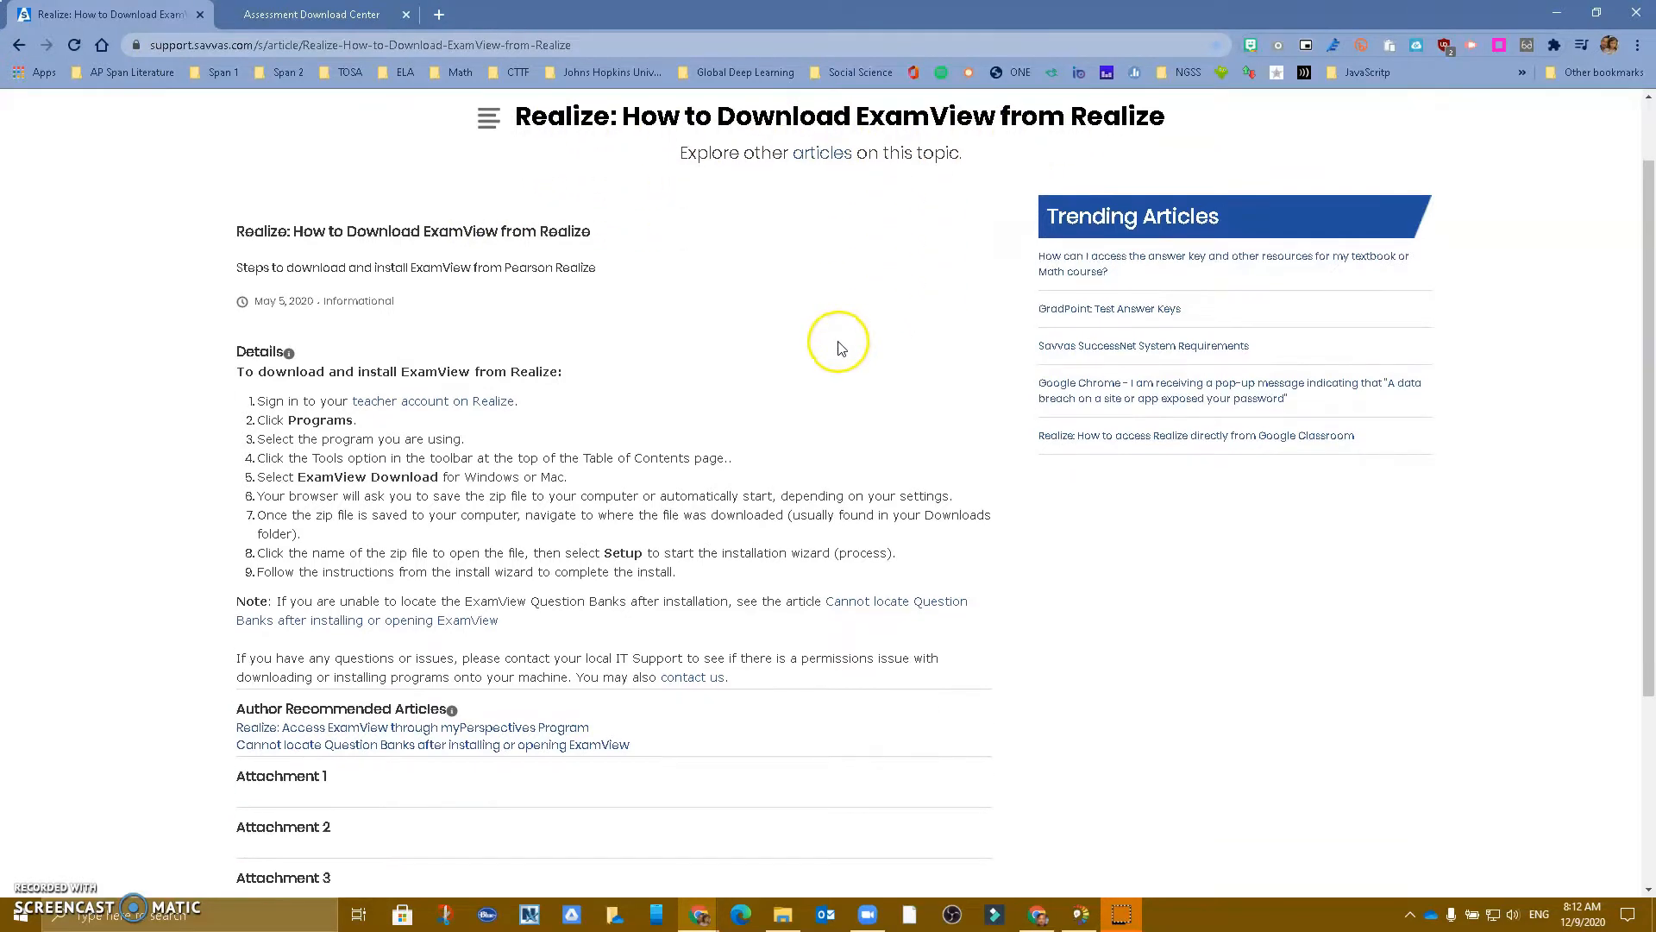
{"action": "scroll", "scroll_direction": "down", "scroll_amount": 3}
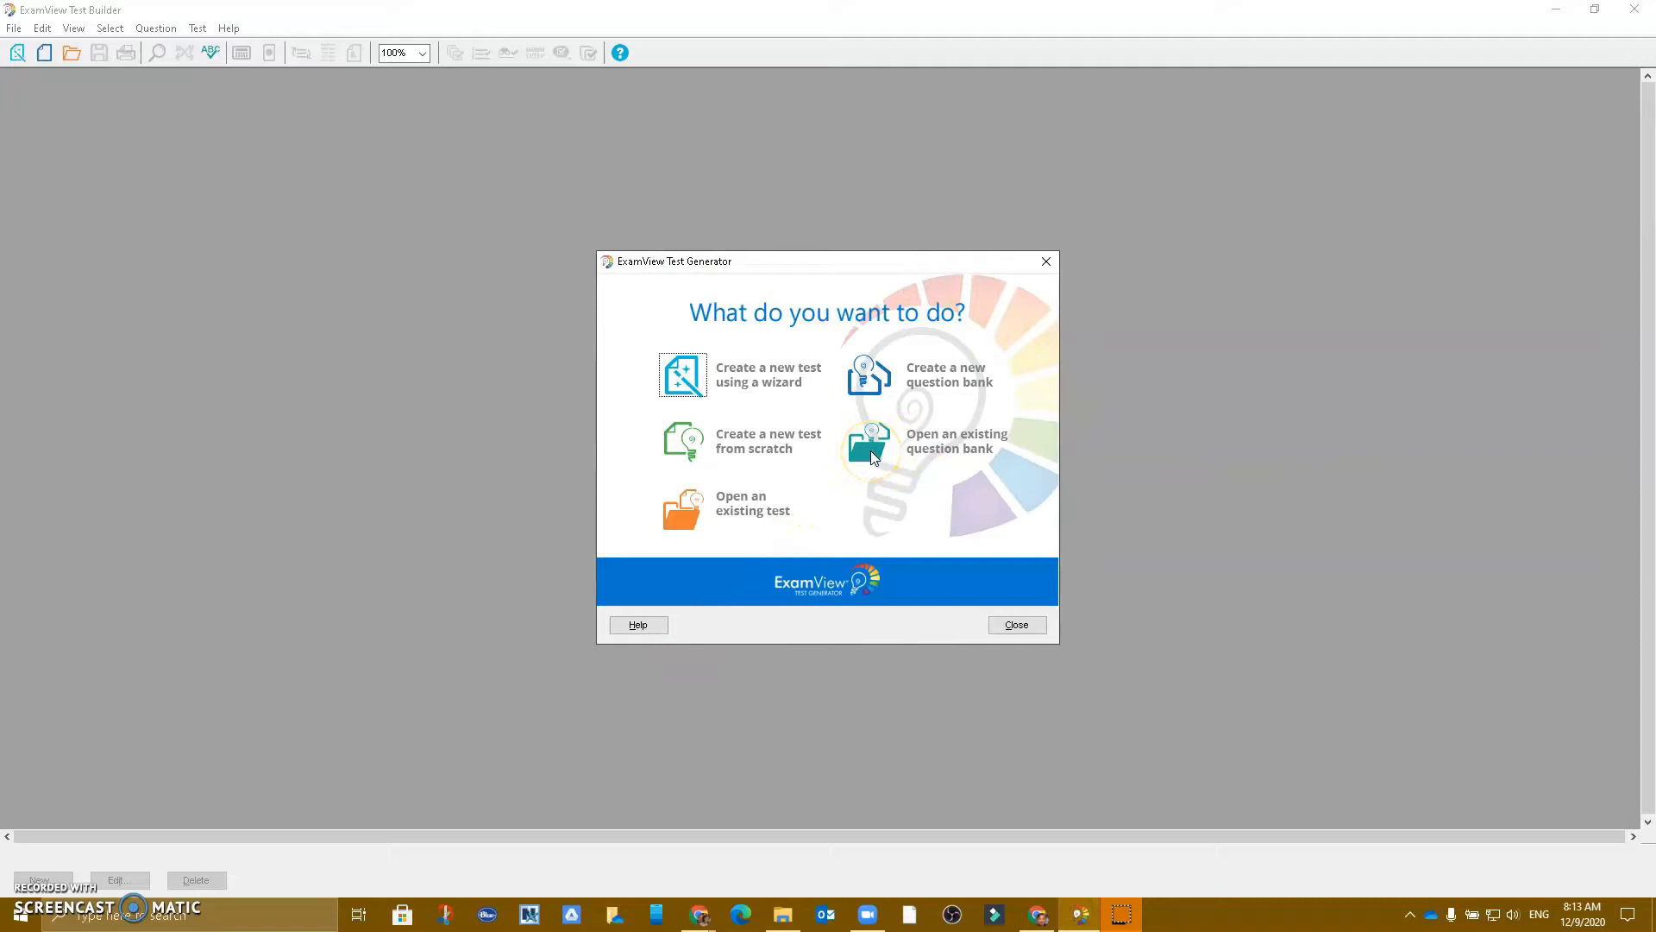
- Choose 'Open an existing question bank' in ExamView's startup dialog
{"action": "left_click", "coordinate": [868, 441]}
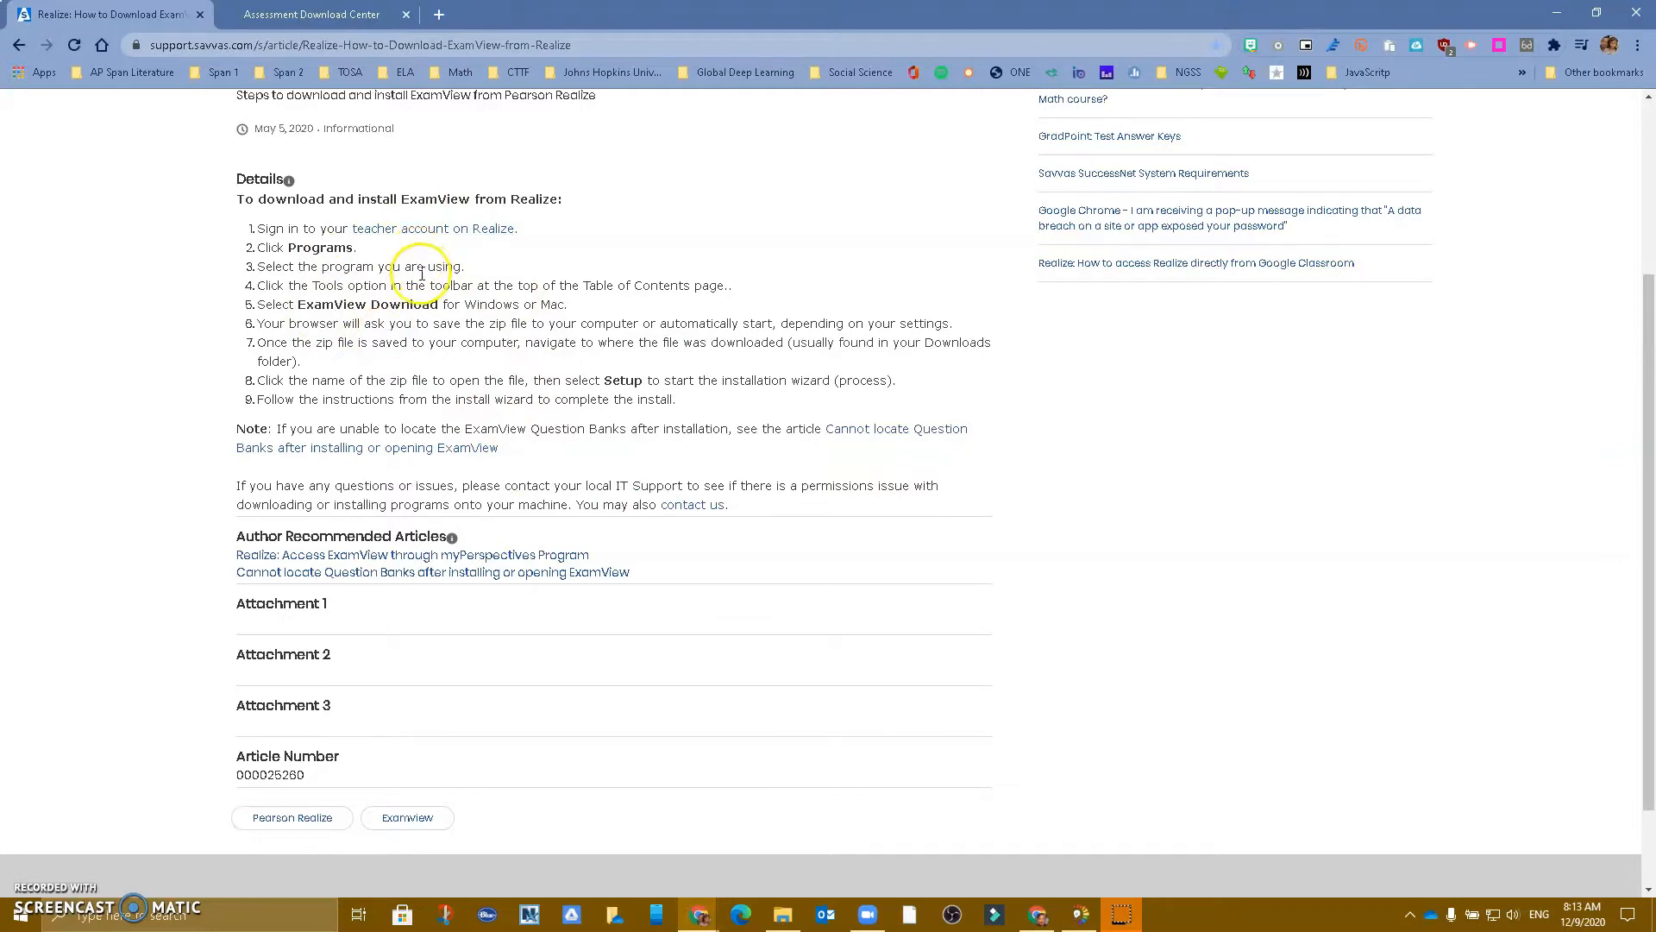
- Browse the Assessment Download Center's Windows and Macintosh test bank downloads
{"action": "left_click", "coordinate": [312, 14]}
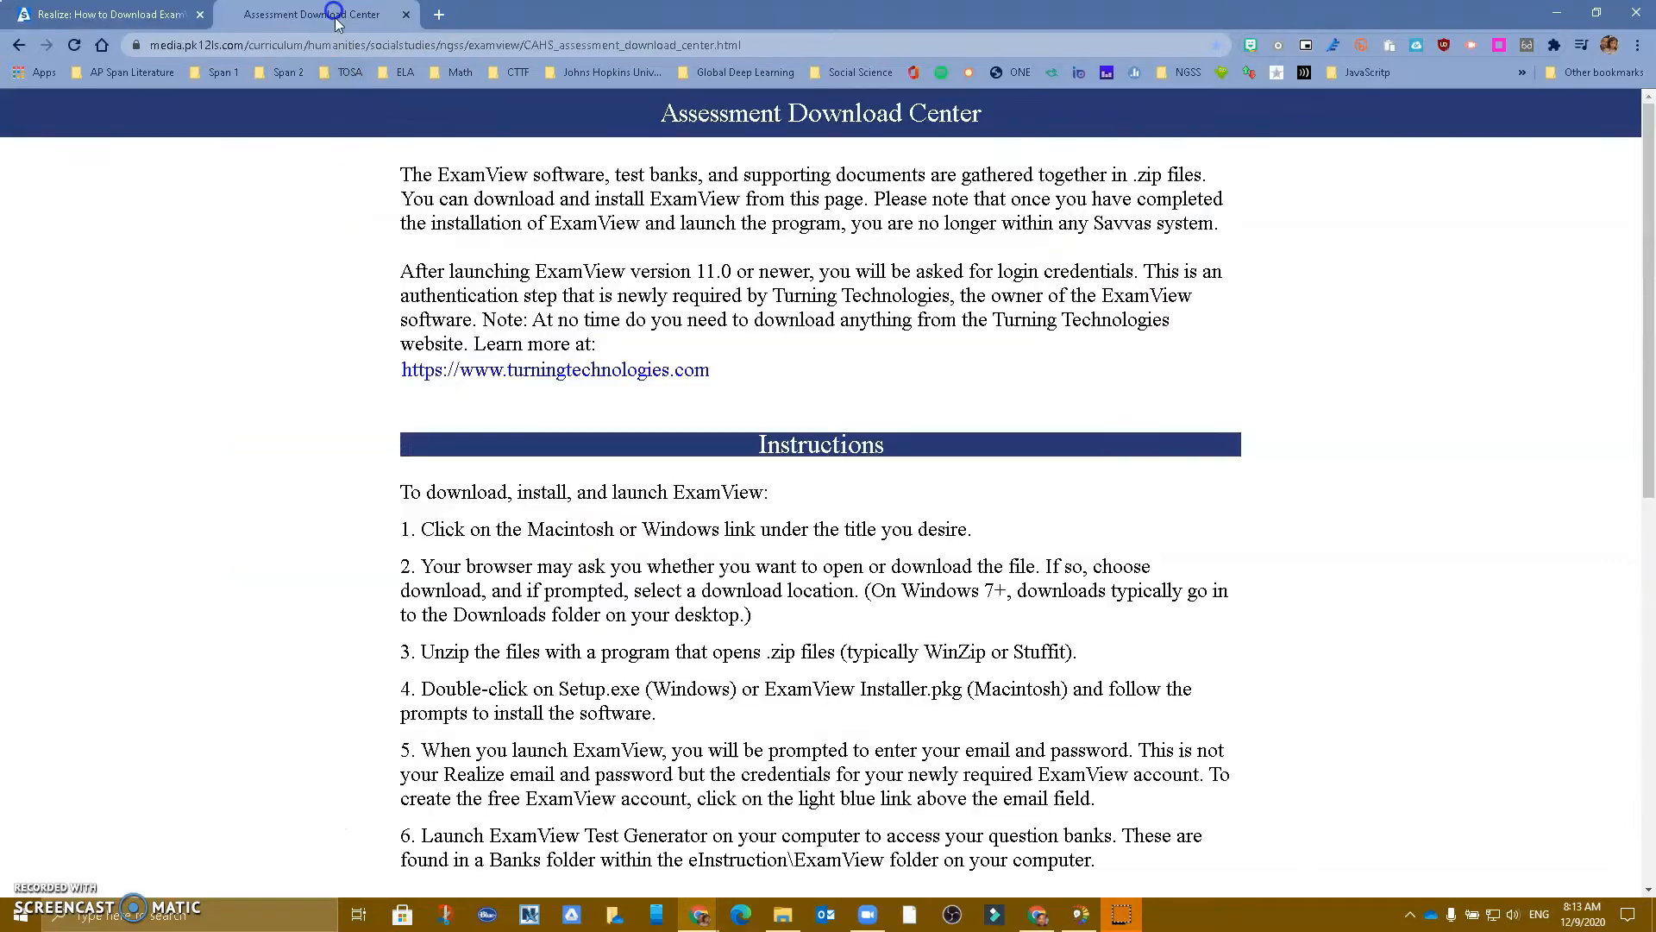
{"action": "mouse_move", "coordinate": [1331, 435]}
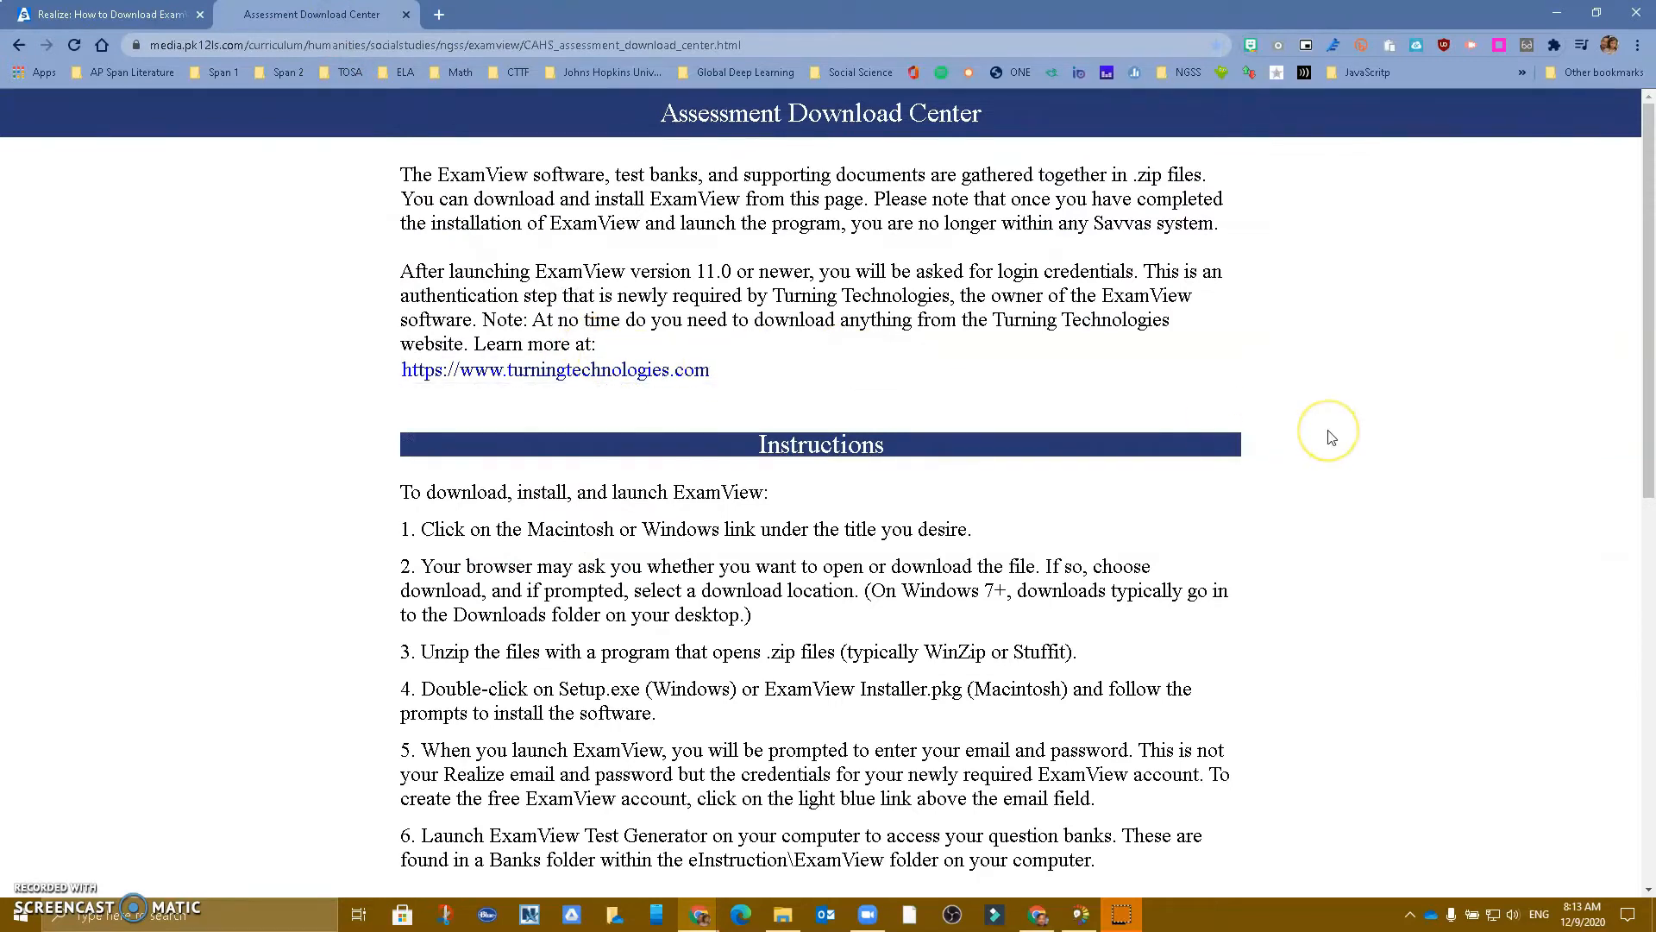
{"action": "scroll", "scroll_direction": "down", "scroll_amount": 3}
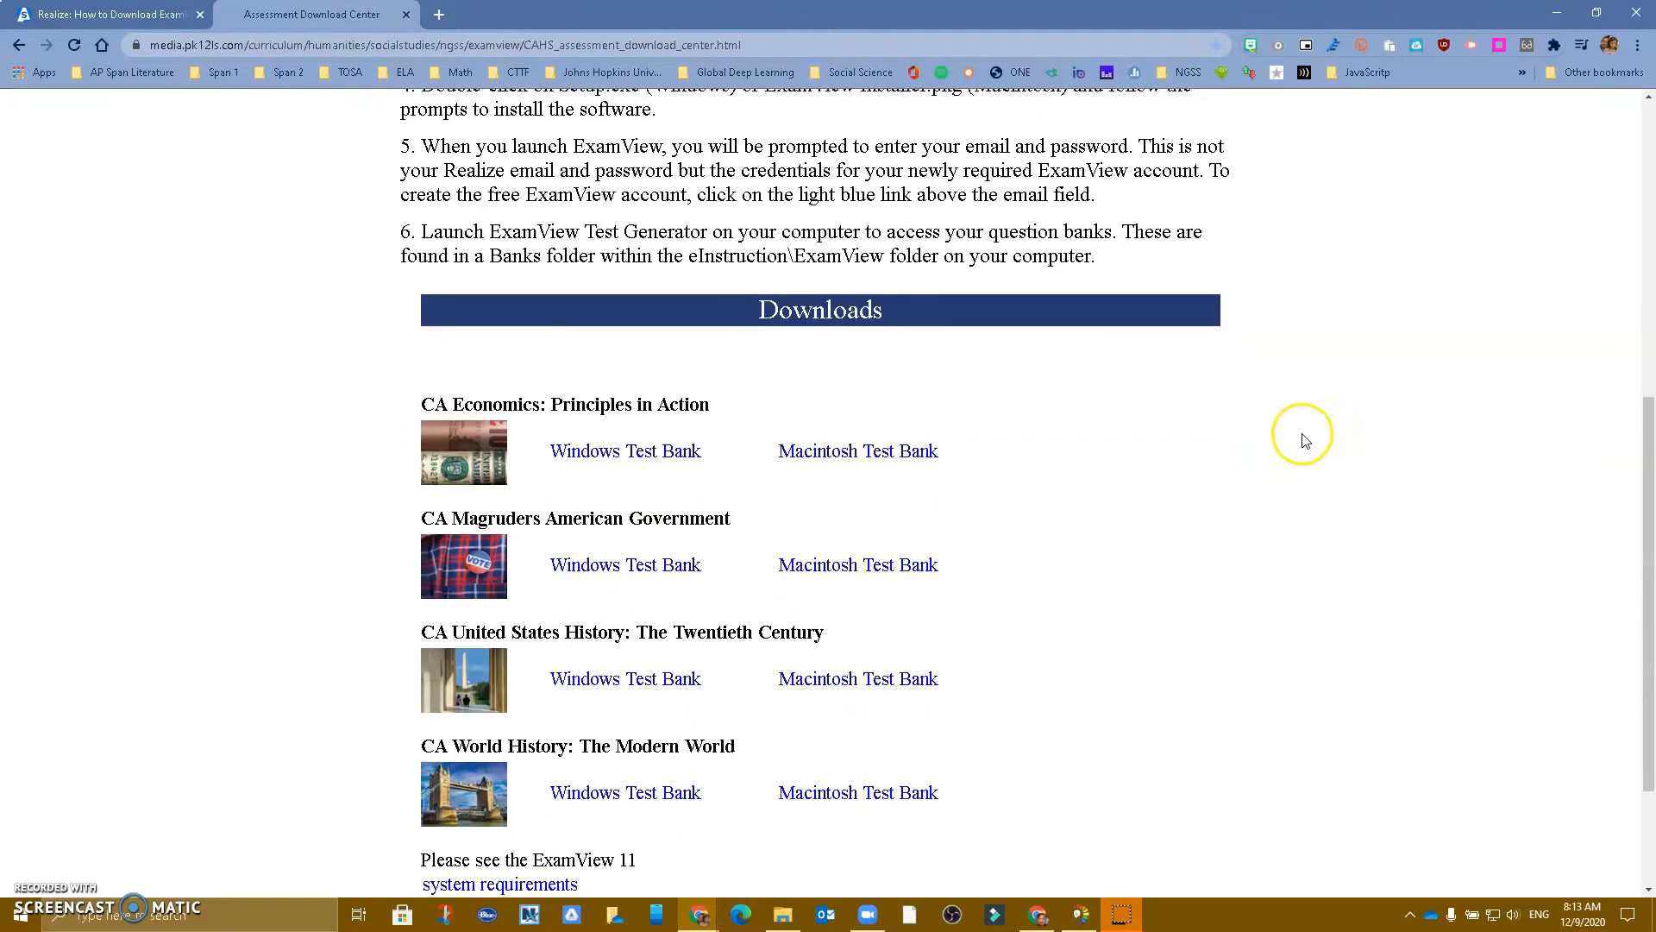
{"action": "scroll", "scroll_direction": "down", "scroll_amount": 3}
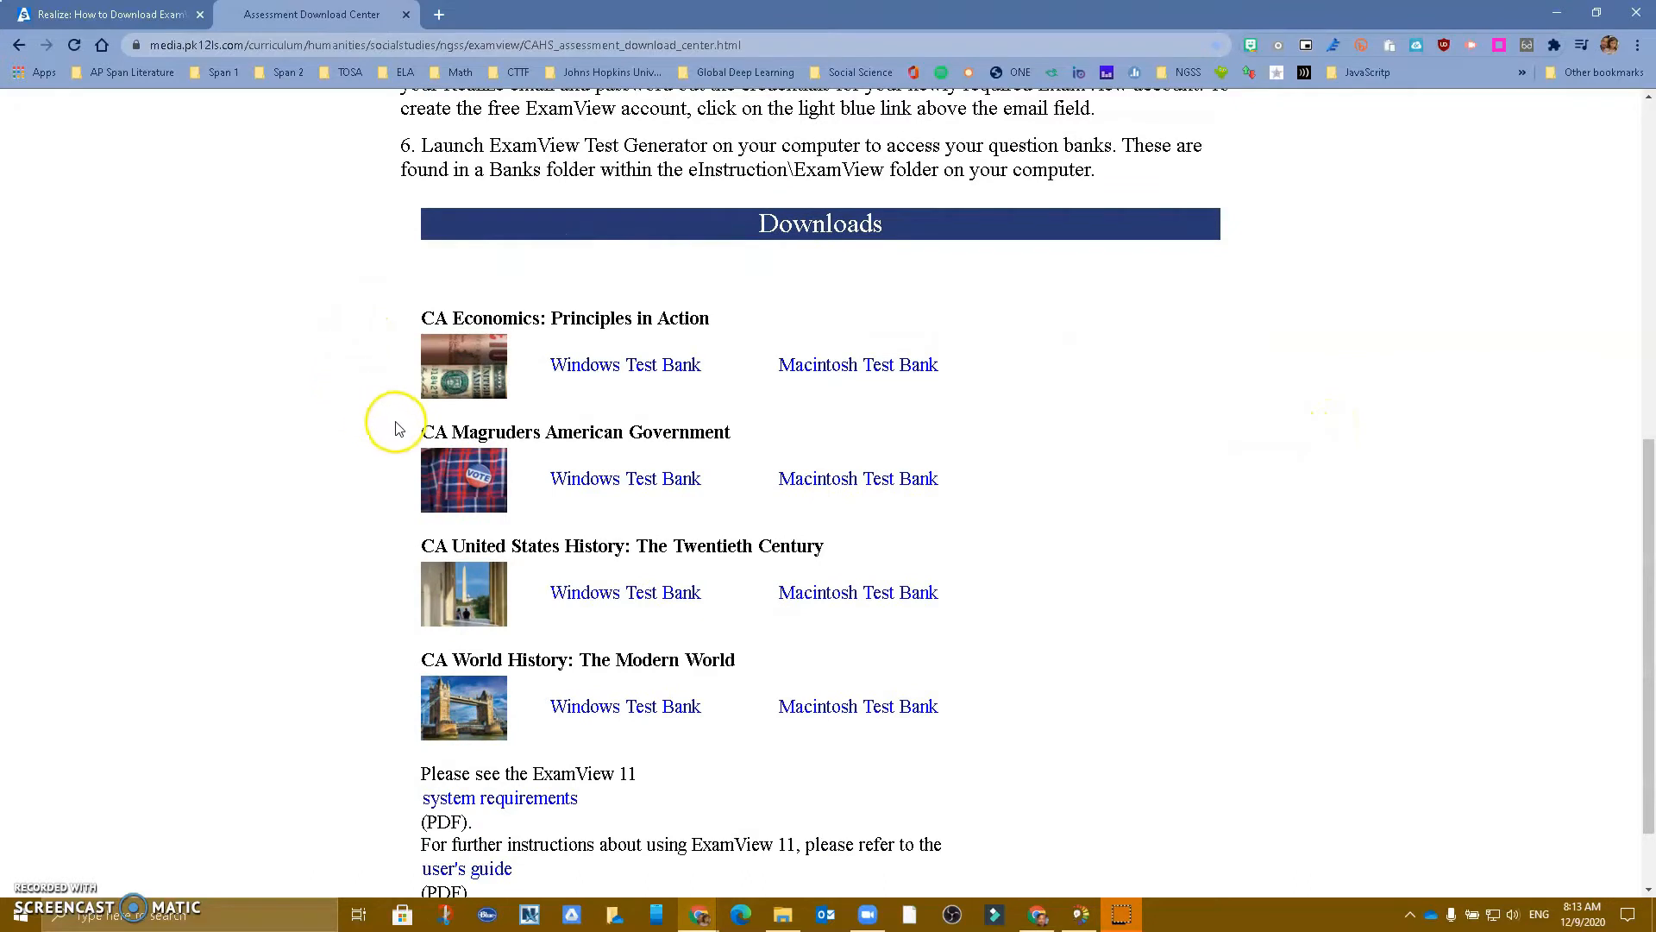
{"action": "mouse_move", "coordinate": [442, 361]}
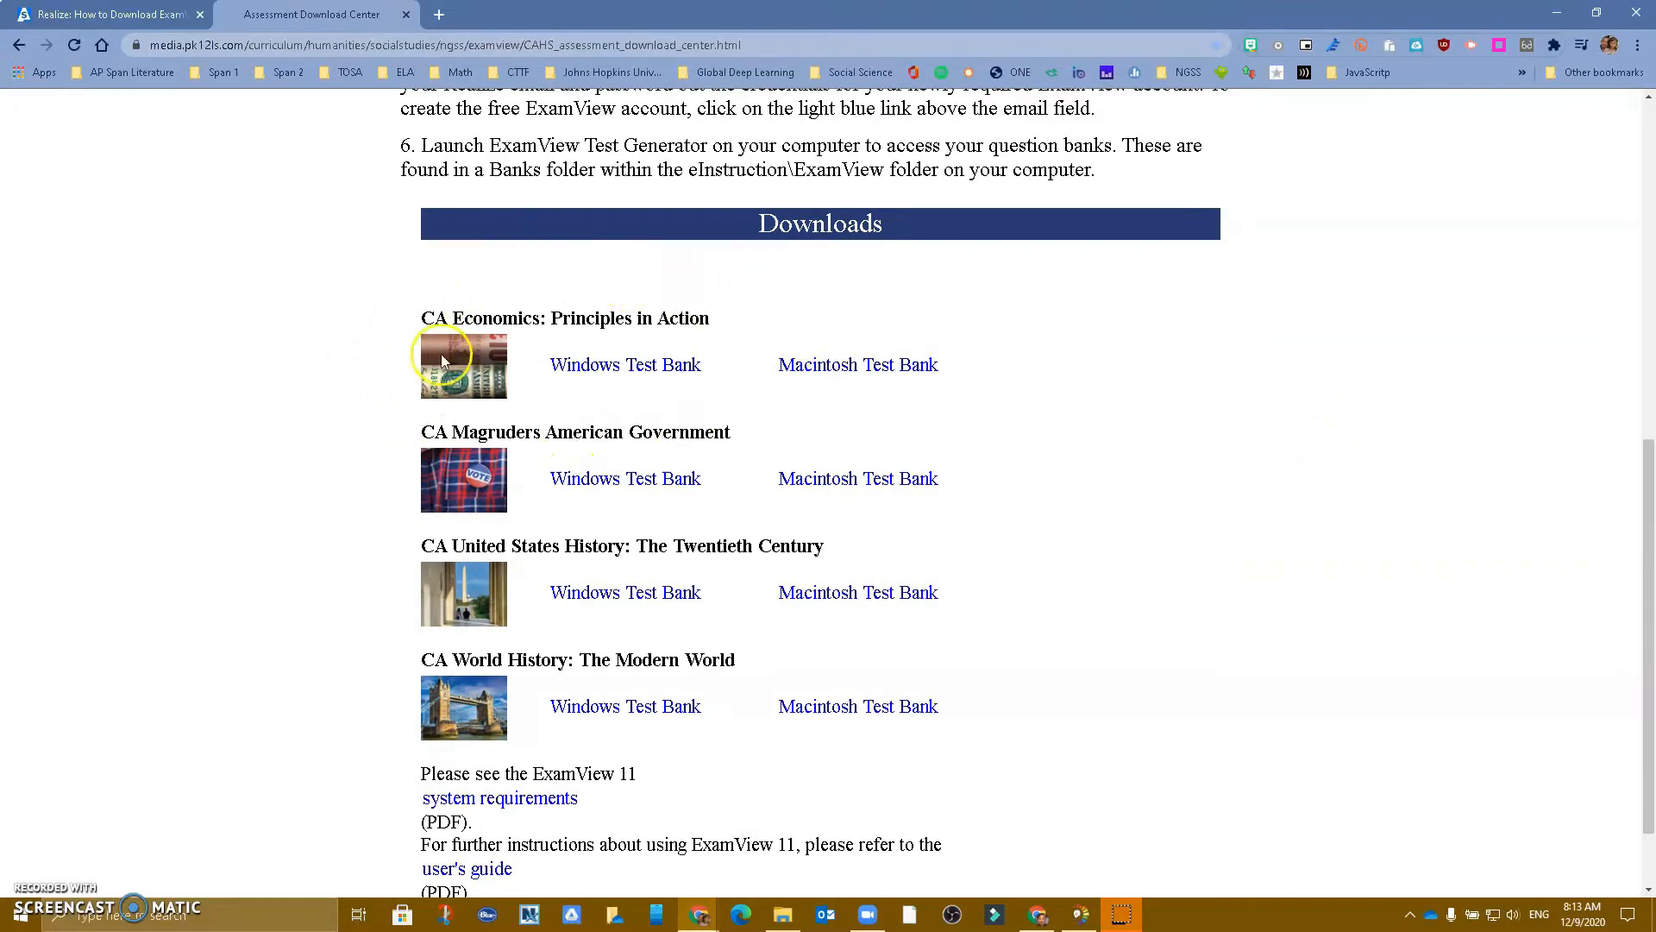
{"action": "mouse_move", "coordinate": [678, 388]}
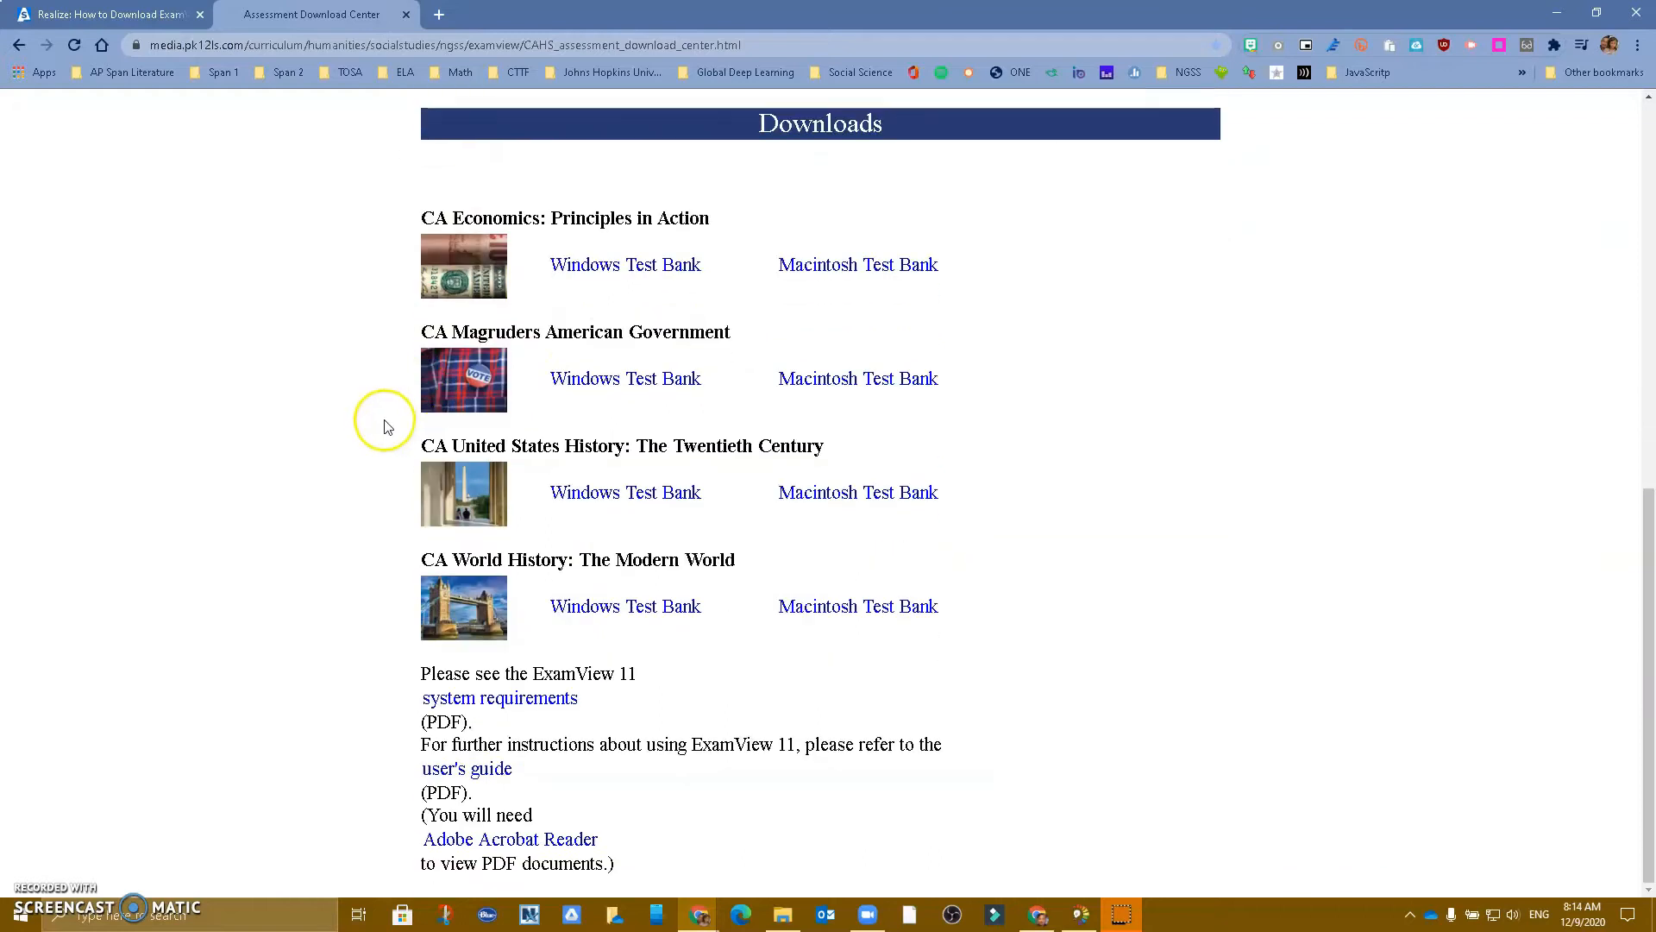
{"action": "mouse_move", "coordinate": [560, 412]}
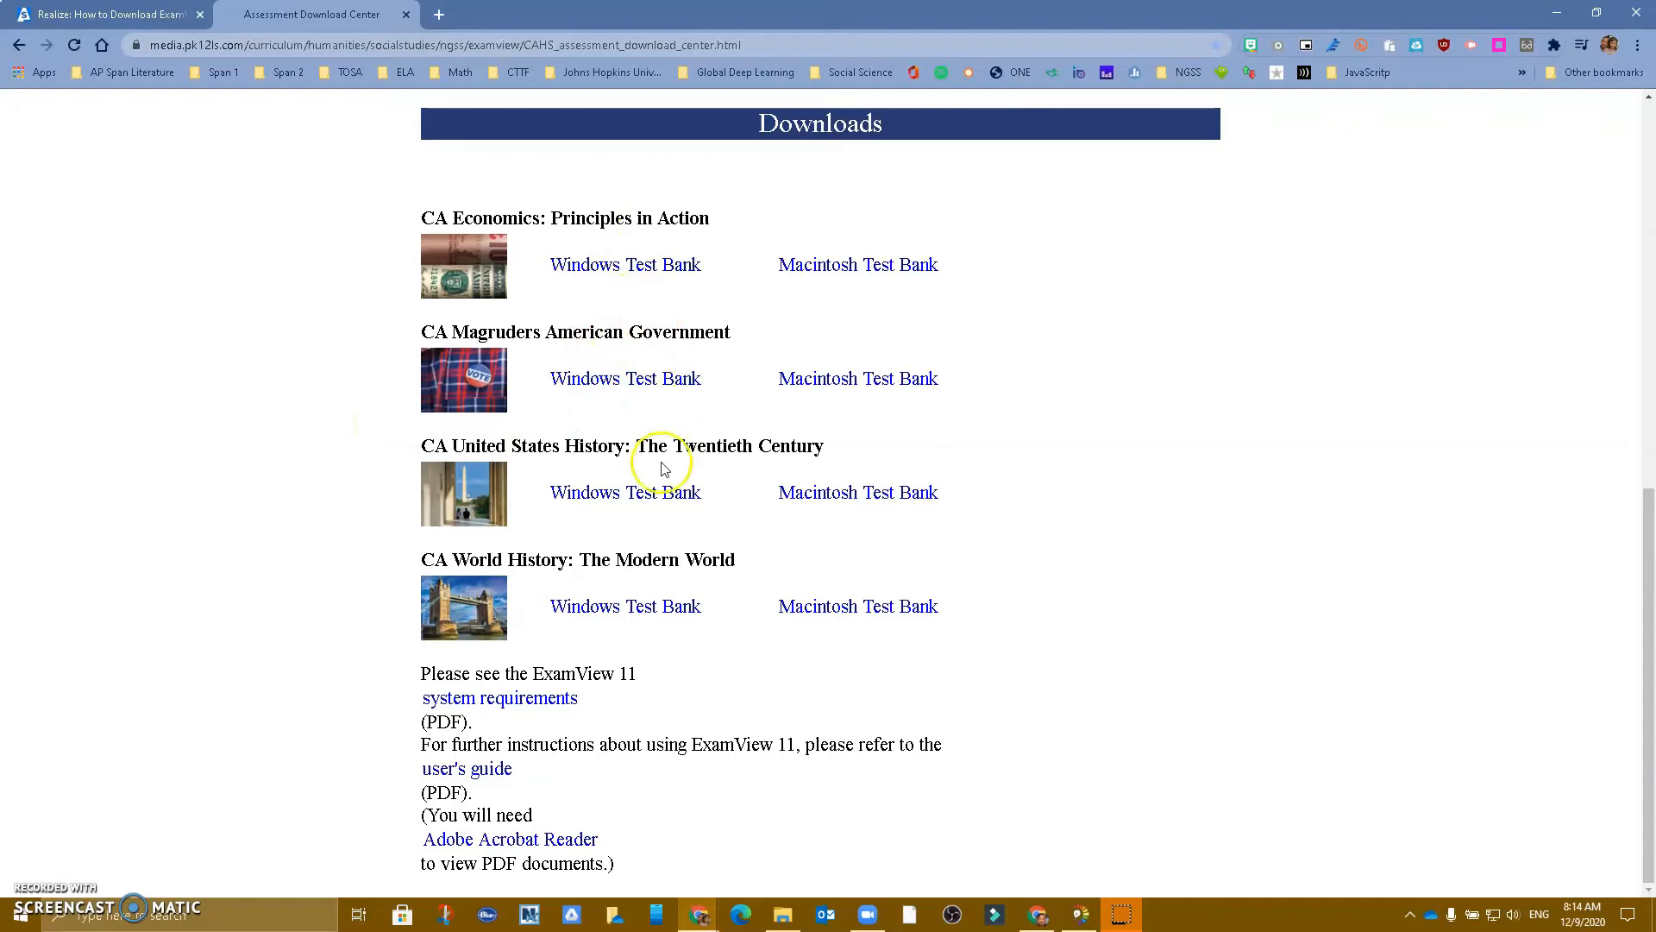
{"action": "mouse_move", "coordinate": [610, 580]}
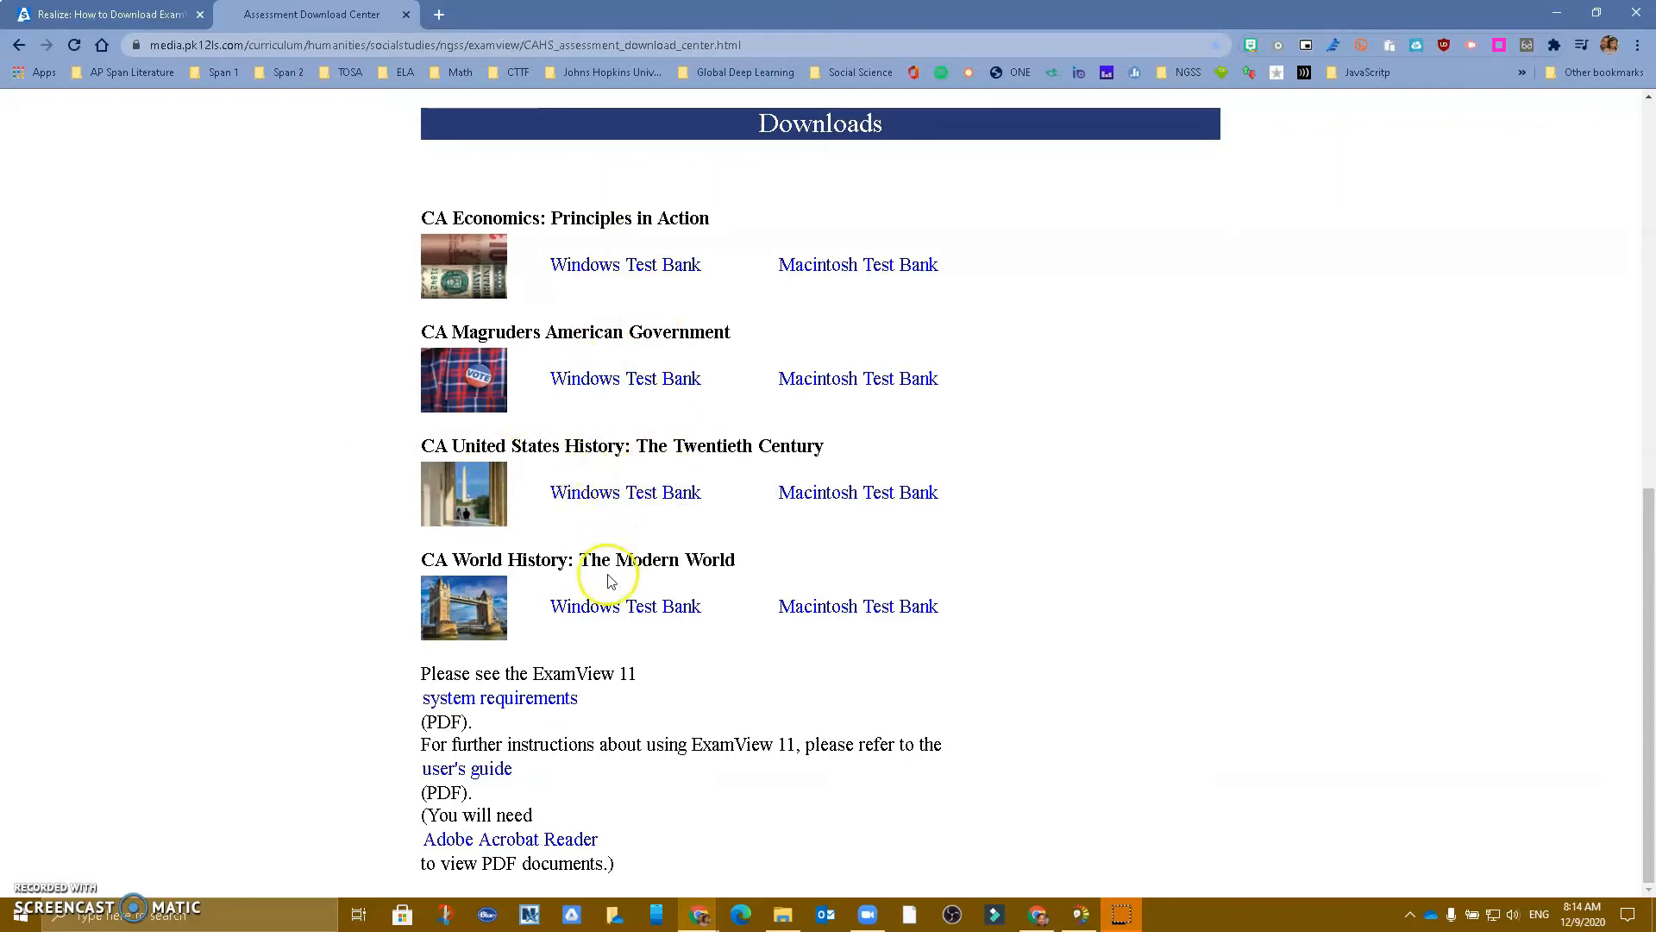
{"action": "scroll", "scroll_direction": "up", "scroll_amount": 3}
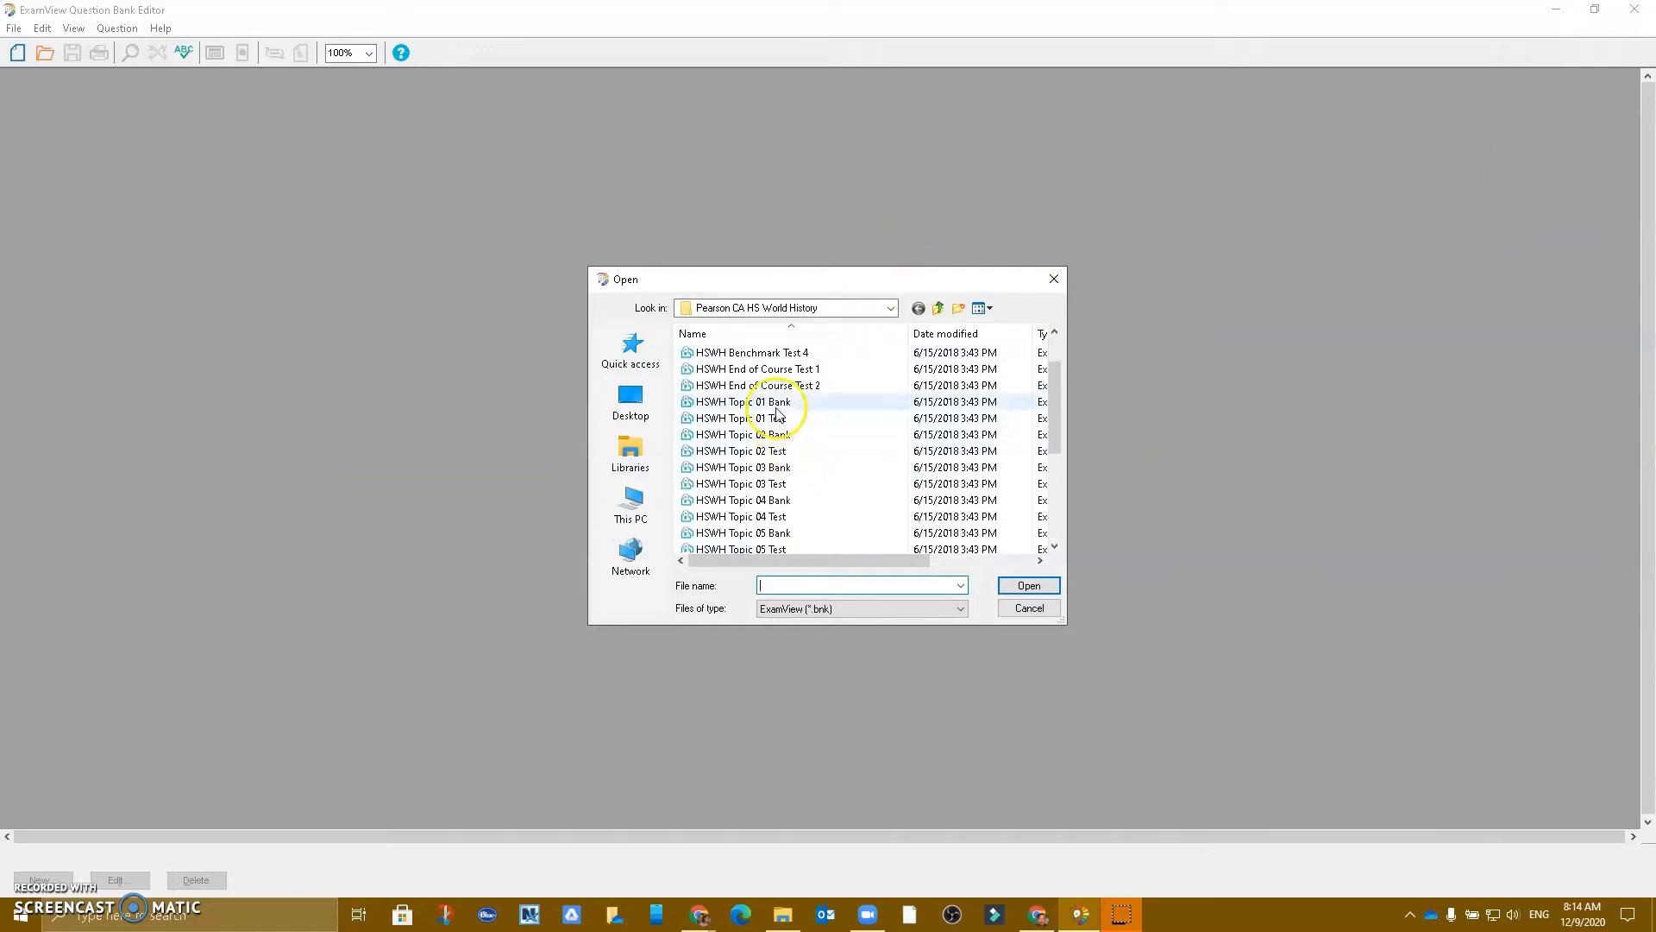
- Open the HSWH Topic 01 Bank and scroll through its 25 multiple-choice questions
{"action": "left_click", "coordinate": [742, 402]}
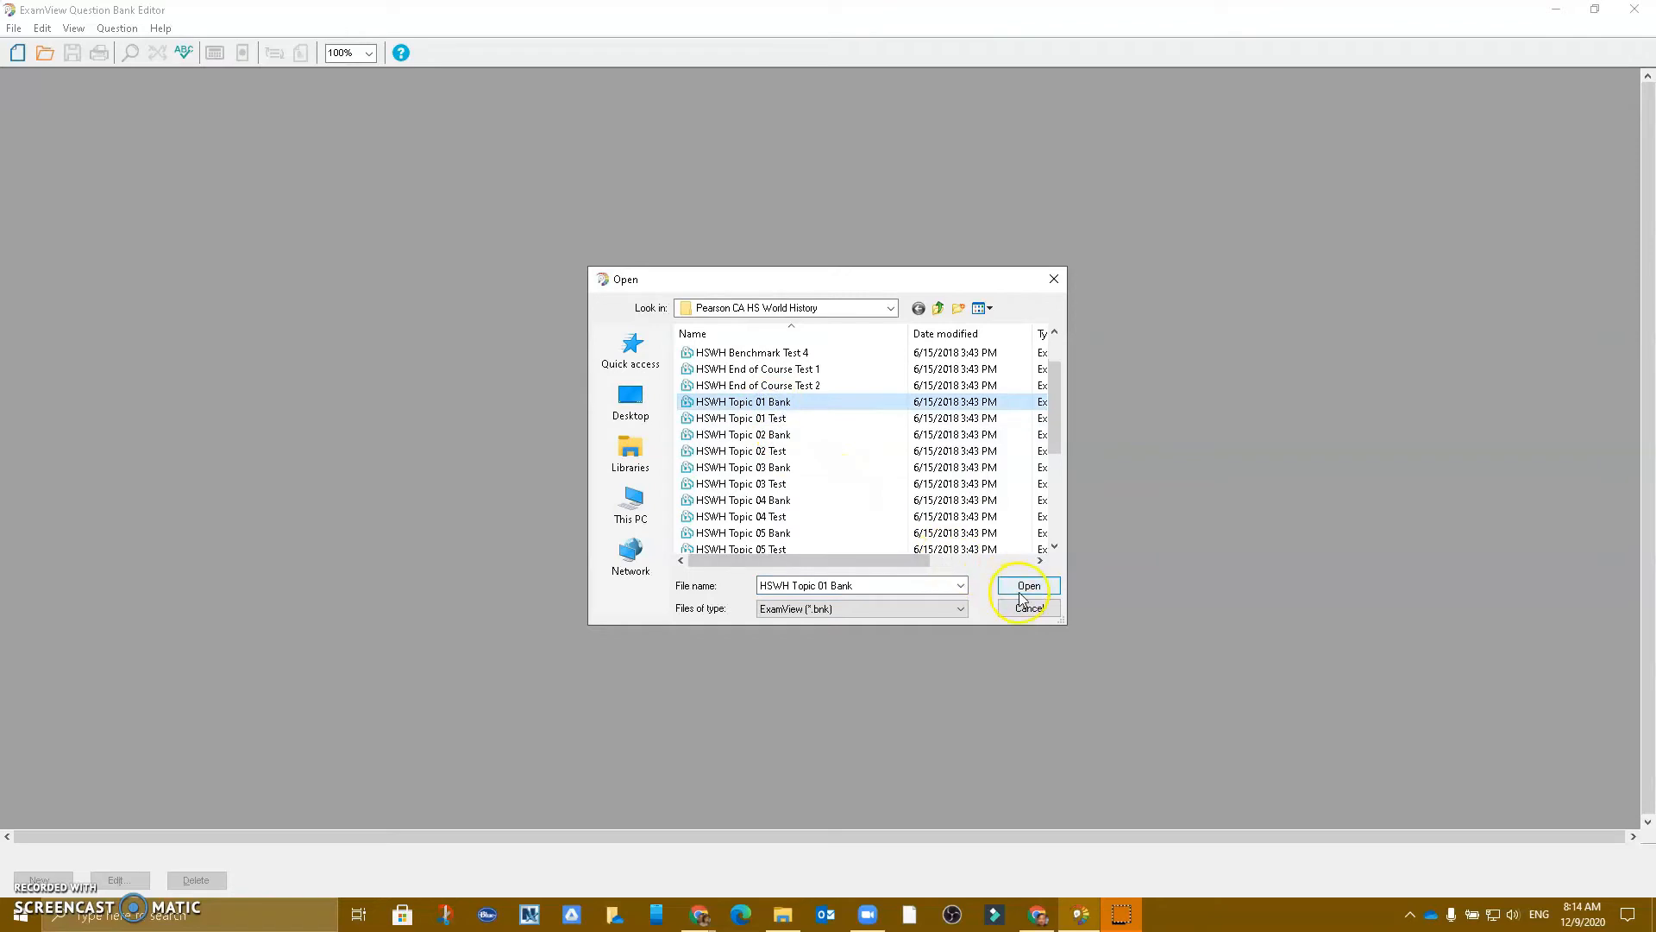
{"action": "left_click", "coordinate": [1026, 585]}
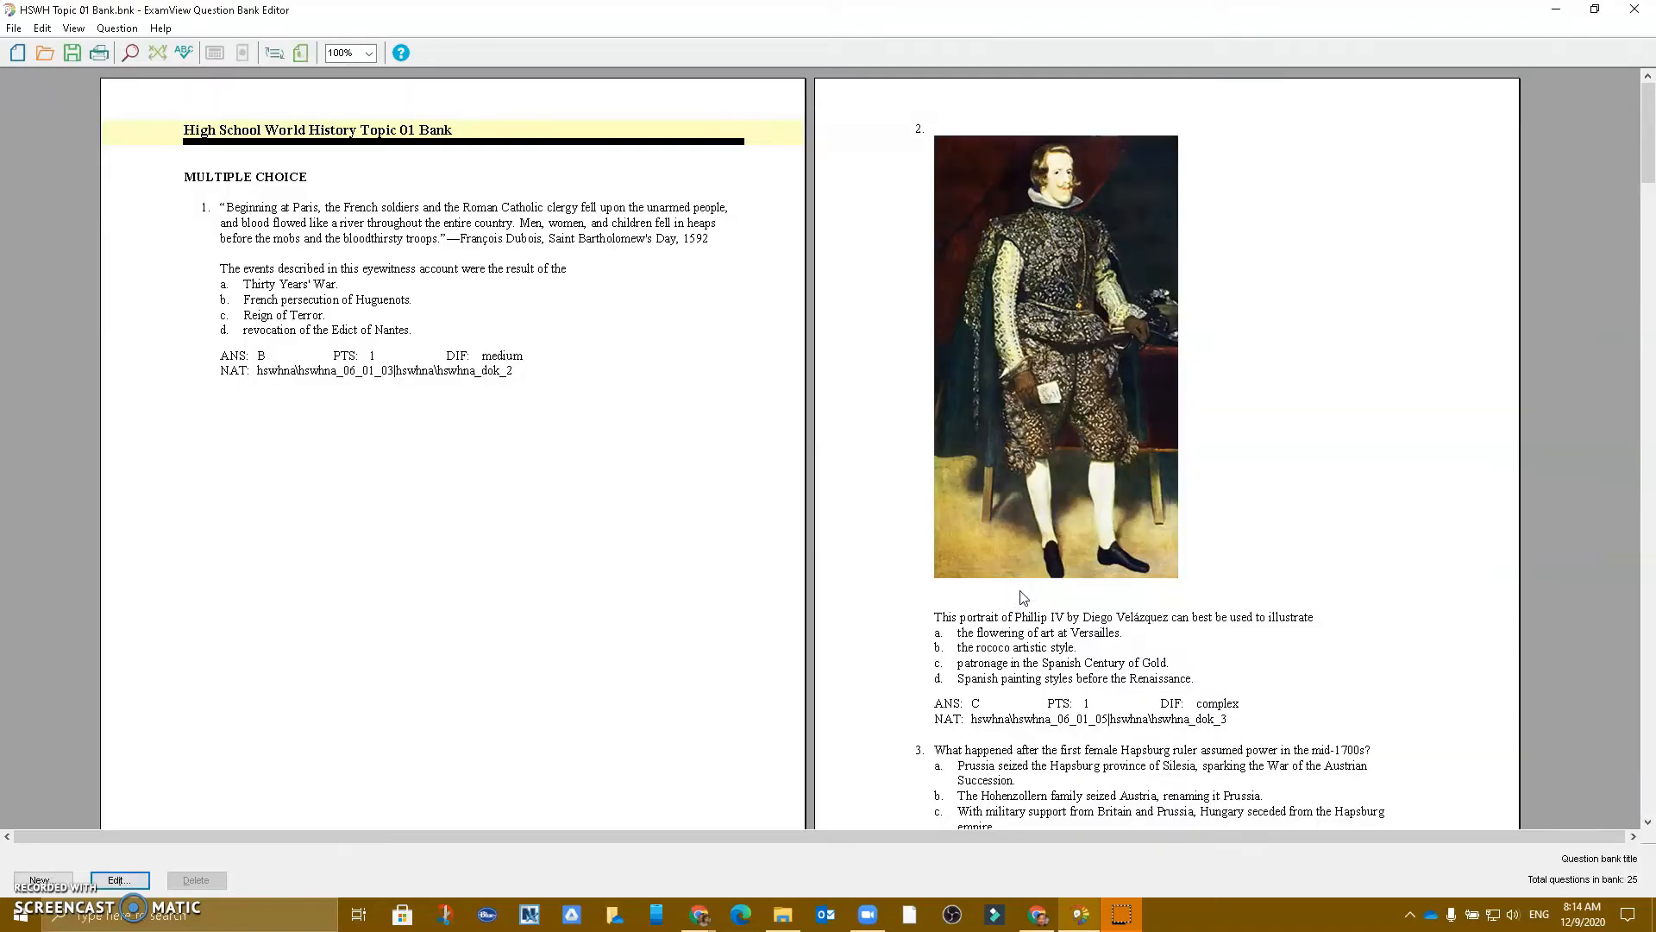
{"action": "scroll", "scroll_direction": "down", "scroll_amount": 3}
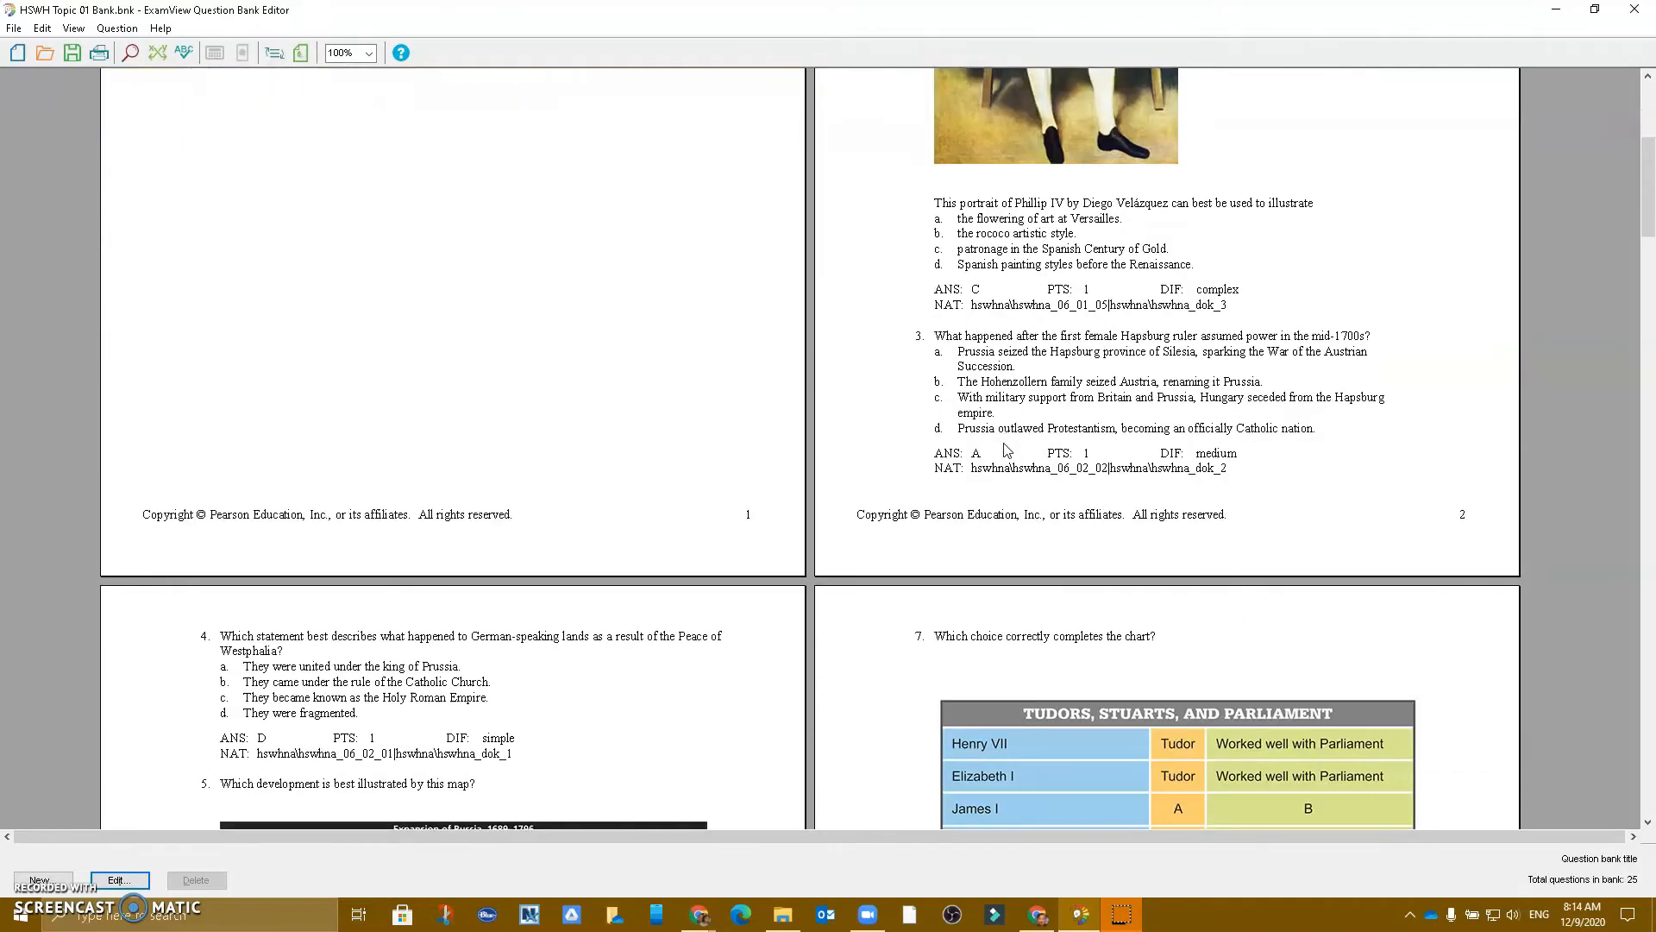
{"action": "scroll", "scroll_direction": "down", "scroll_amount": 3}
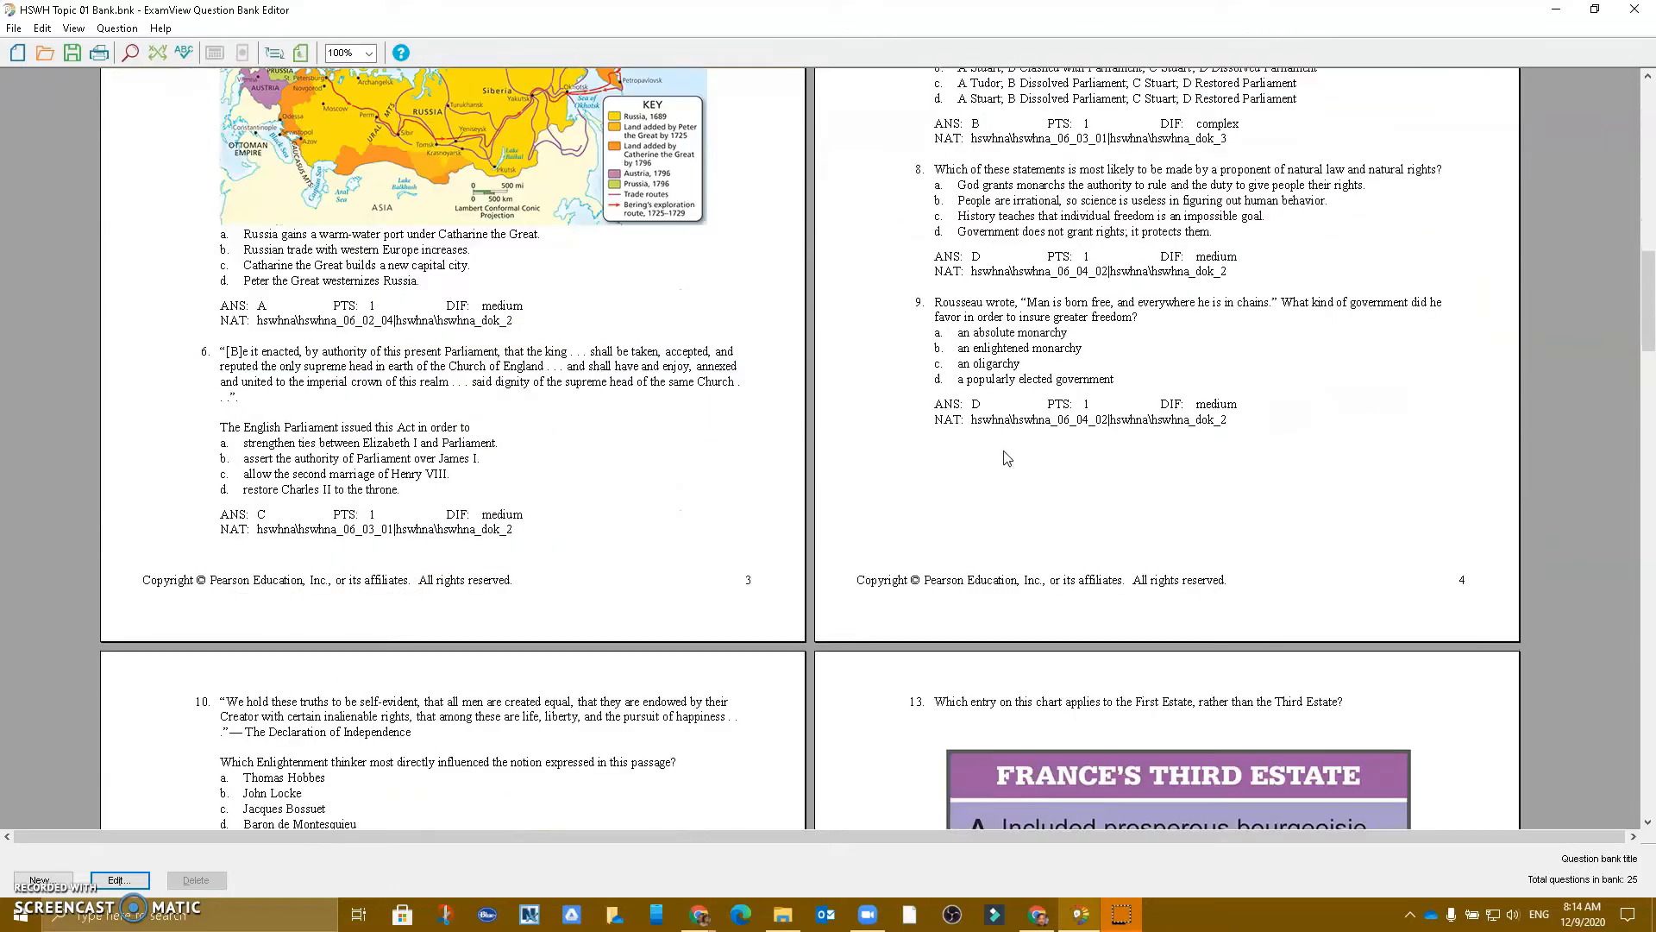
{"action": "scroll", "scroll_direction": "down", "scroll_amount": 3}
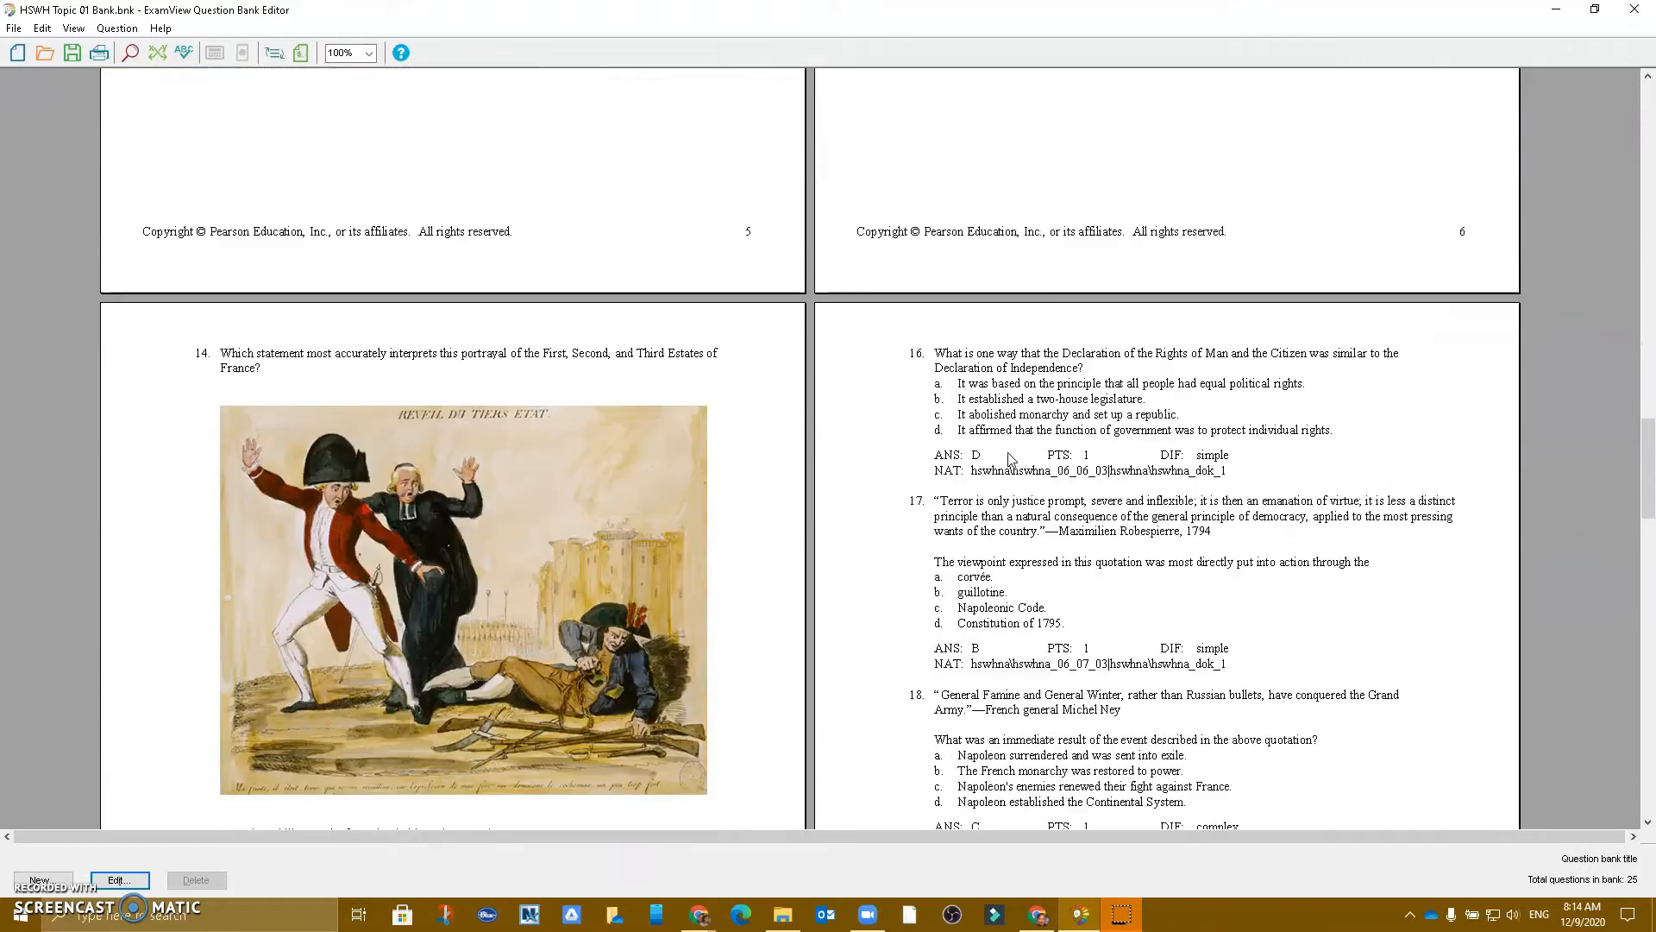
{"action": "scroll", "scroll_direction": "down", "scroll_amount": 3}
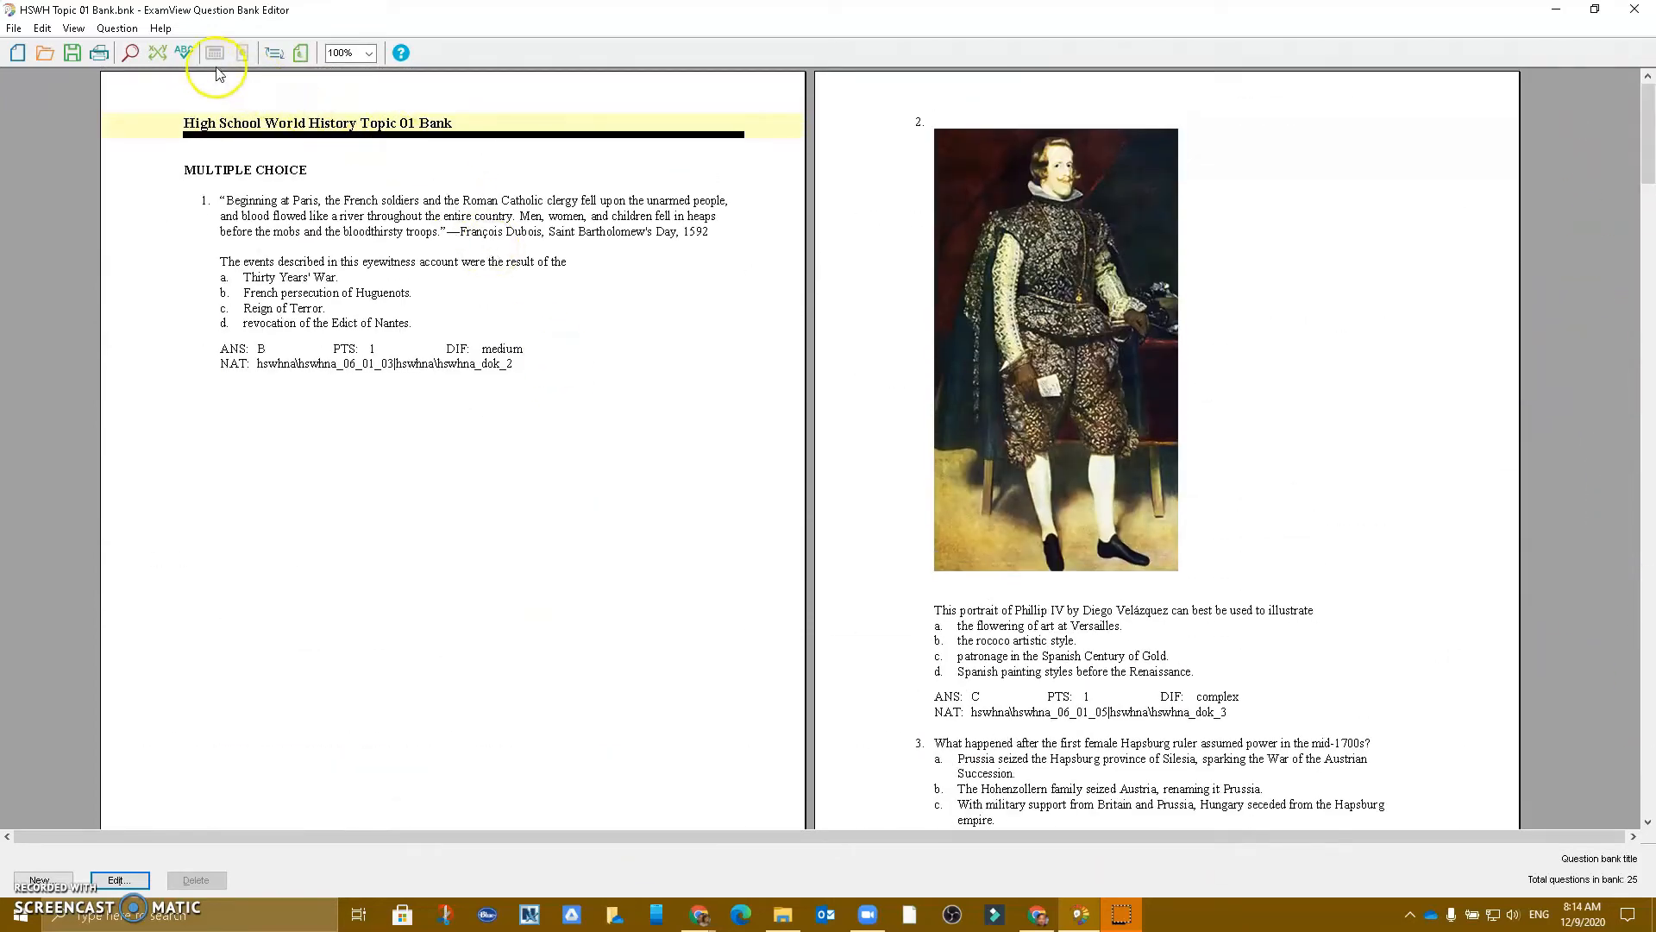
- Export the question bank via File > Export > Canvas
{"action": "left_click", "coordinate": [14, 28]}
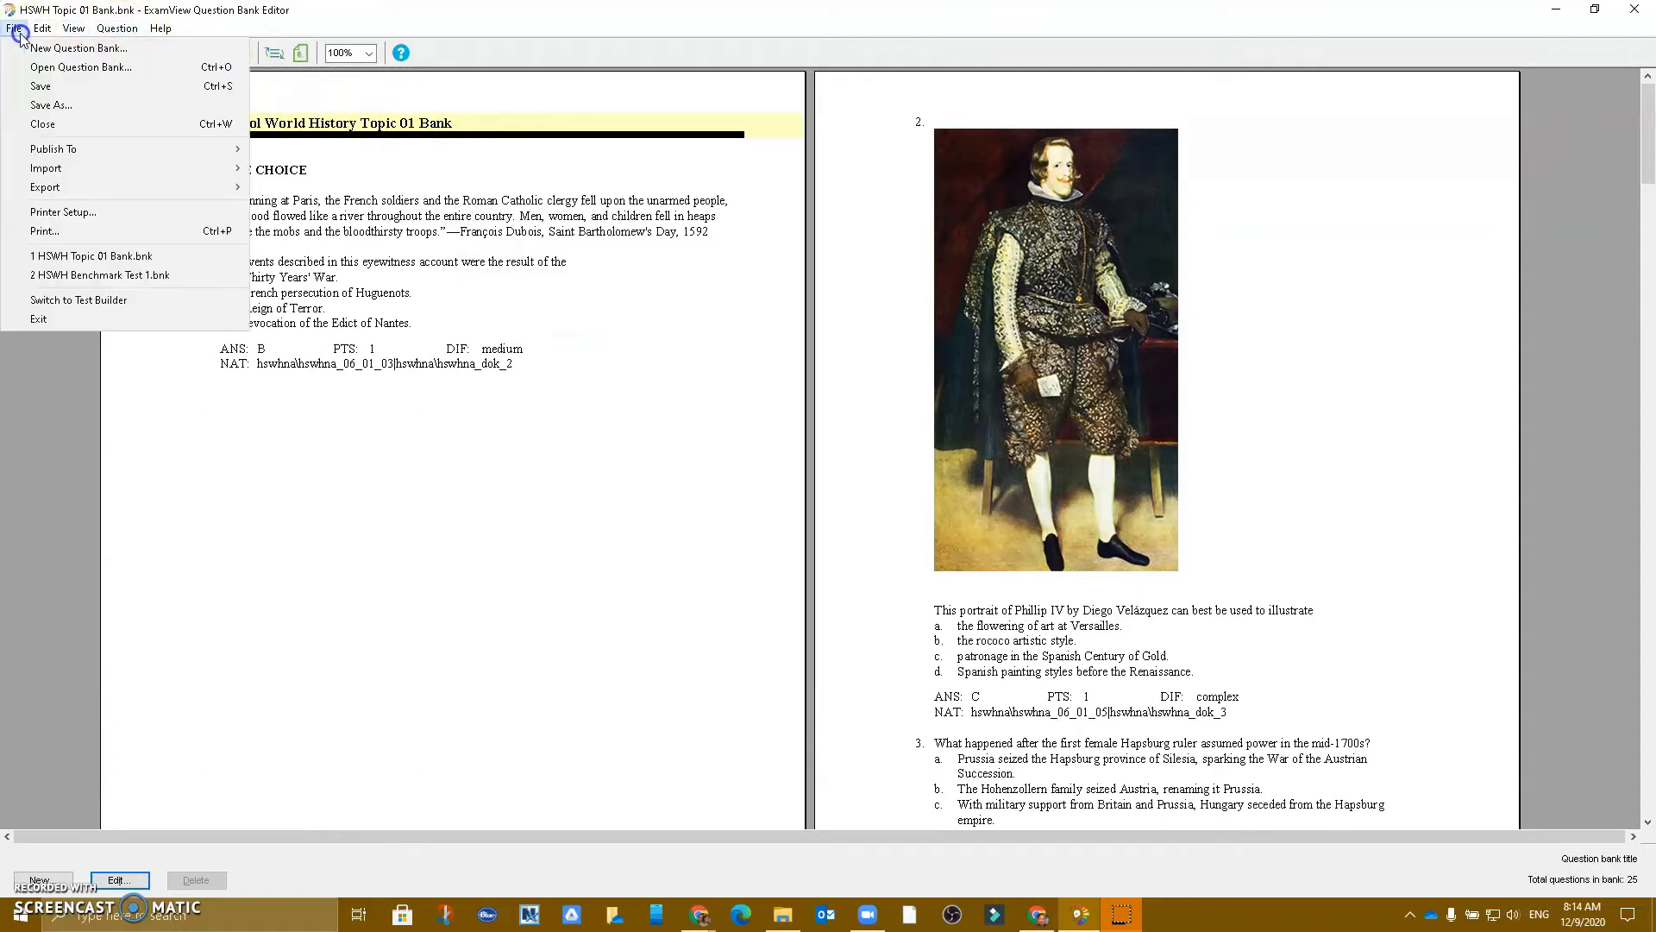
{"action": "mouse_move", "coordinate": [46, 168]}
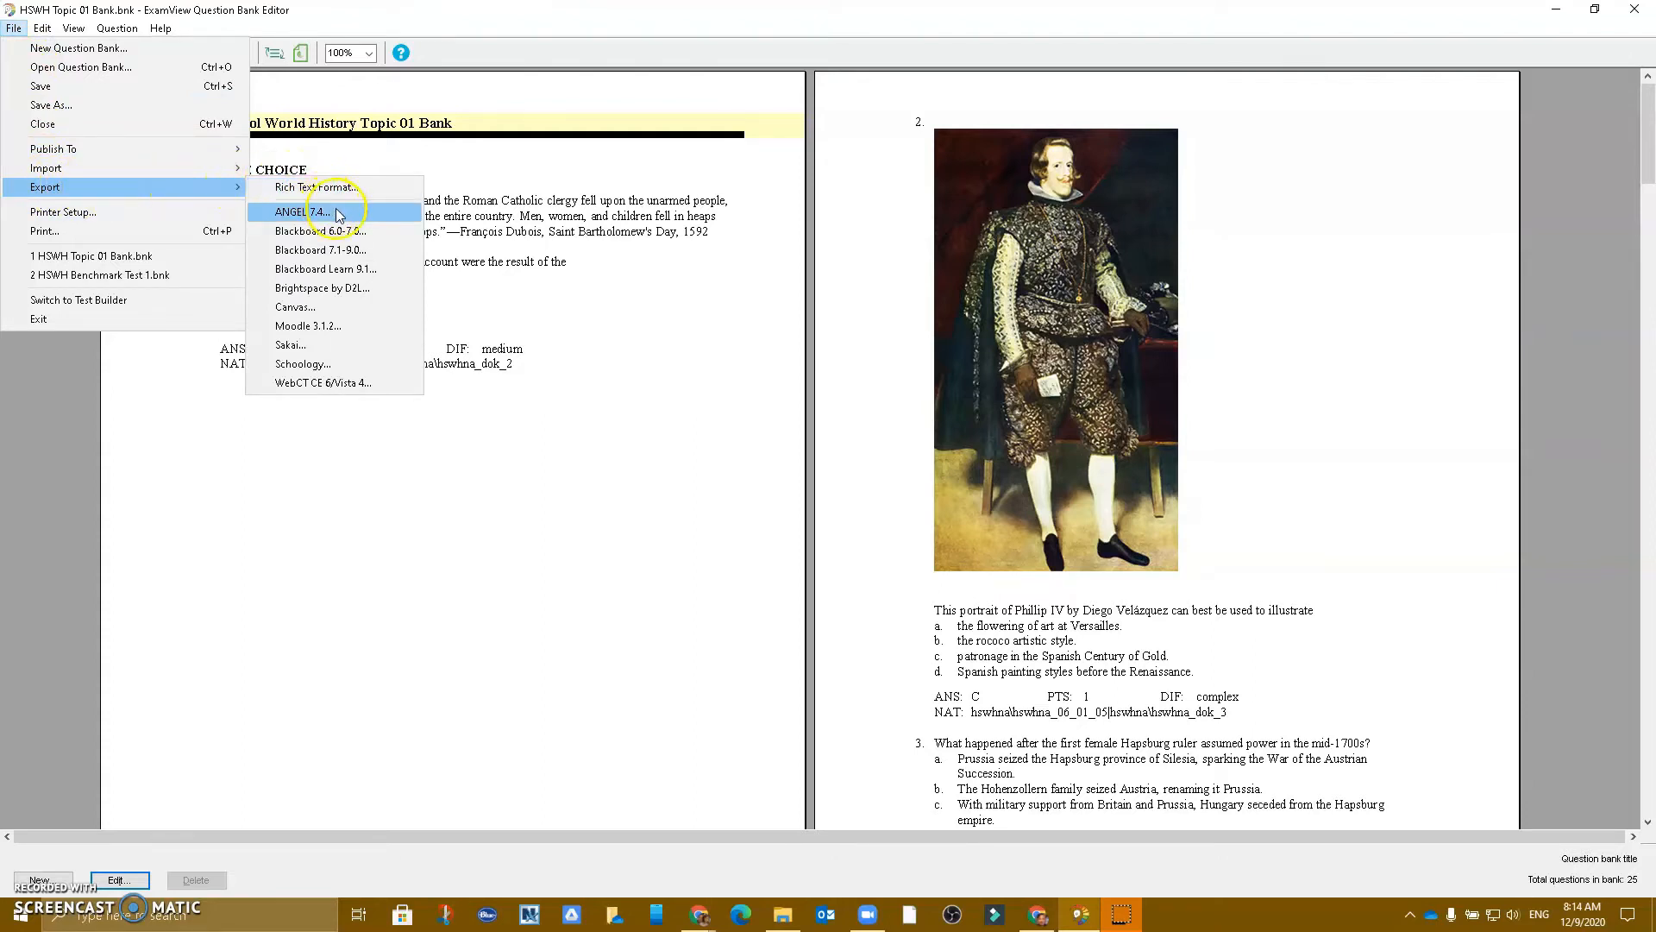
{"action": "mouse_move", "coordinate": [341, 306]}
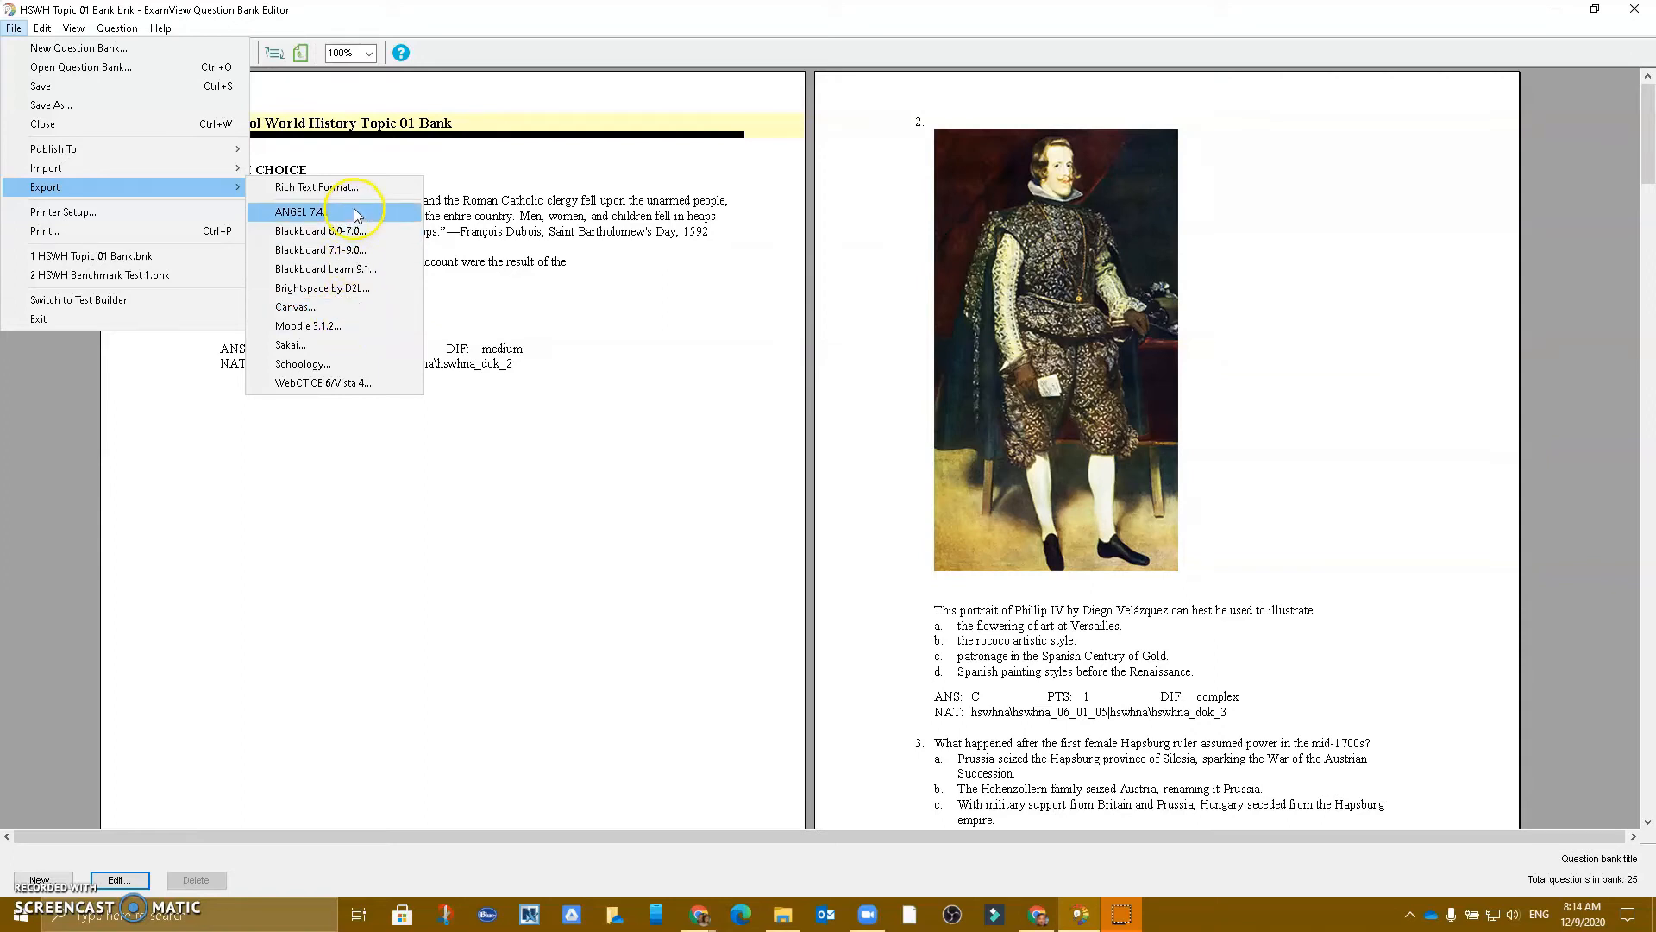
{"action": "mouse_move", "coordinate": [293, 306]}
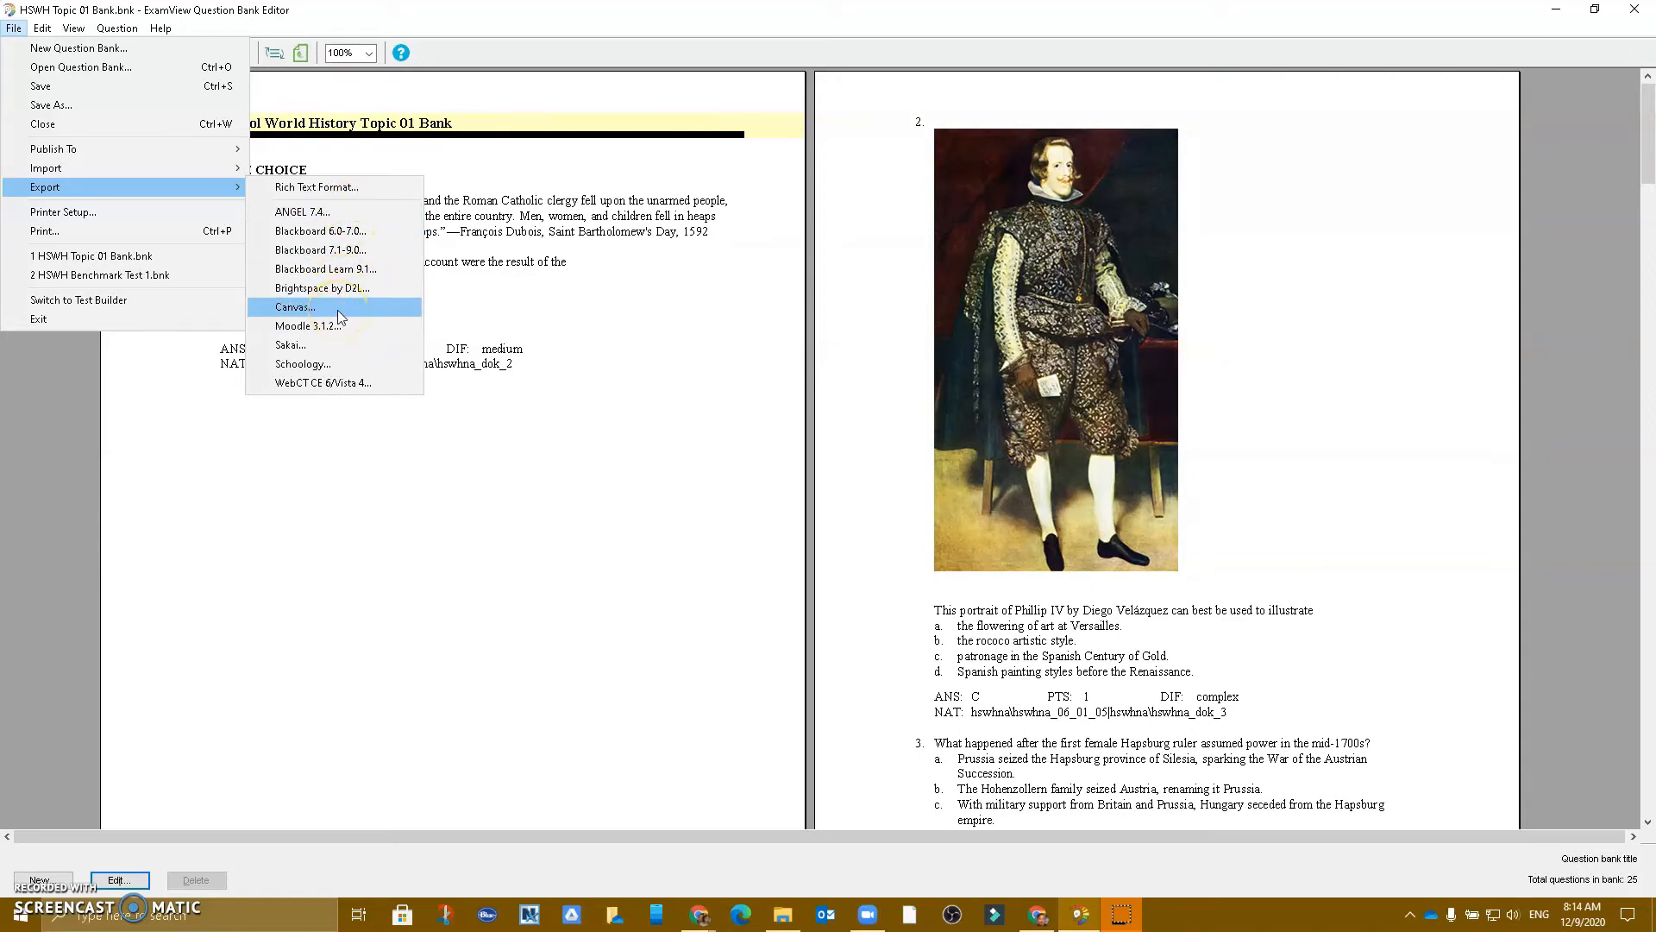
{"action": "left_click", "coordinate": [294, 306]}
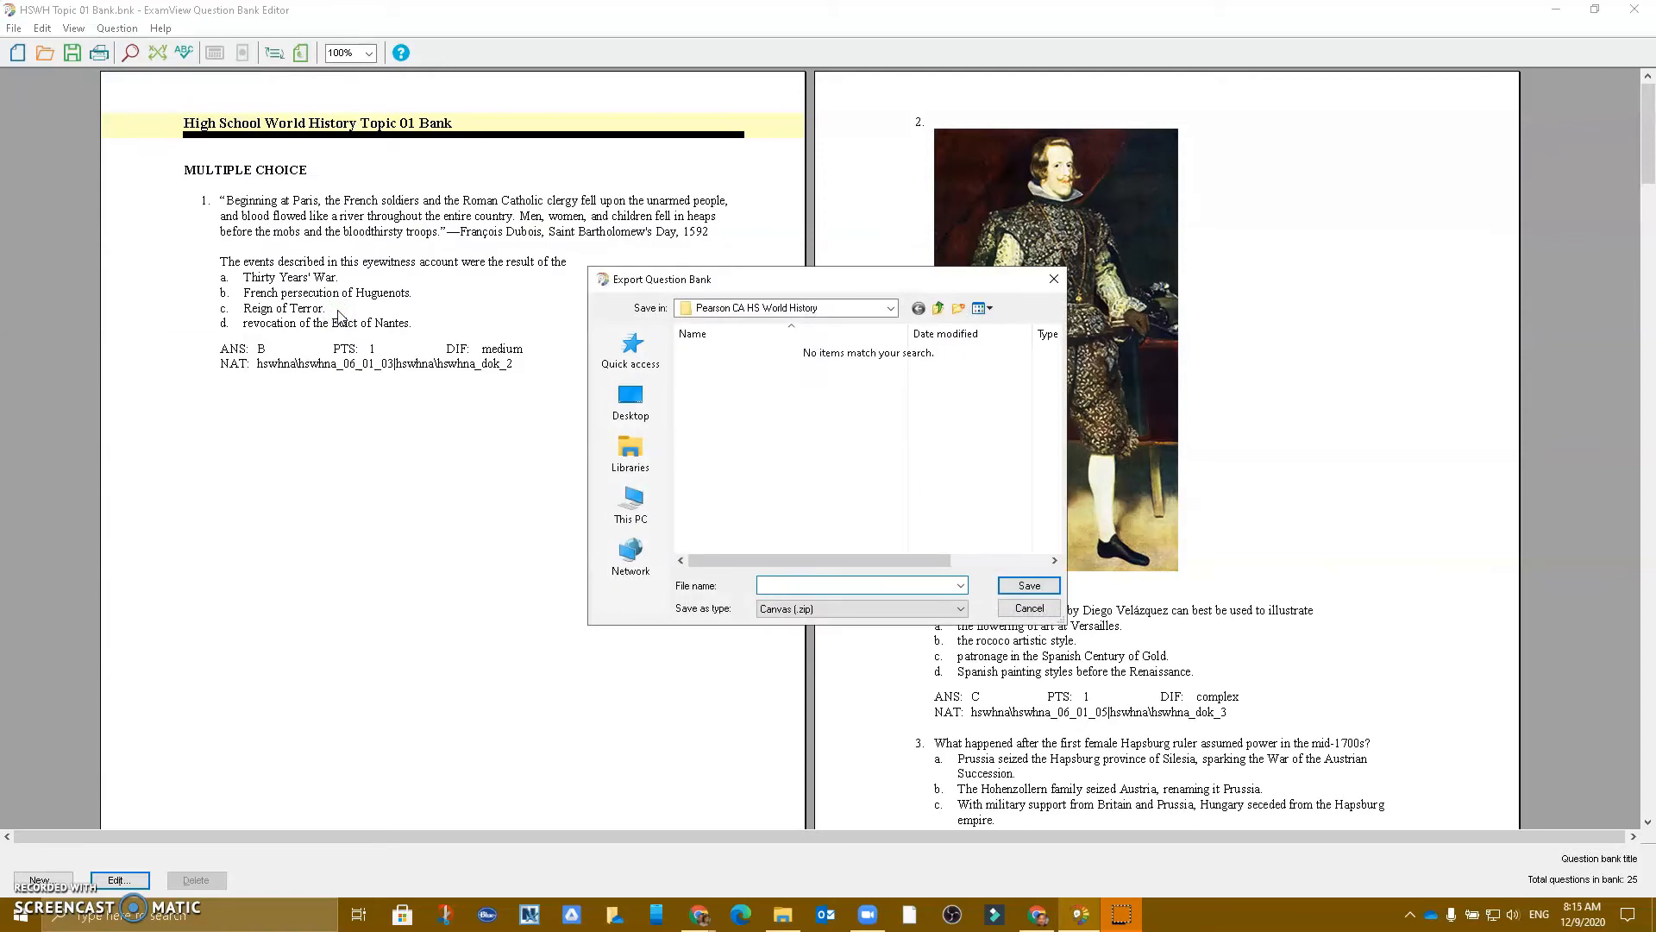
- Save the Canvas export to the Desktop as Topic01
{"action": "type", "text": "Topic01"}
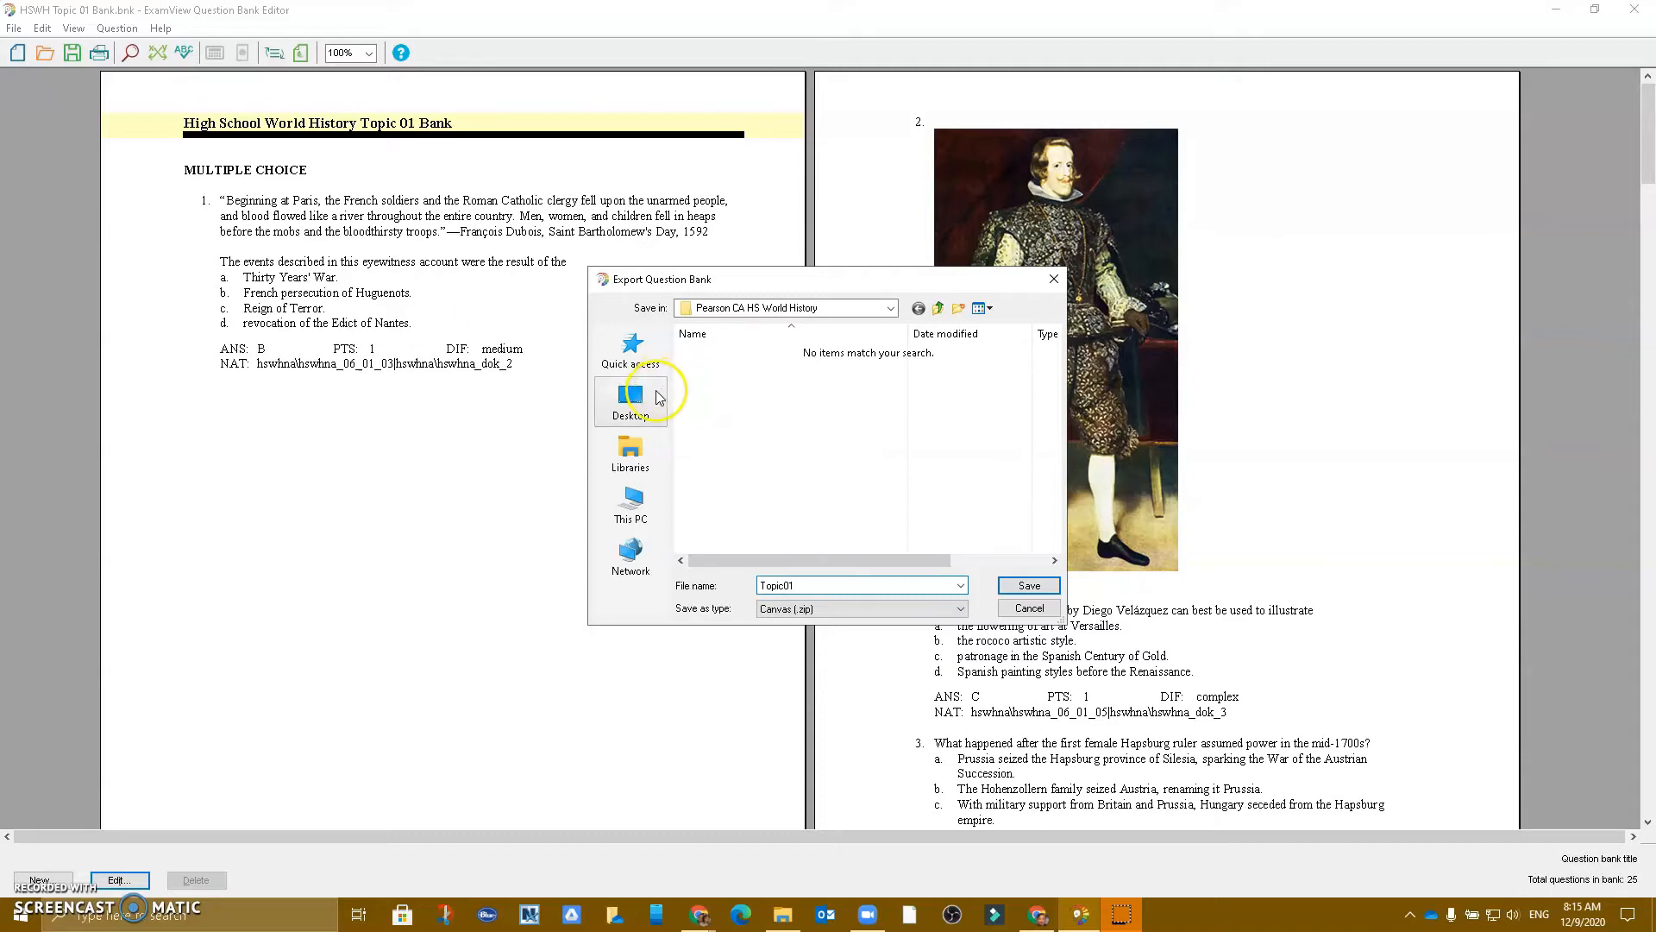
{"action": "left_click", "coordinate": [630, 401]}
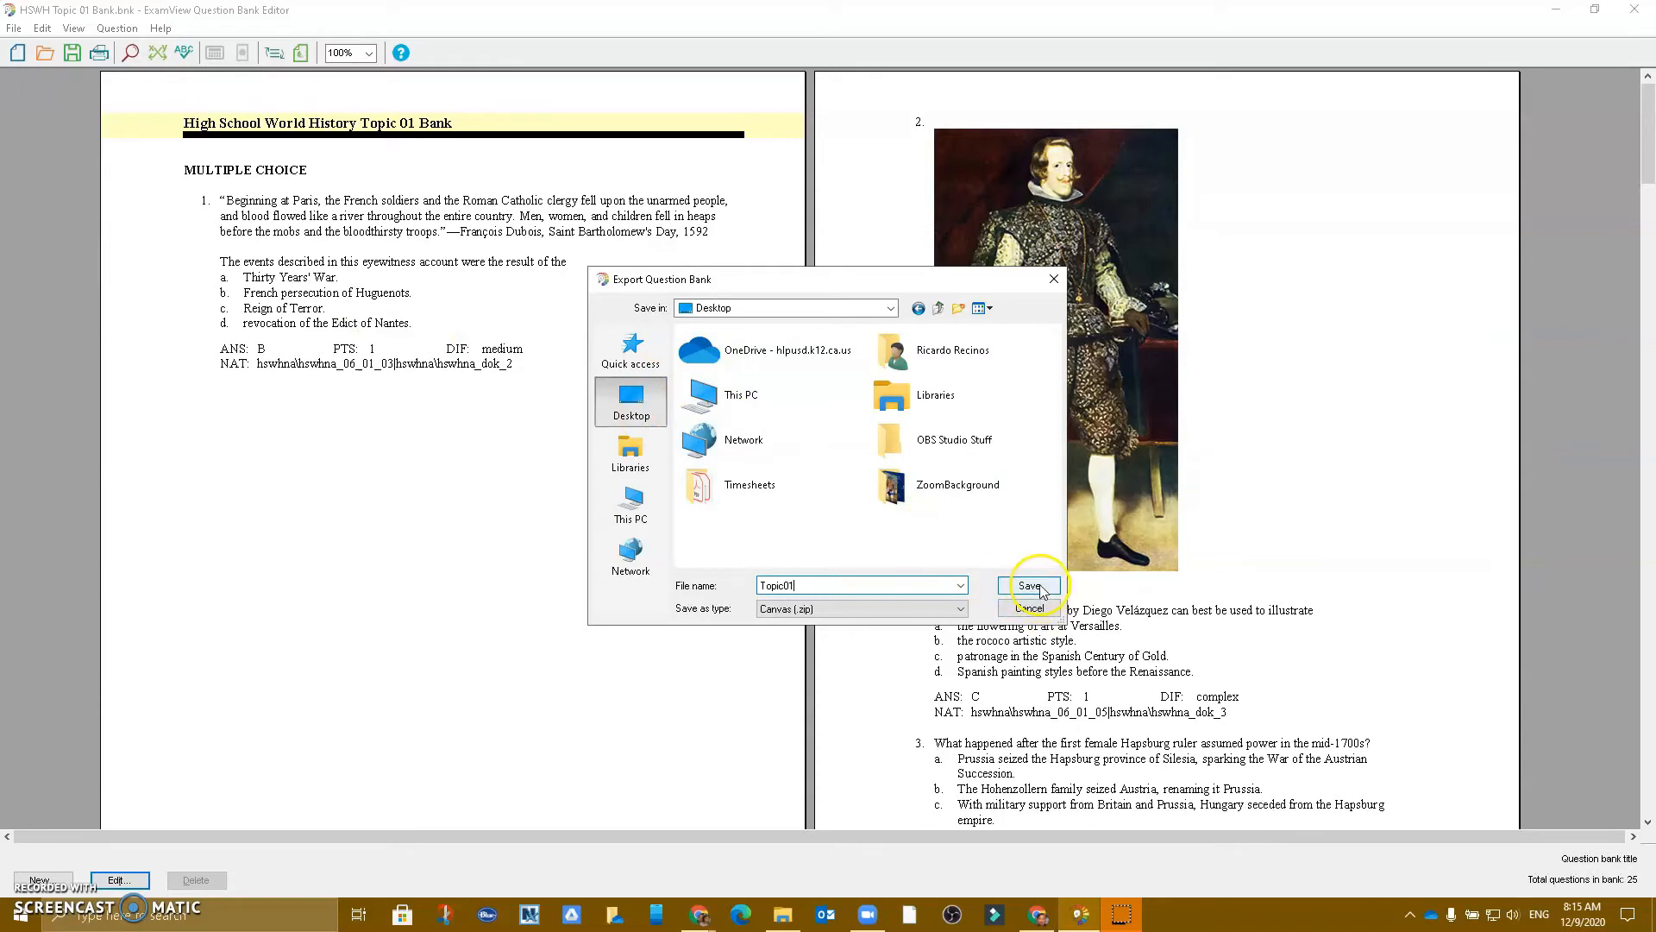
{"action": "left_click", "coordinate": [1029, 587]}
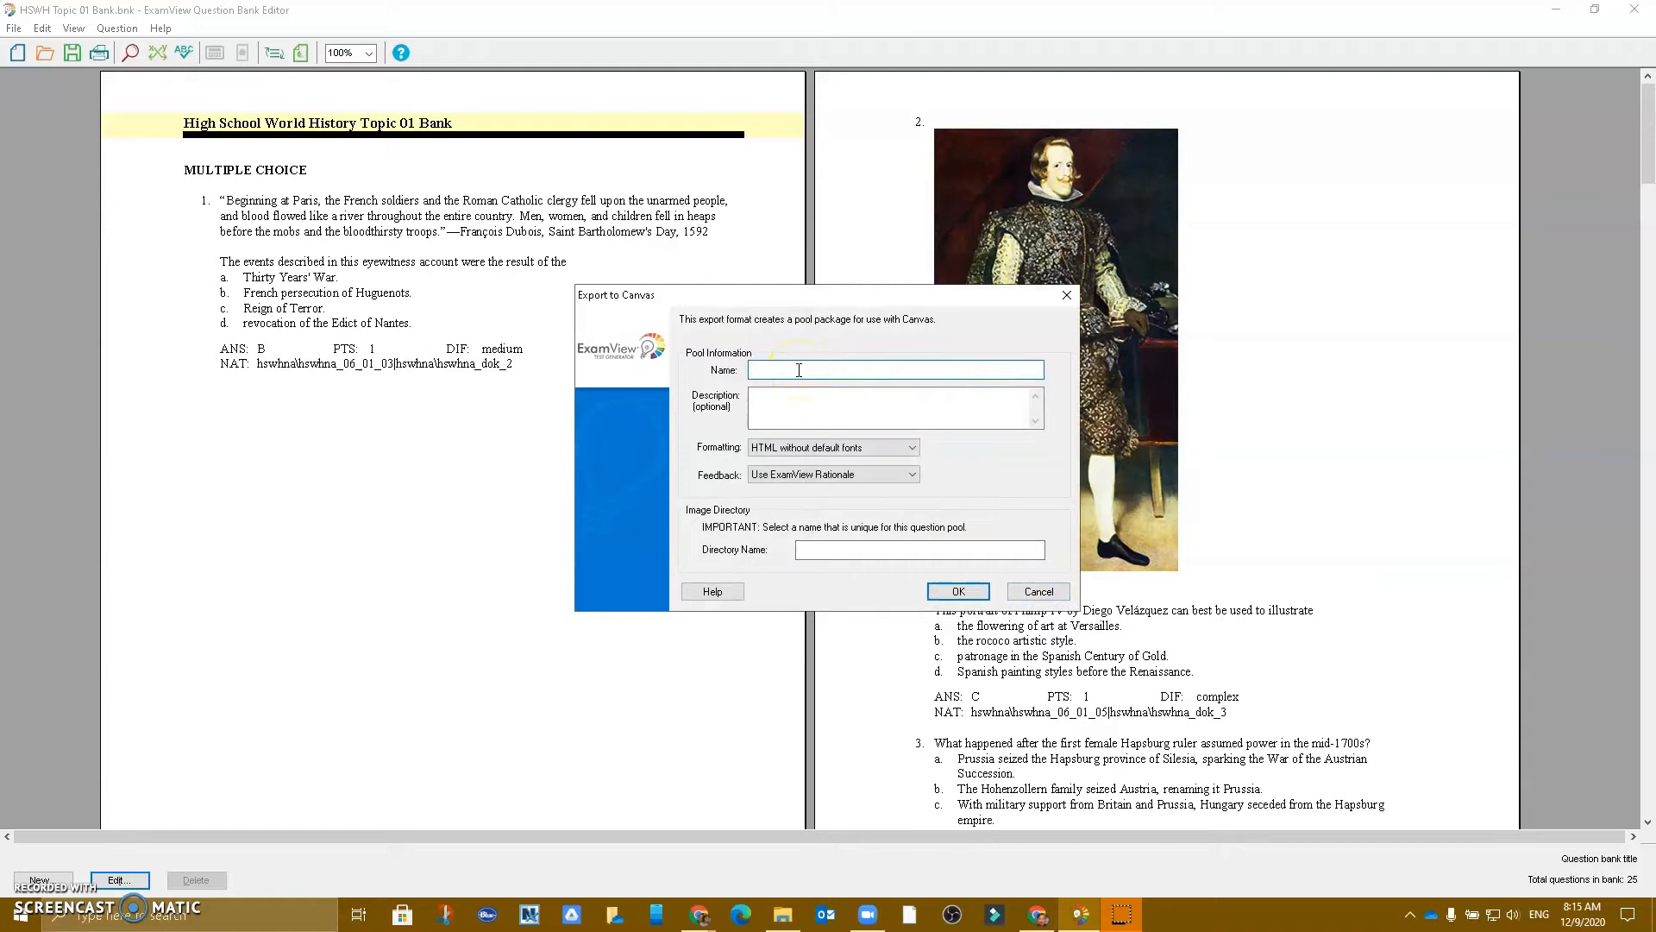
- Name the question pool 'Ricardo', leaving formatting and feedback unchanged
{"action": "type", "text": "R"}
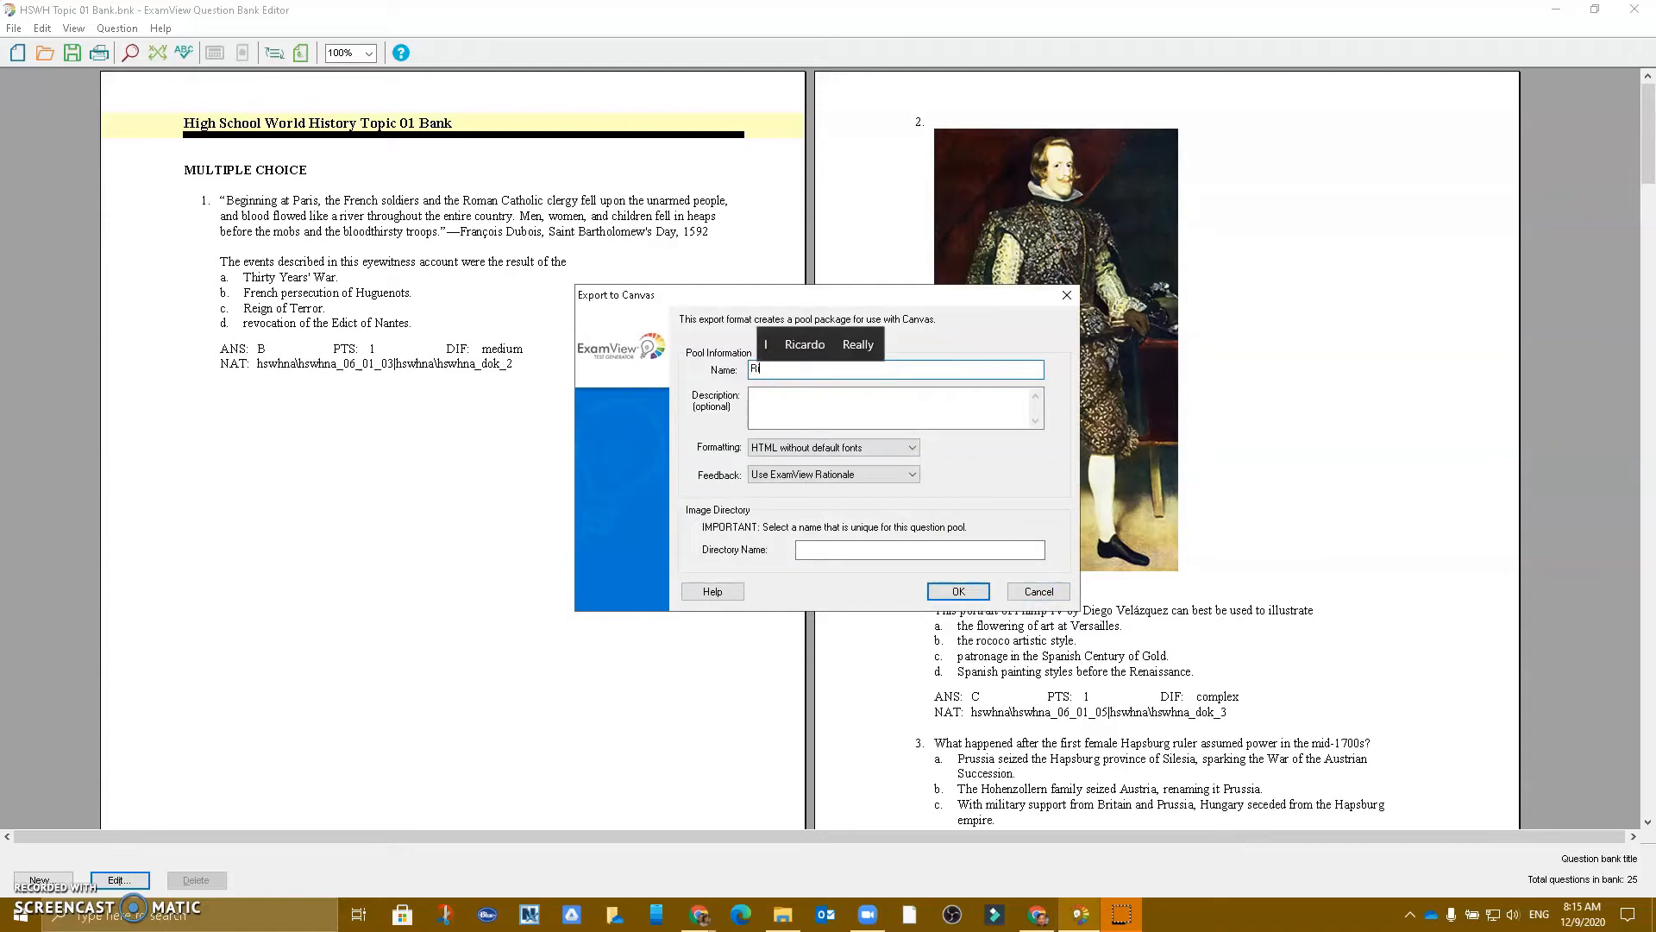
{"action": "type", "text": "icardo"}
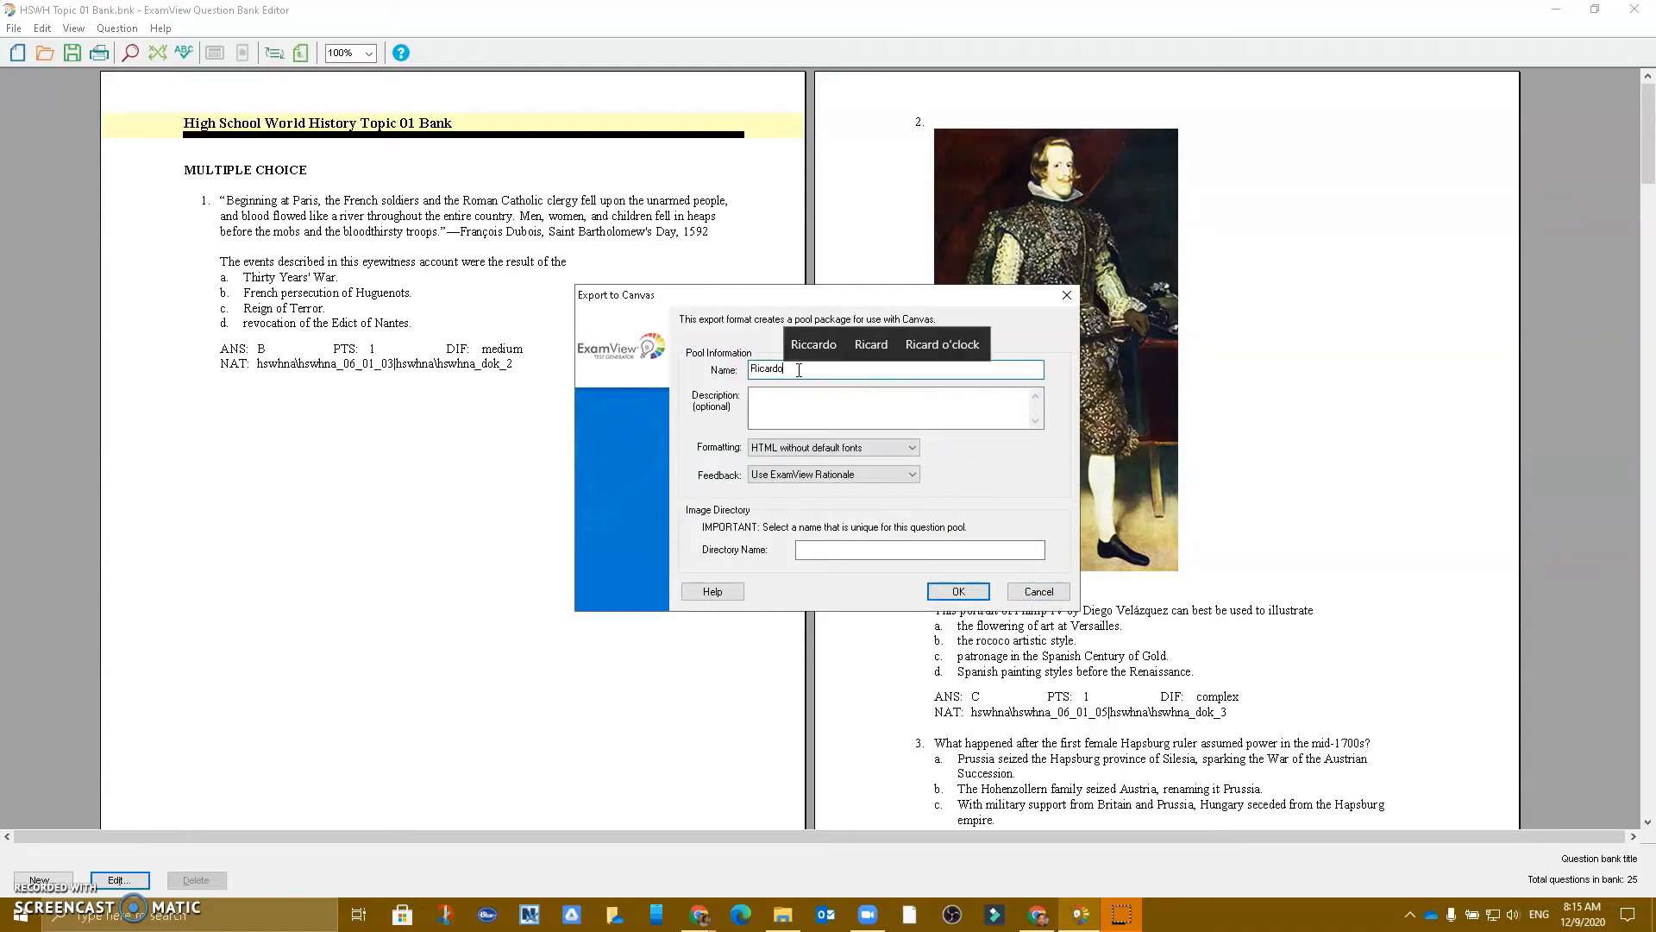
{"action": "left_click", "coordinate": [894, 408]}
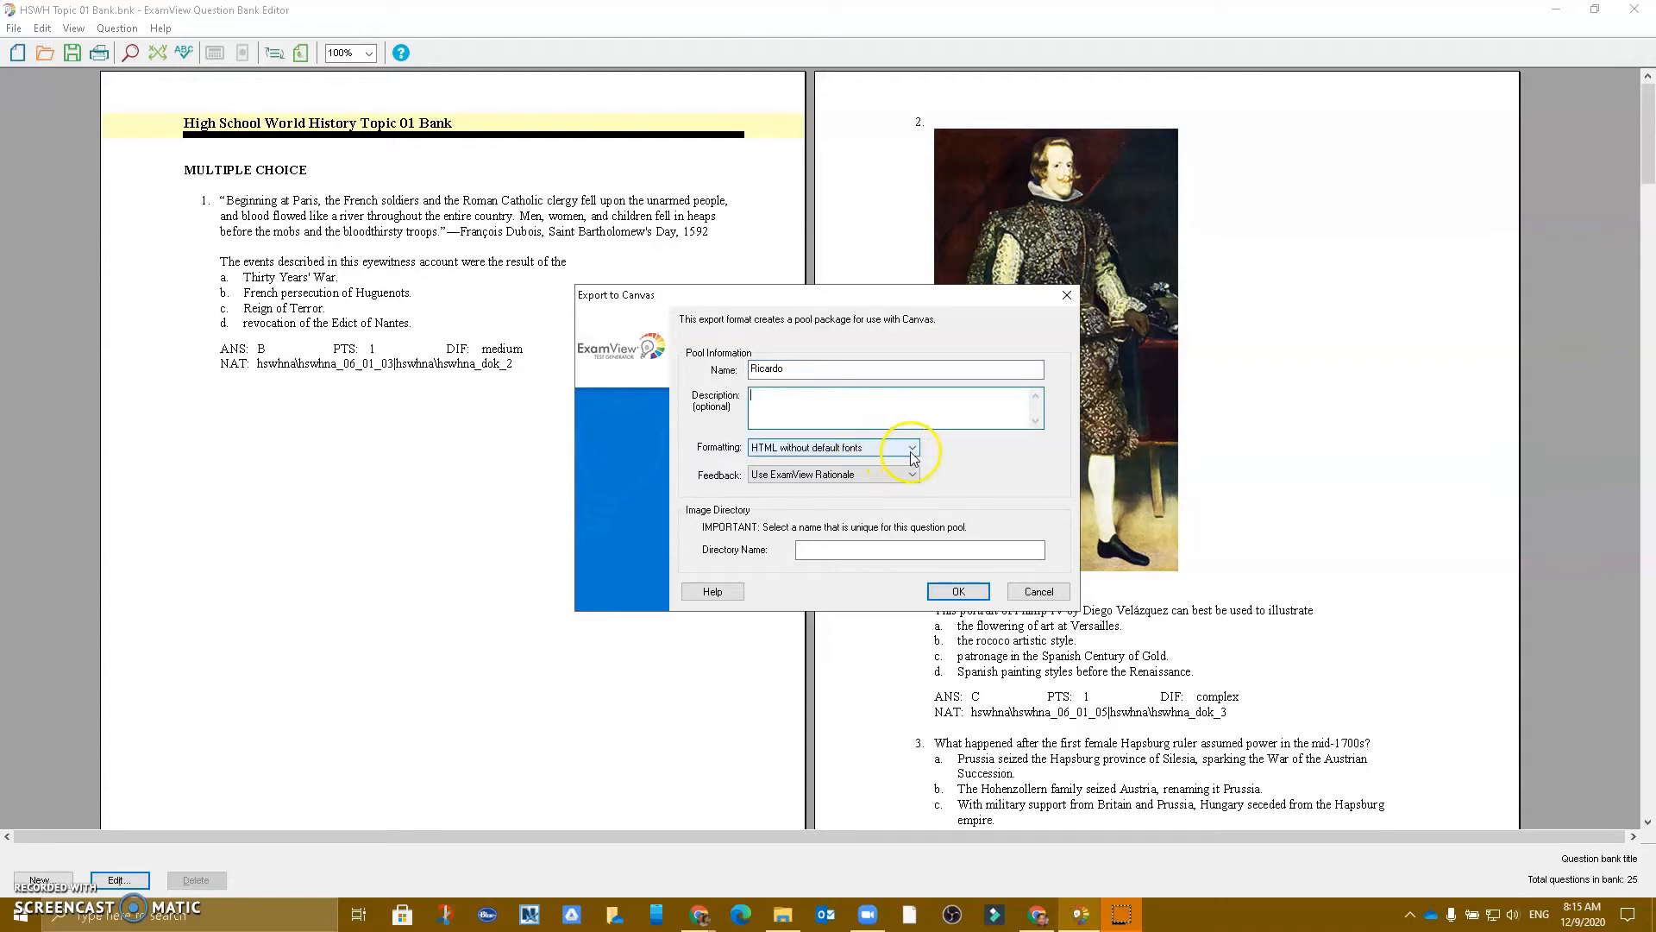
{"action": "left_click", "coordinate": [911, 446]}
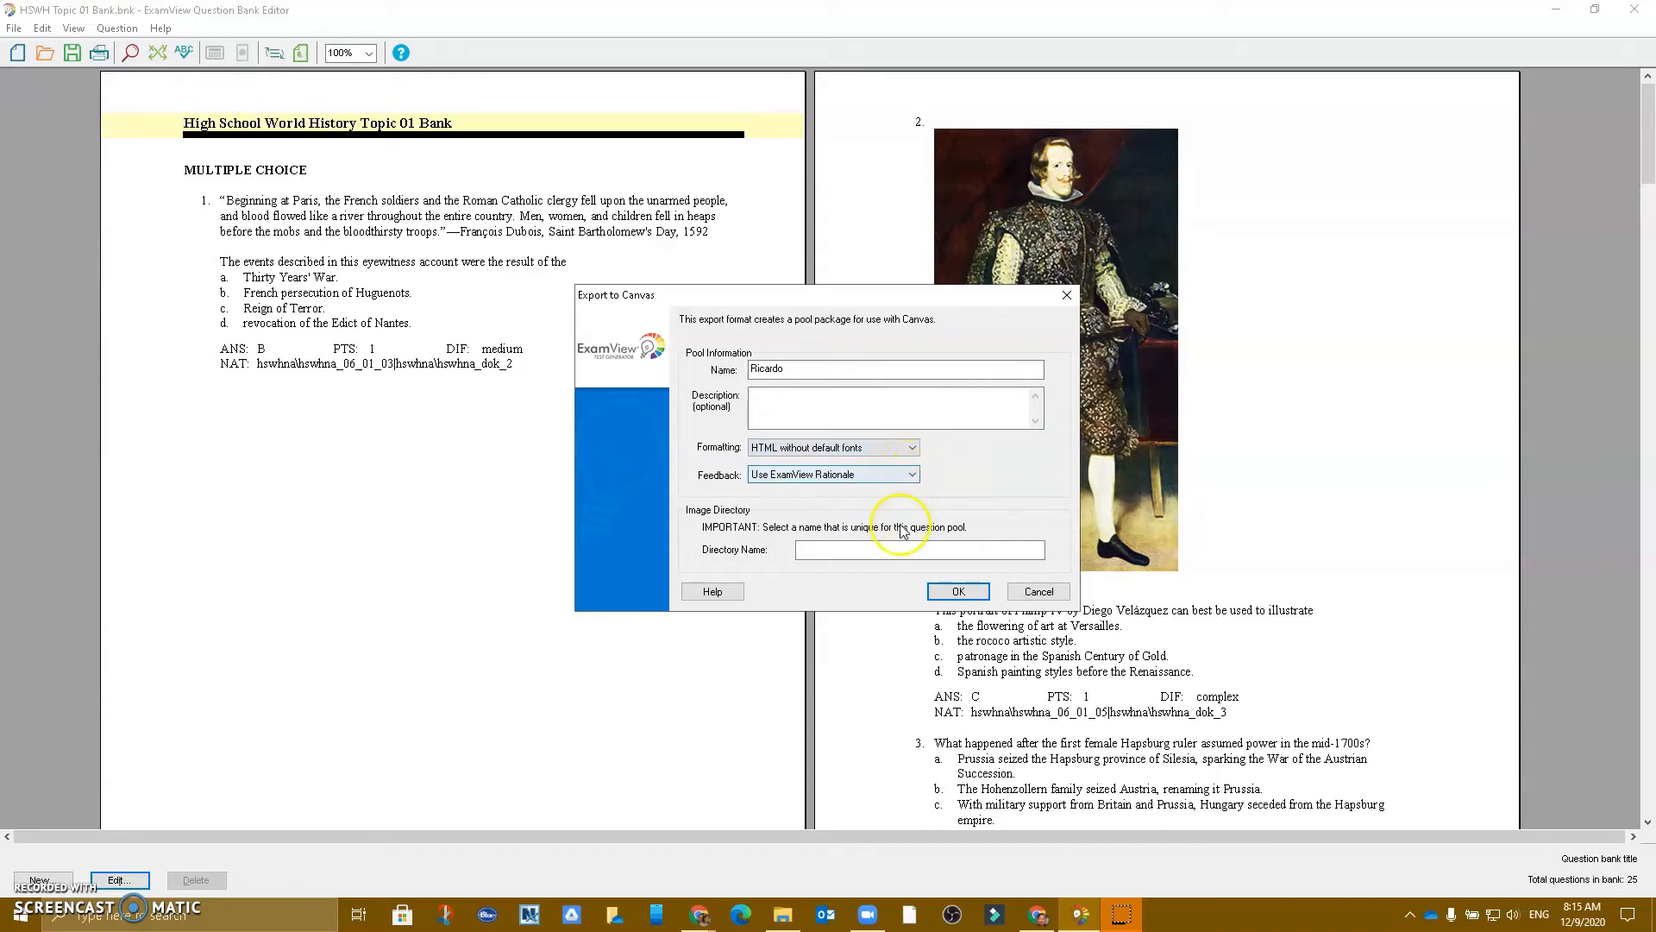
- Enter 'World History Topic 1' as the image directory name and confirm
{"action": "left_click", "coordinate": [919, 549]}
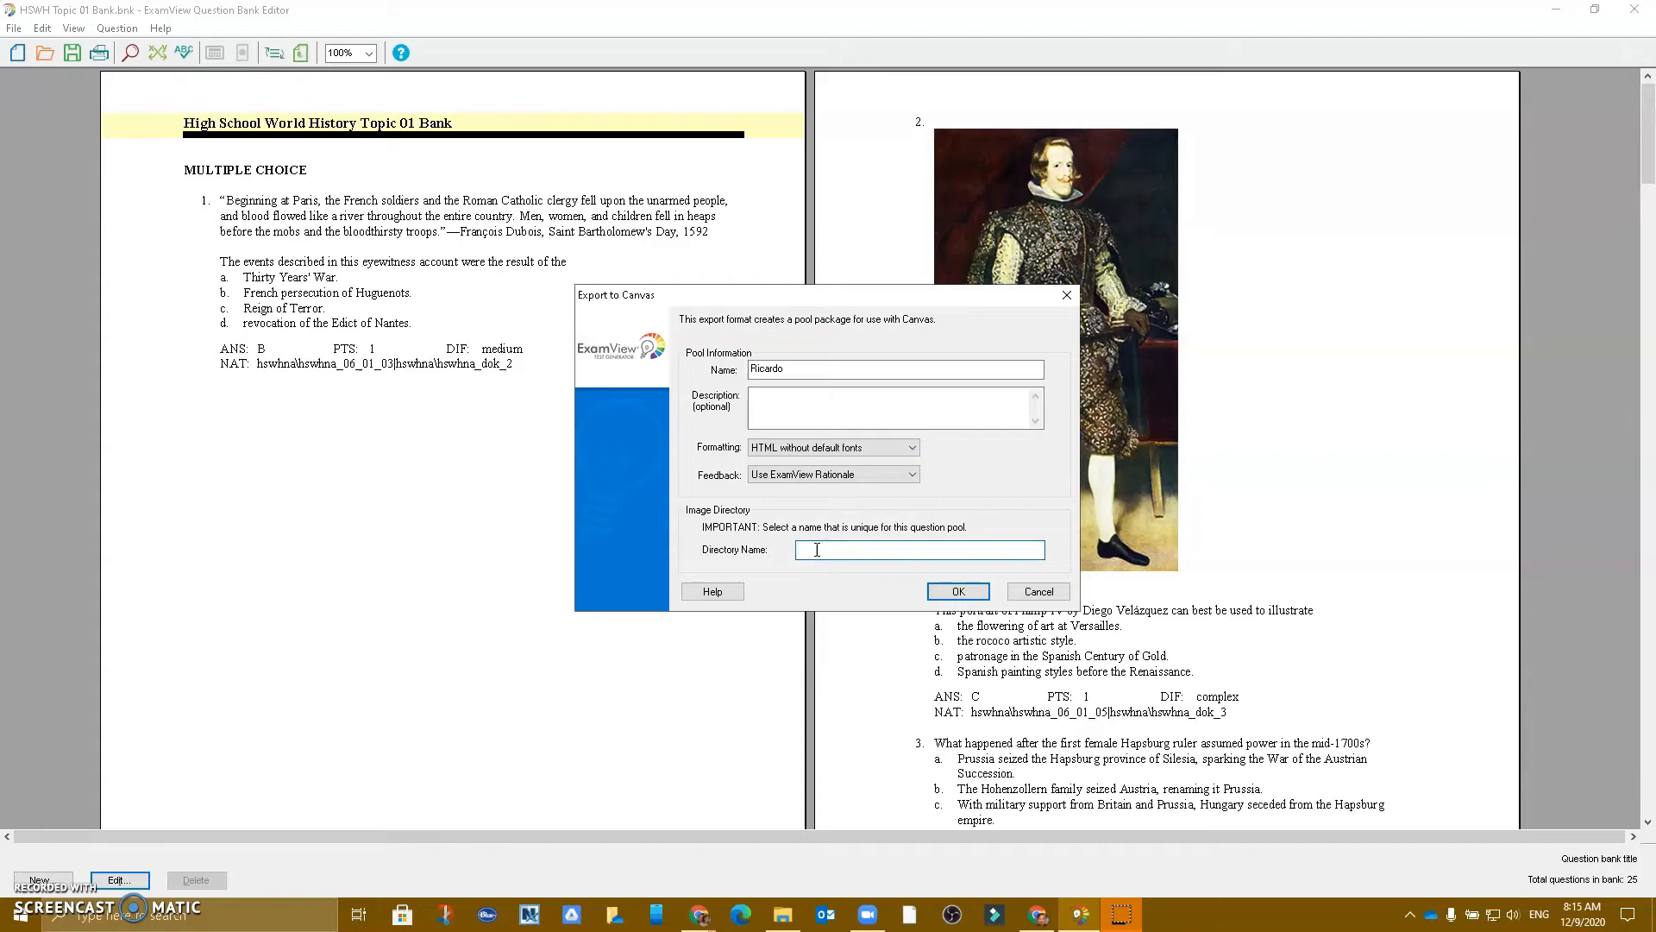
{"action": "type", "text": "Wolf"}
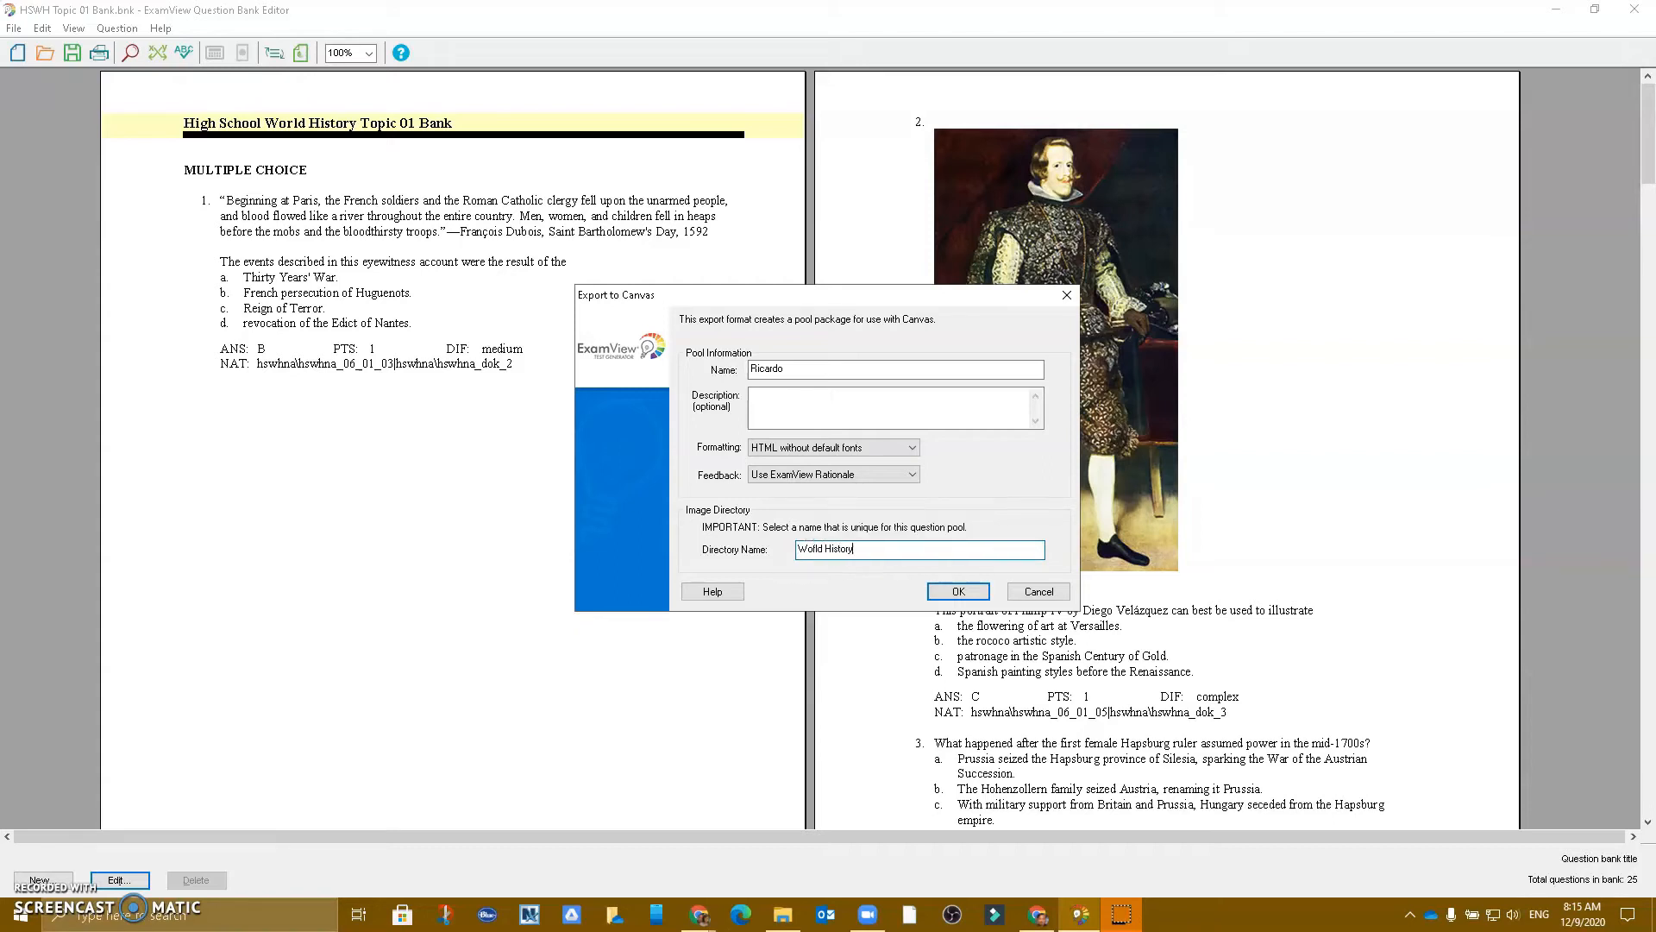
{"action": "type", "text": "Topic"}
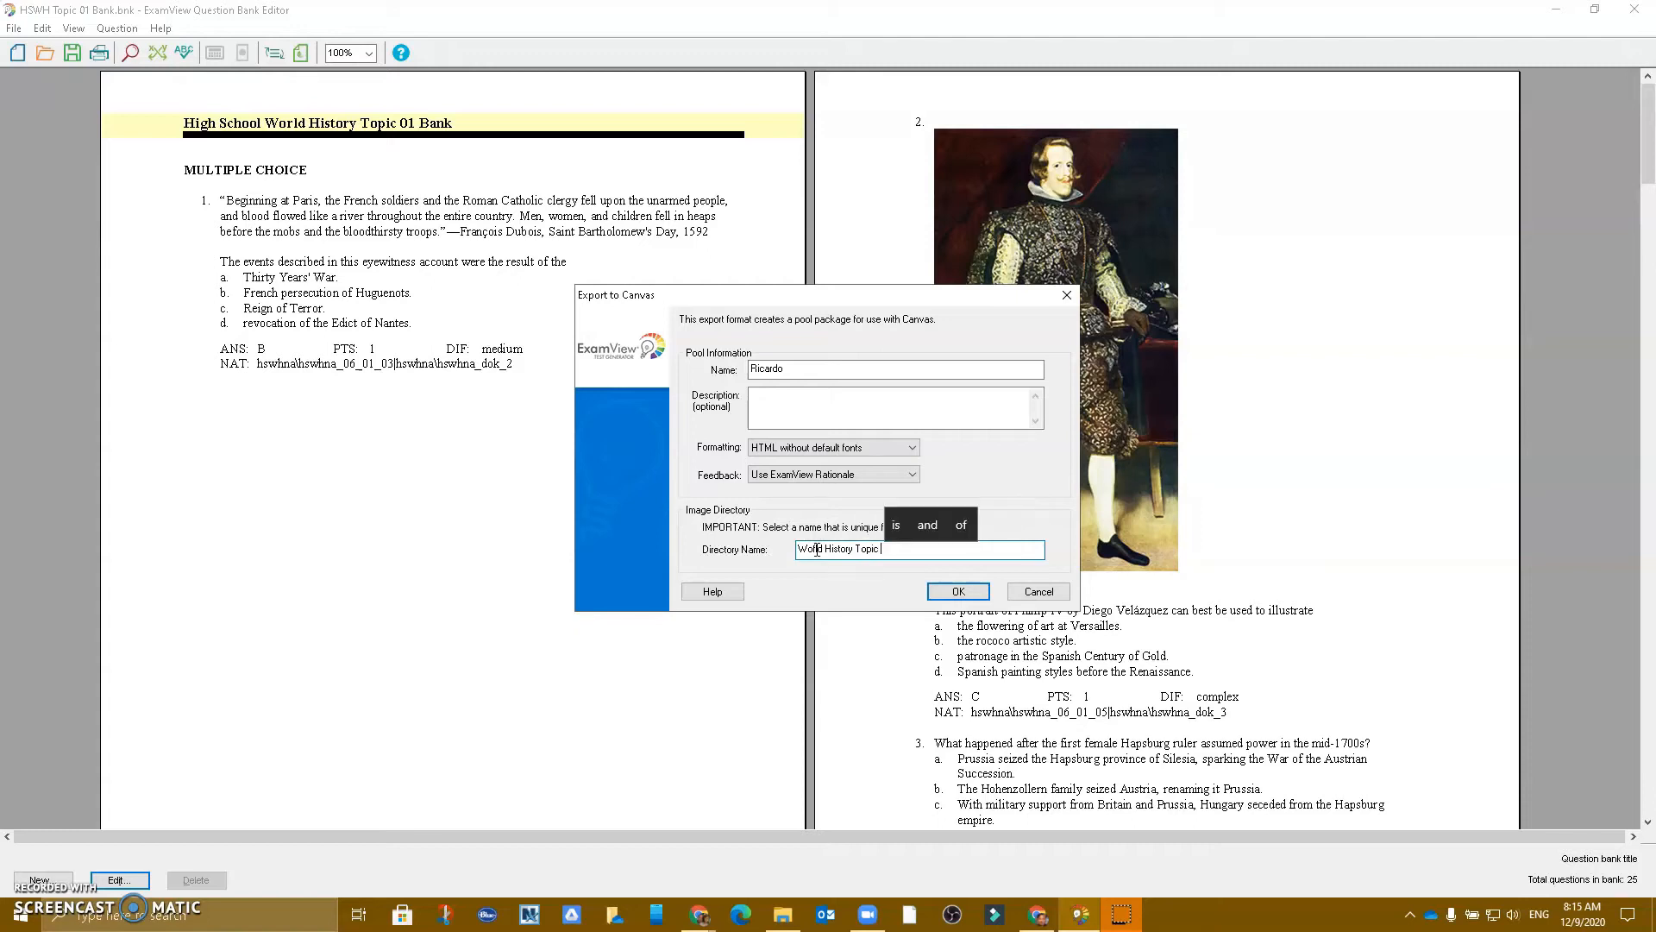
{"action": "type", "text": "1"}
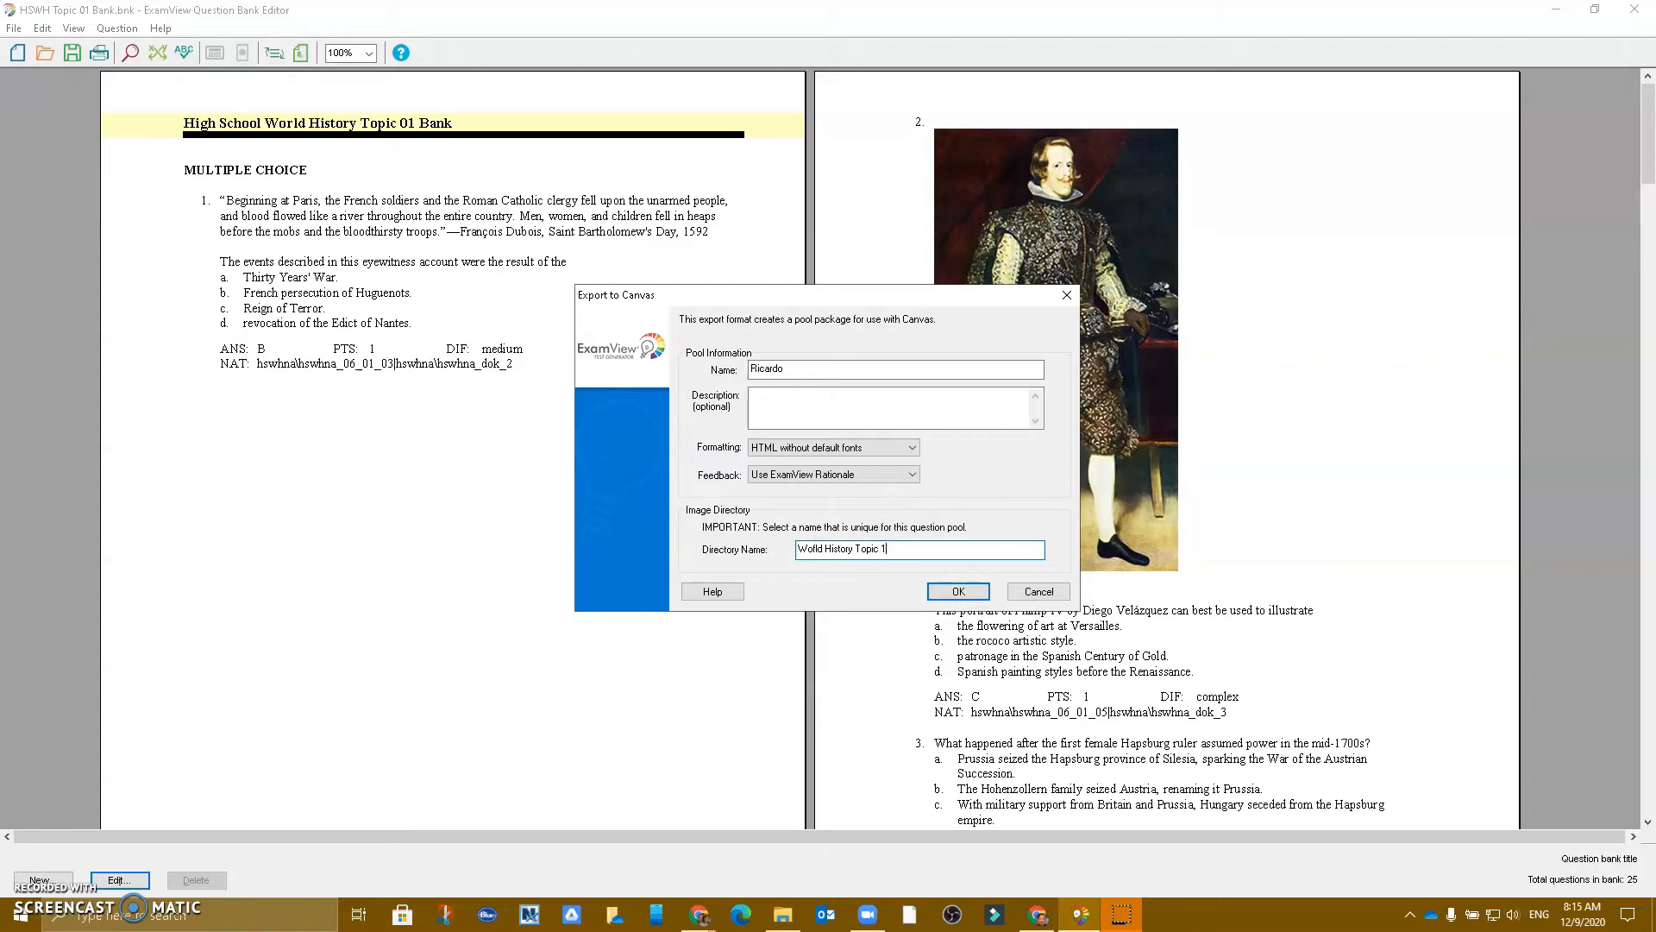
{"action": "left_click", "coordinate": [955, 590]}
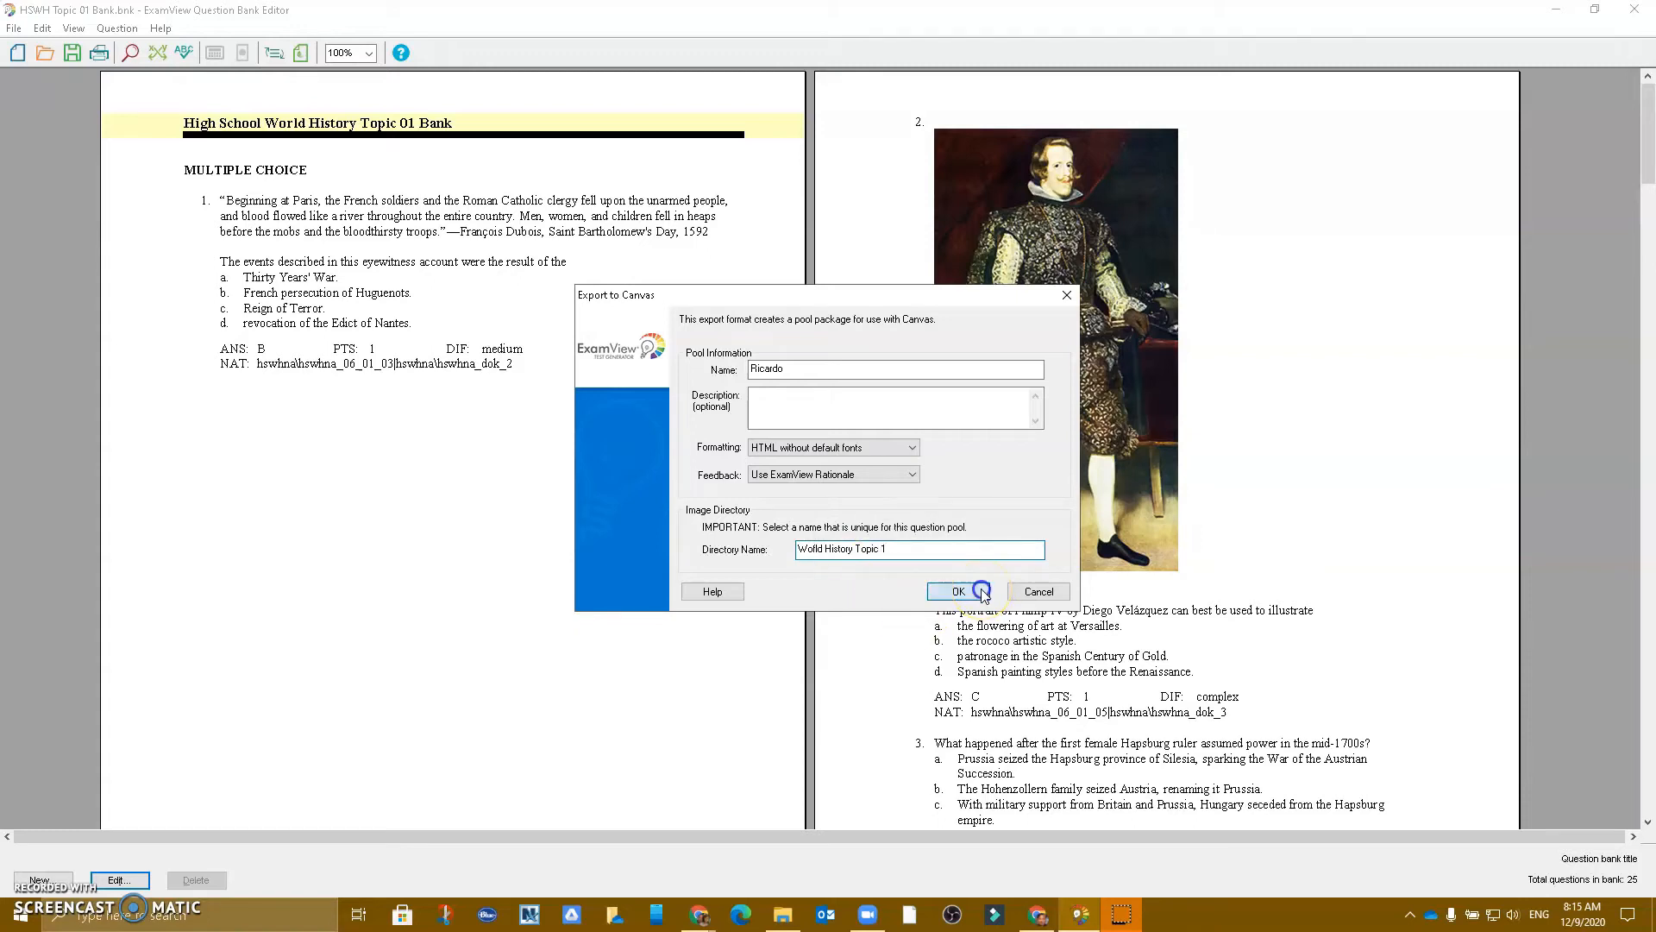
- Confirm the Export to Canvas dialog with OK to create the package
{"action": "left_click", "coordinate": [955, 590]}
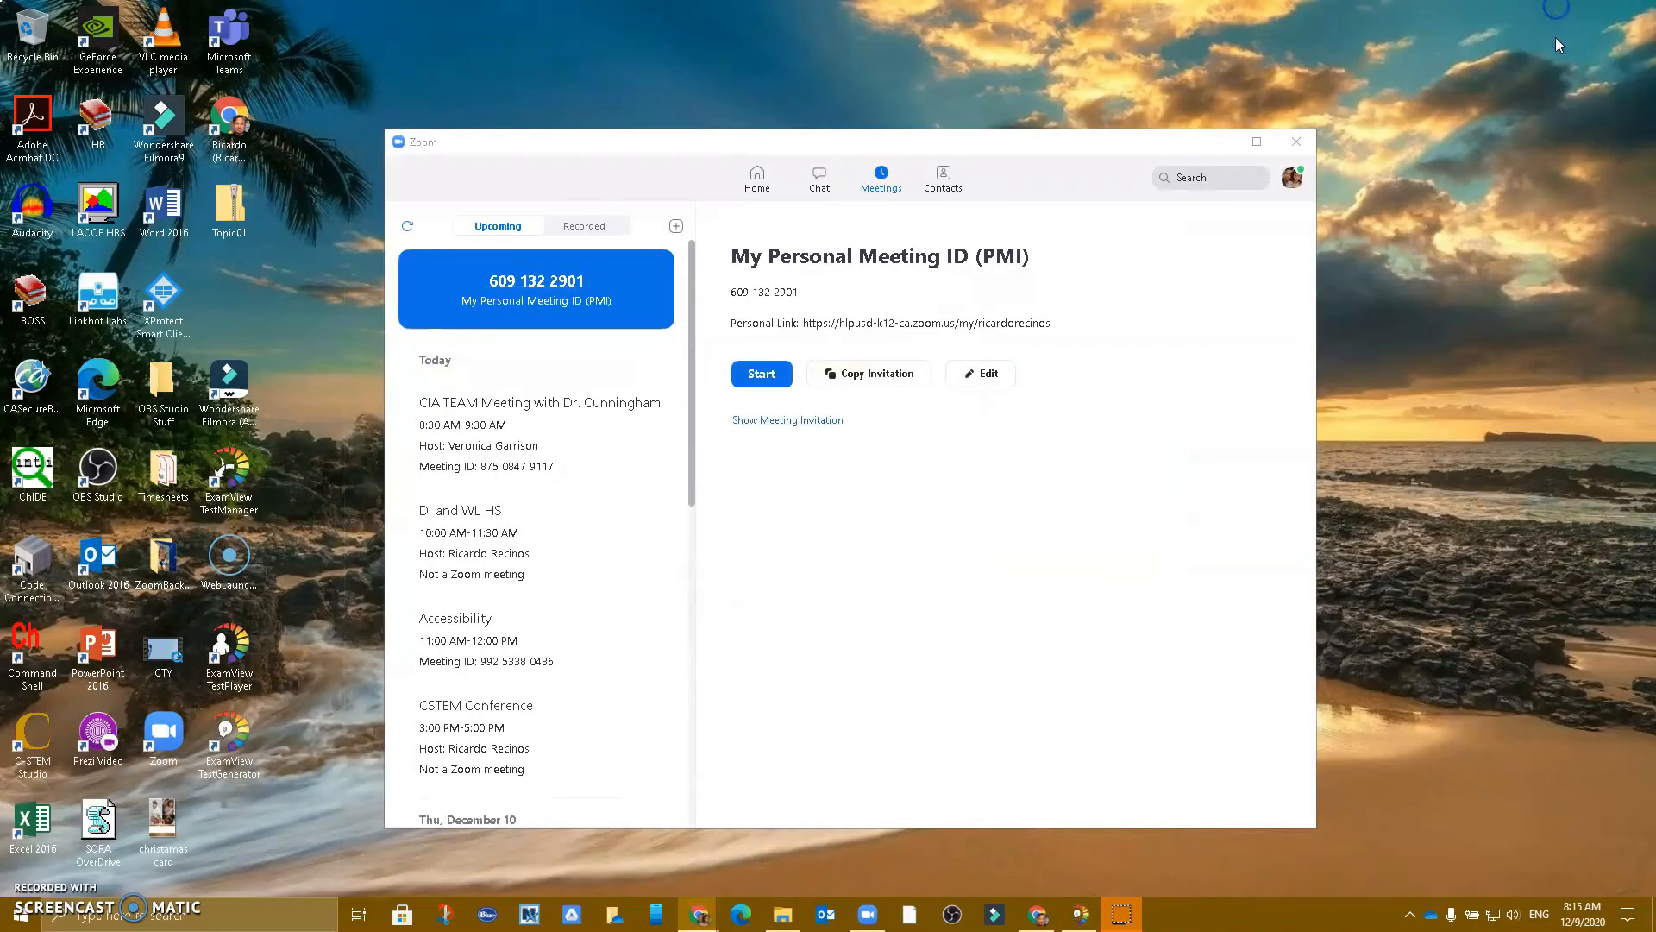
{"action": "mouse_move", "coordinate": [260, 270]}
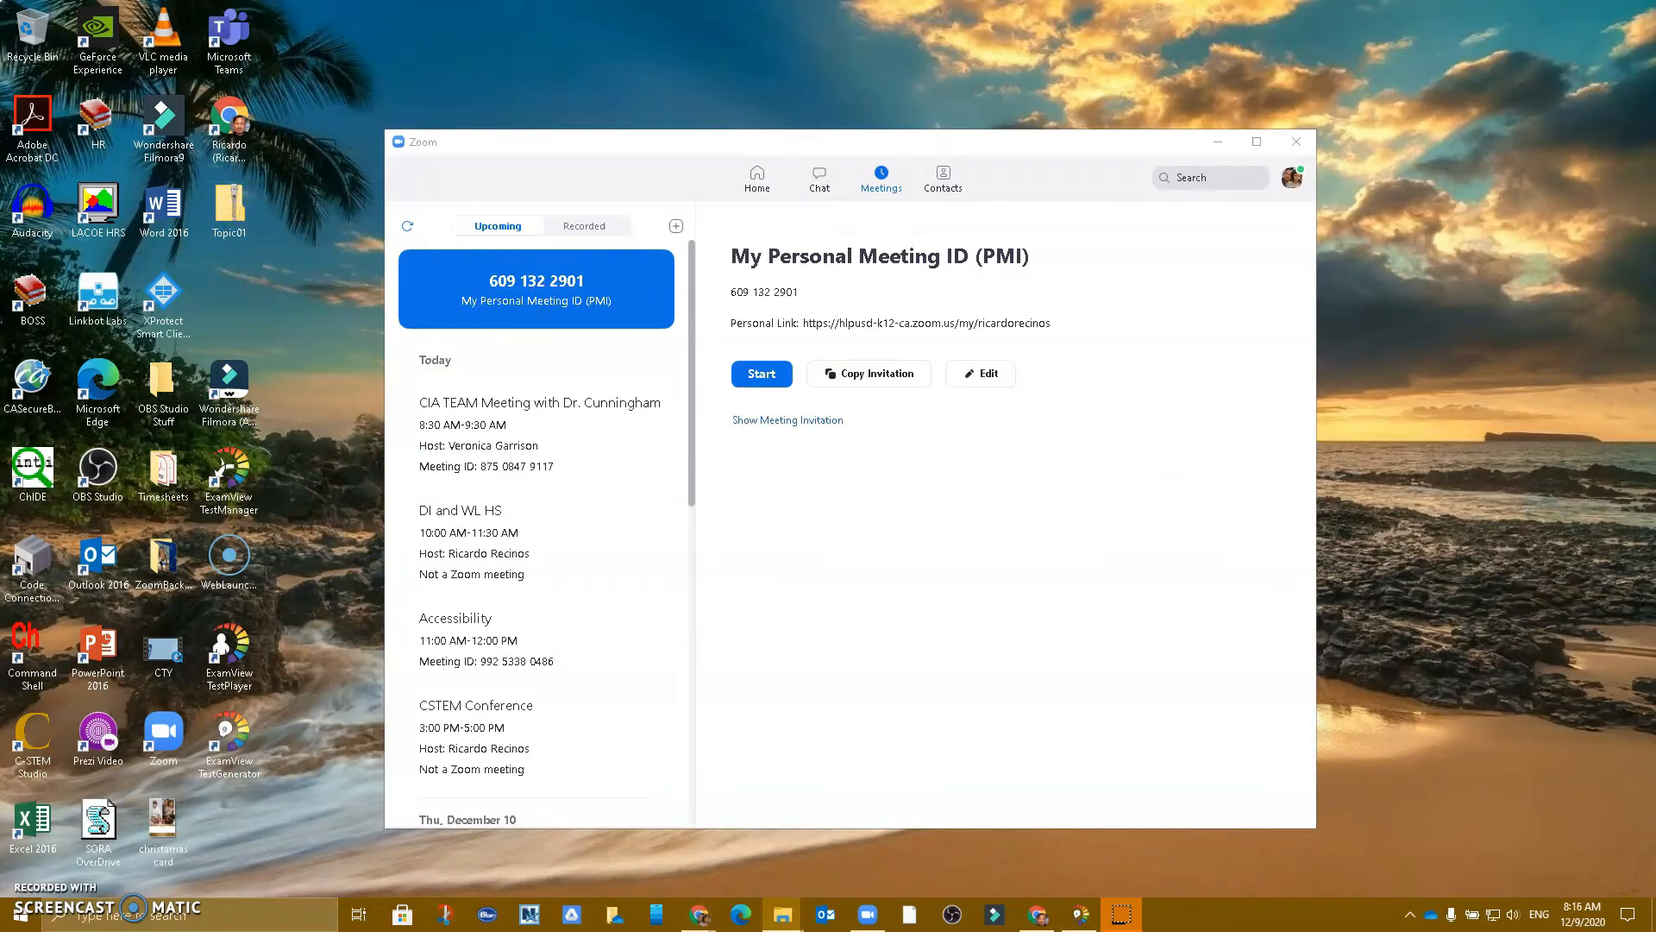
{"action": "mouse_move", "coordinate": [1285, 692]}
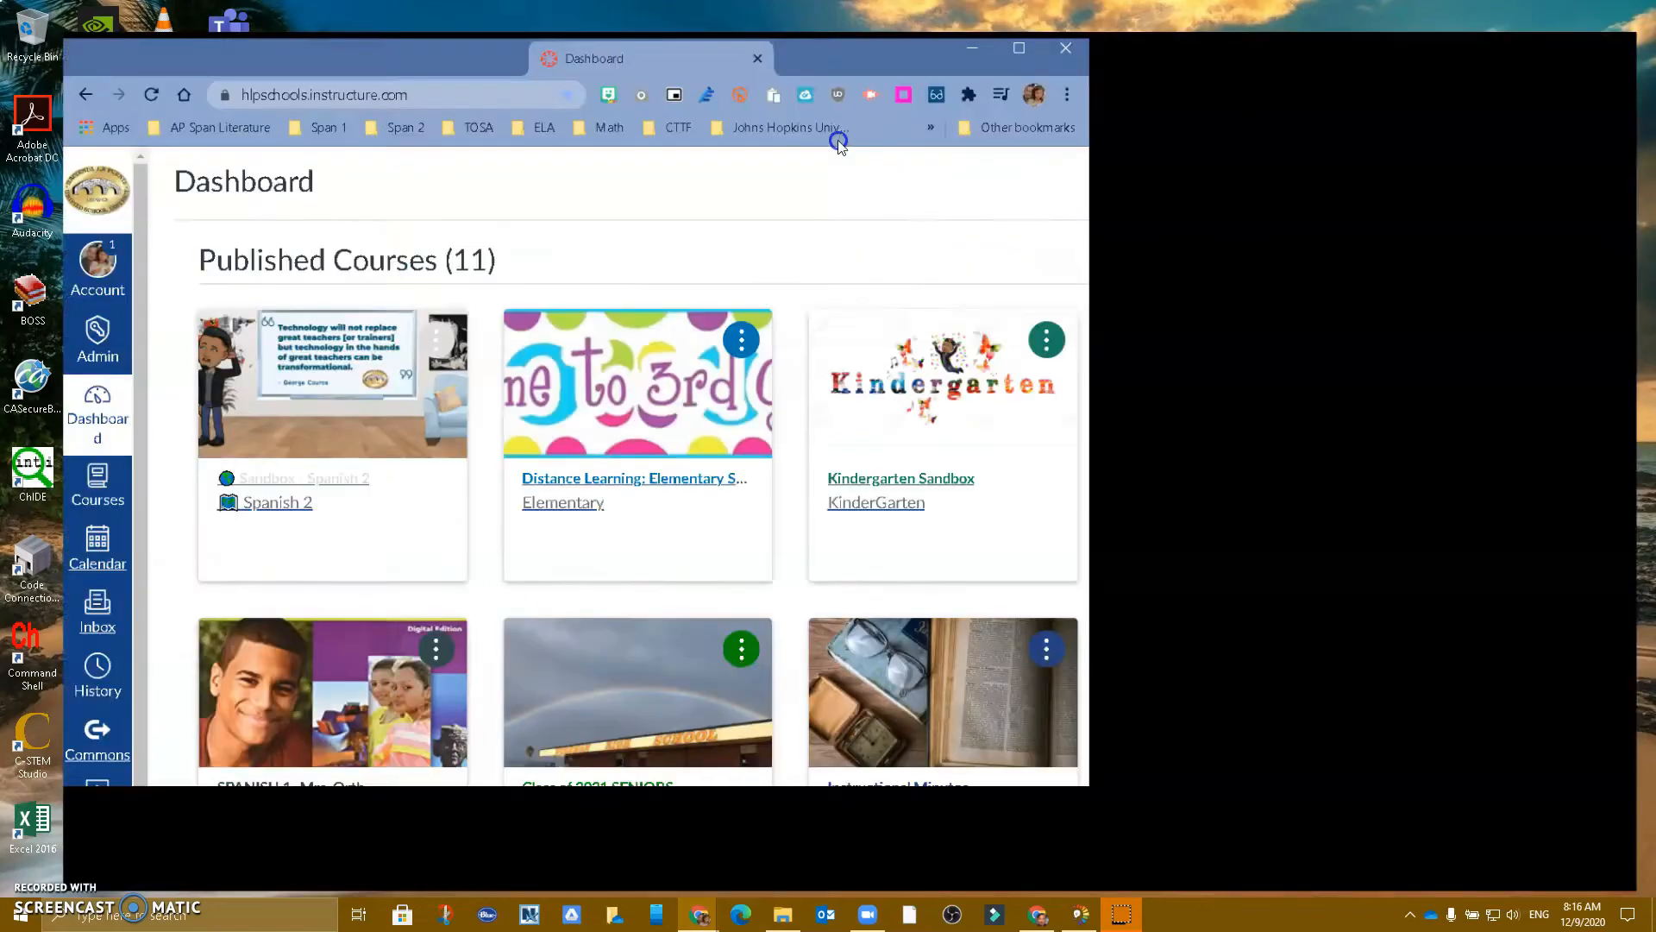
- Maximize Chrome and open the Kindergarten Sandbox course's Settings page
{"action": "left_click", "coordinate": [1017, 47]}
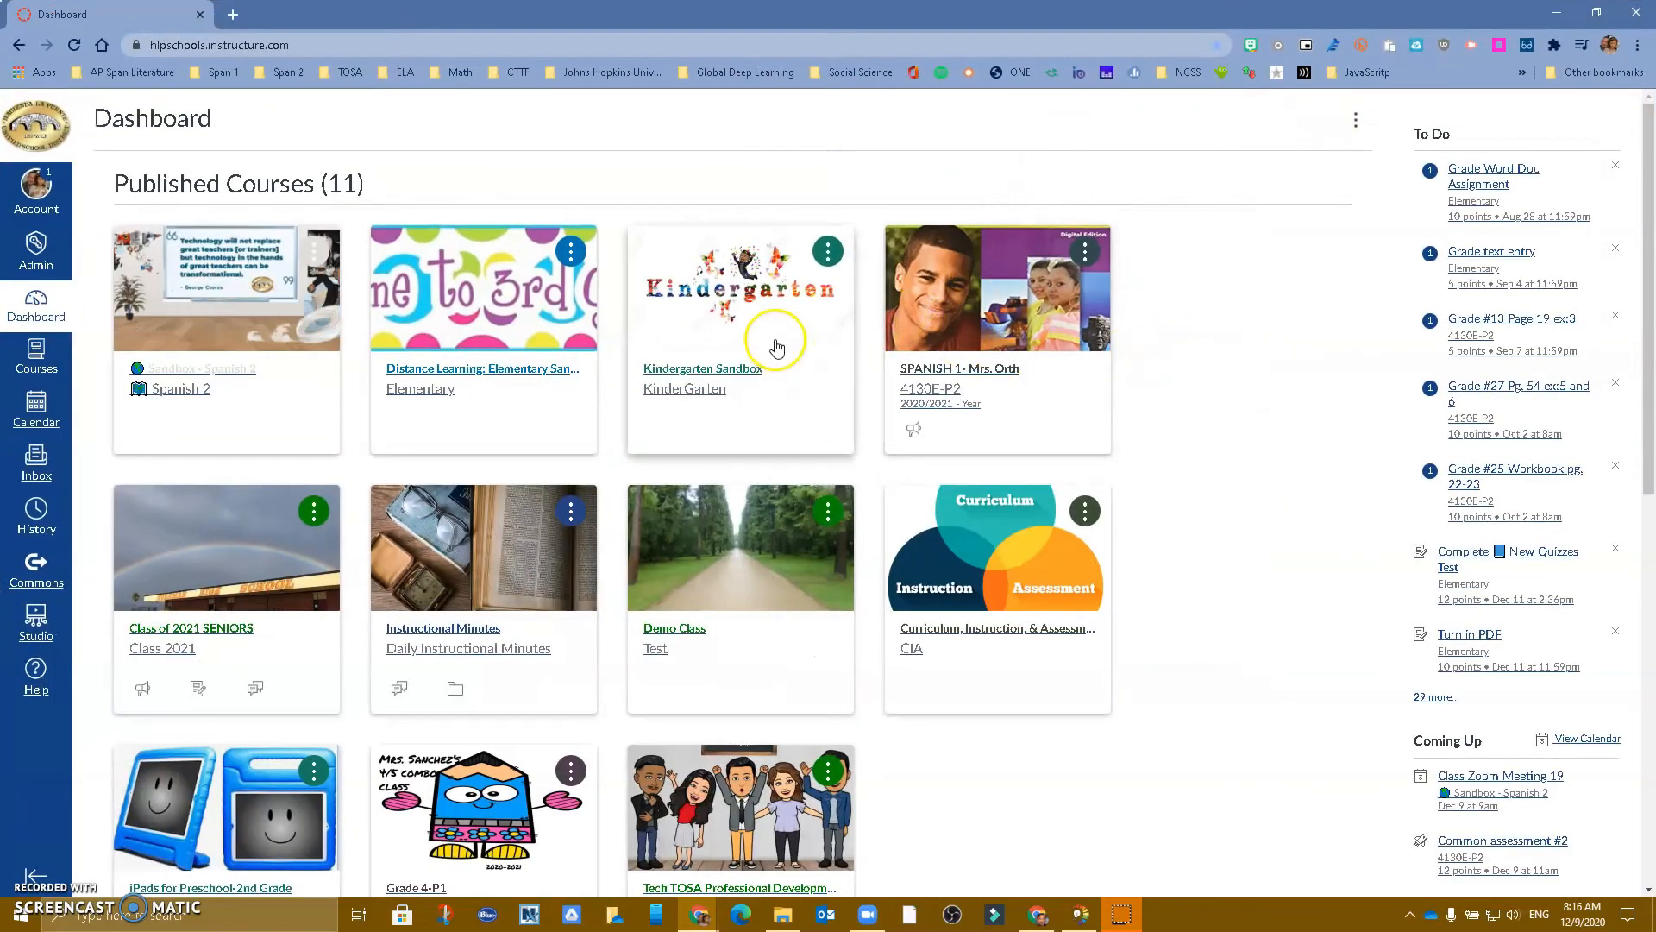
{"action": "left_click", "coordinate": [702, 368]}
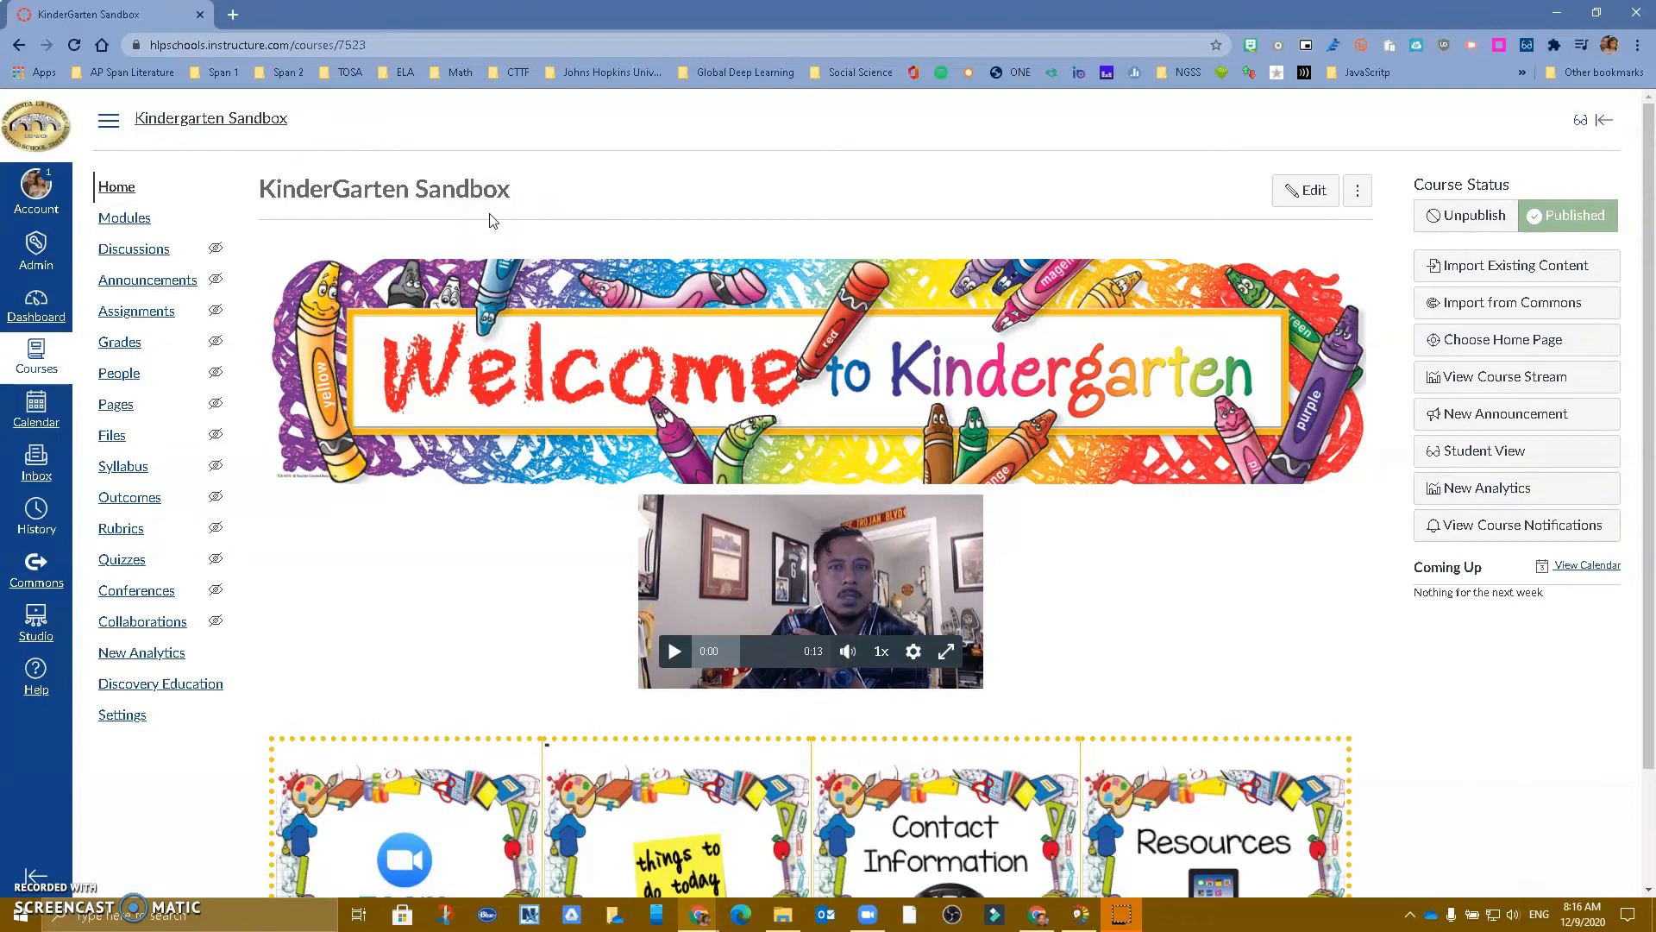
{"action": "mouse_move", "coordinate": [188, 541]}
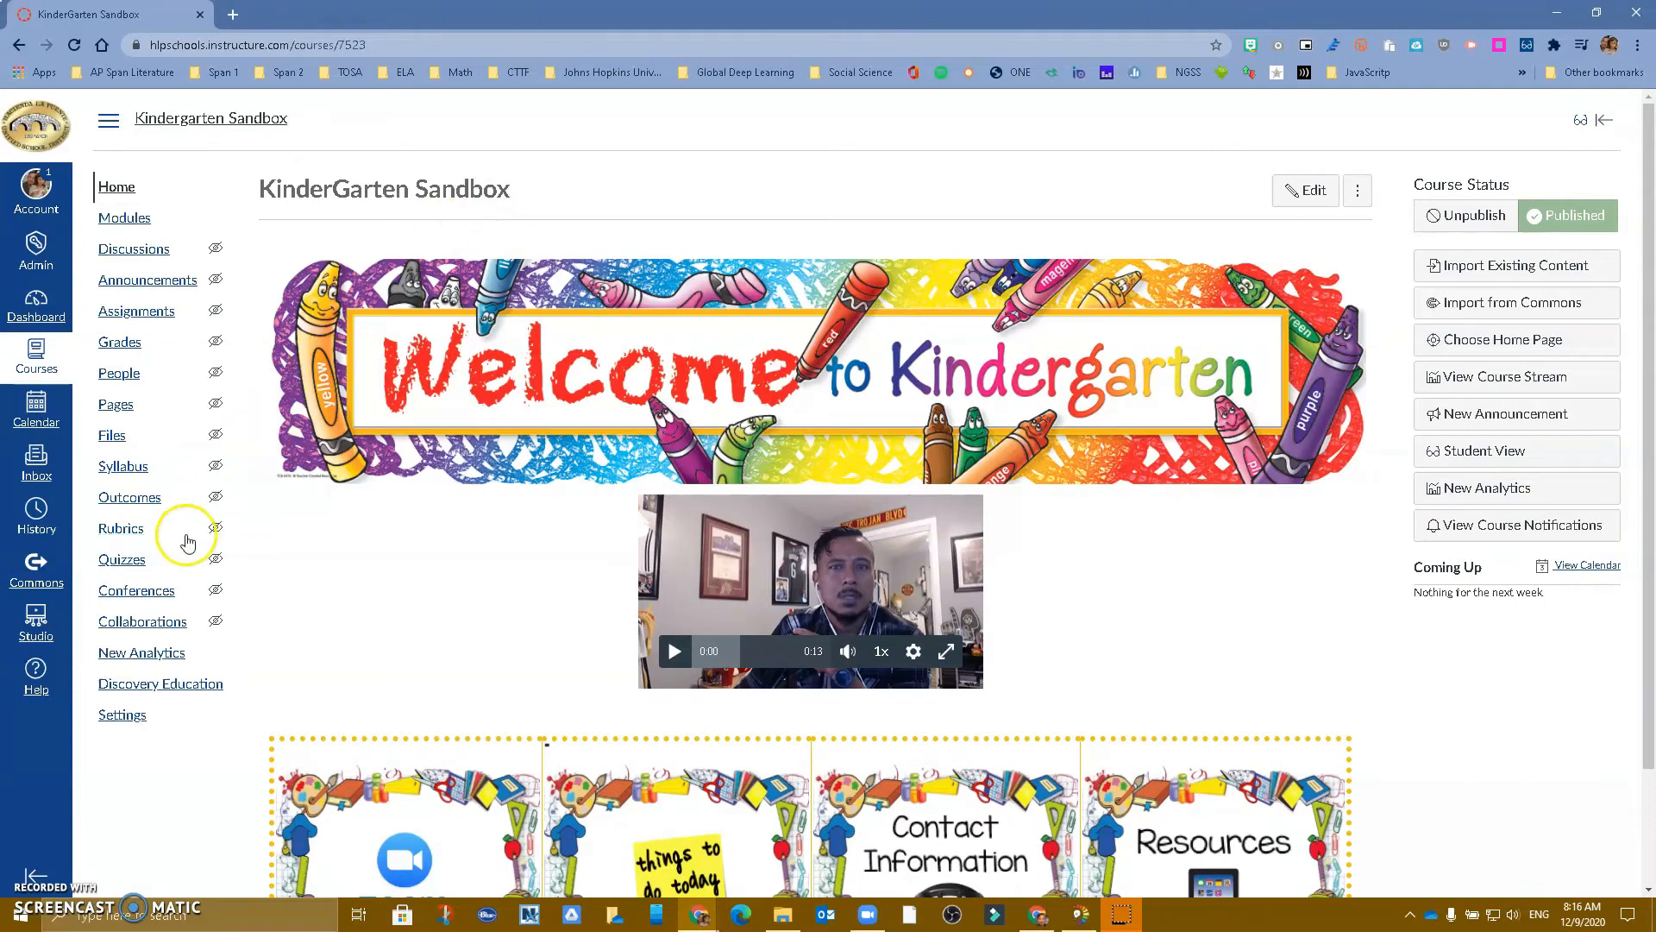
{"action": "left_click", "coordinate": [122, 715]}
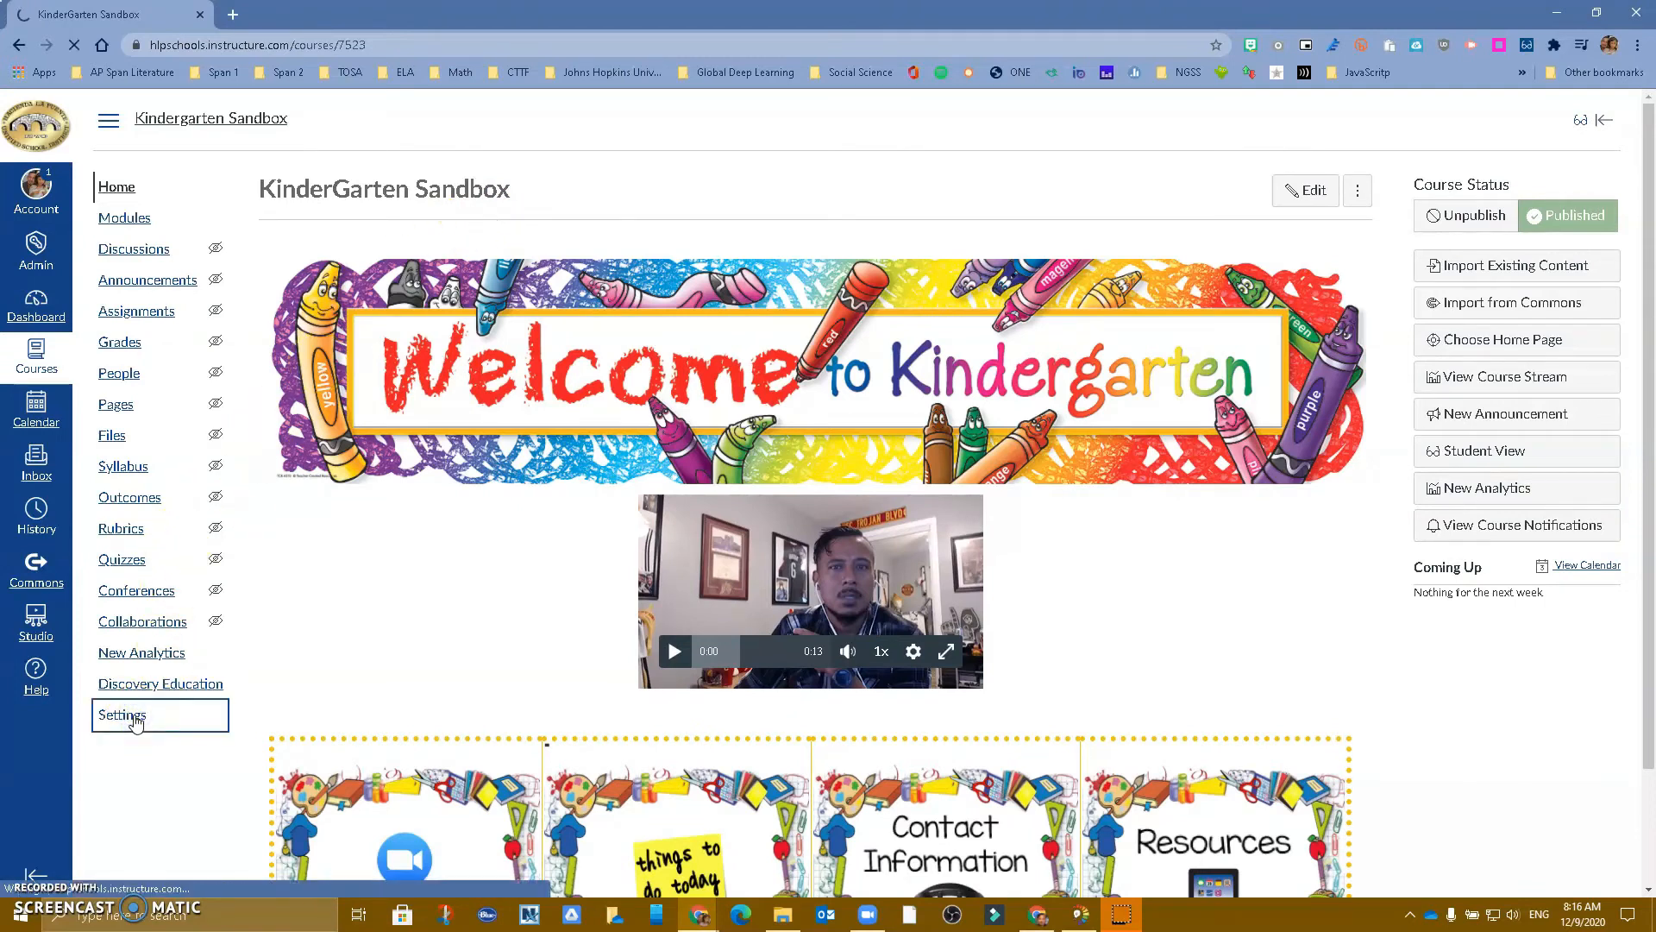
{"action": "left_click", "coordinate": [120, 715]}
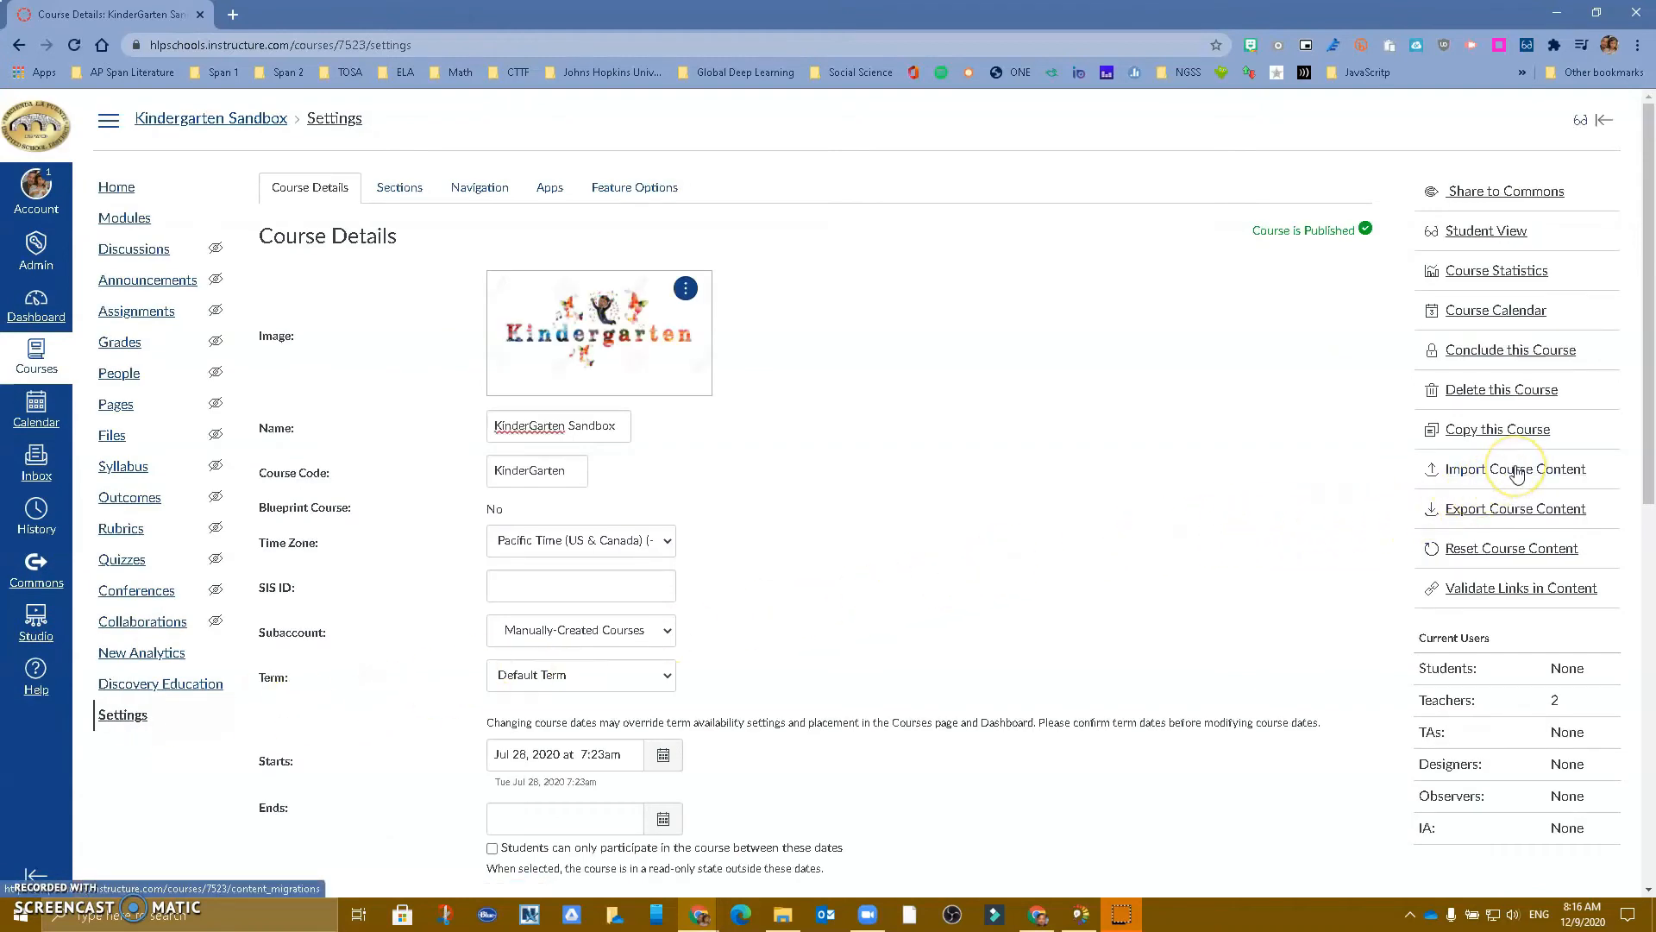
- Start a course import with Canvas Course Export Package as the content type
{"action": "left_click", "coordinate": [1515, 468]}
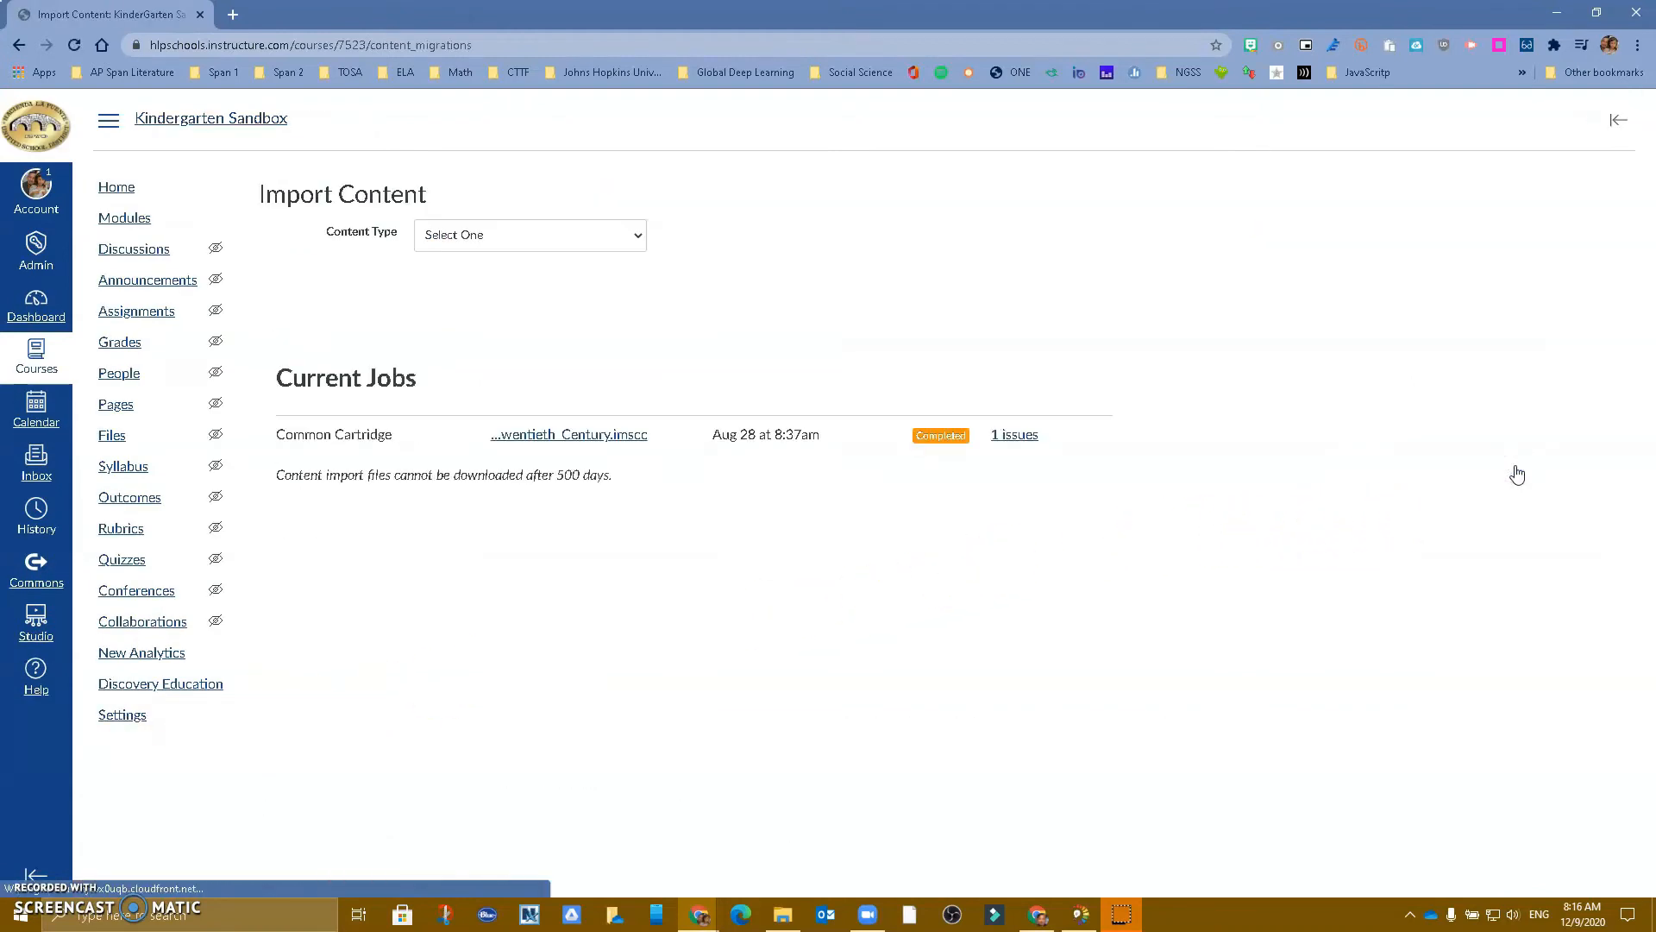
{"action": "left_click", "coordinate": [528, 235]}
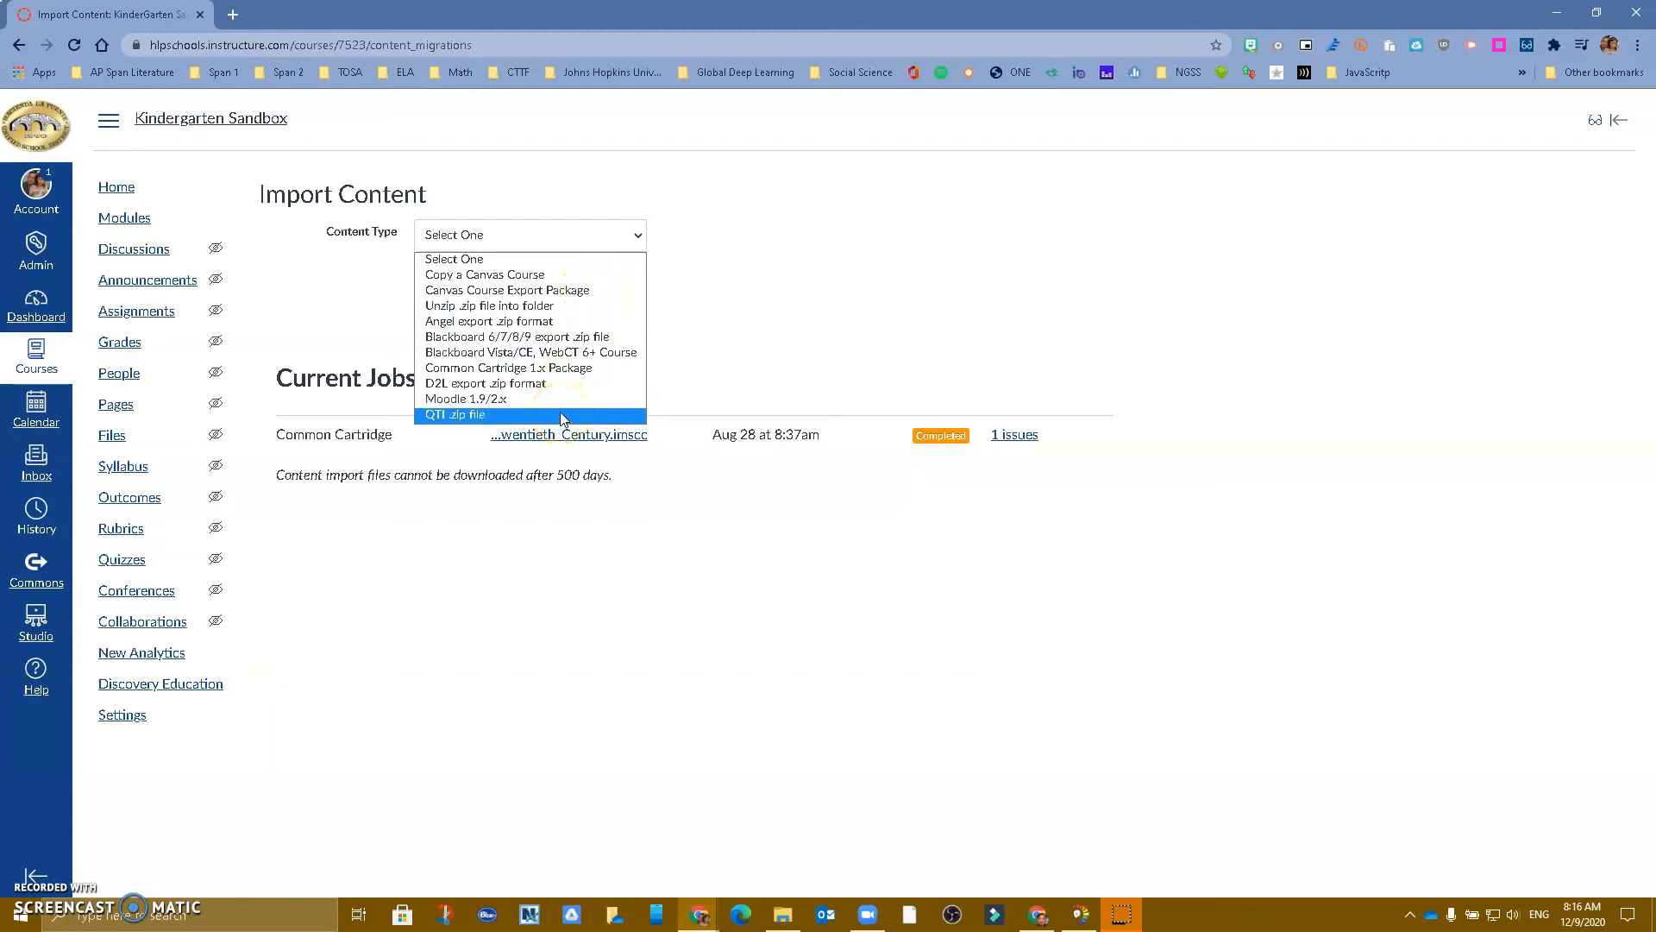
{"action": "mouse_move", "coordinate": [528, 367]}
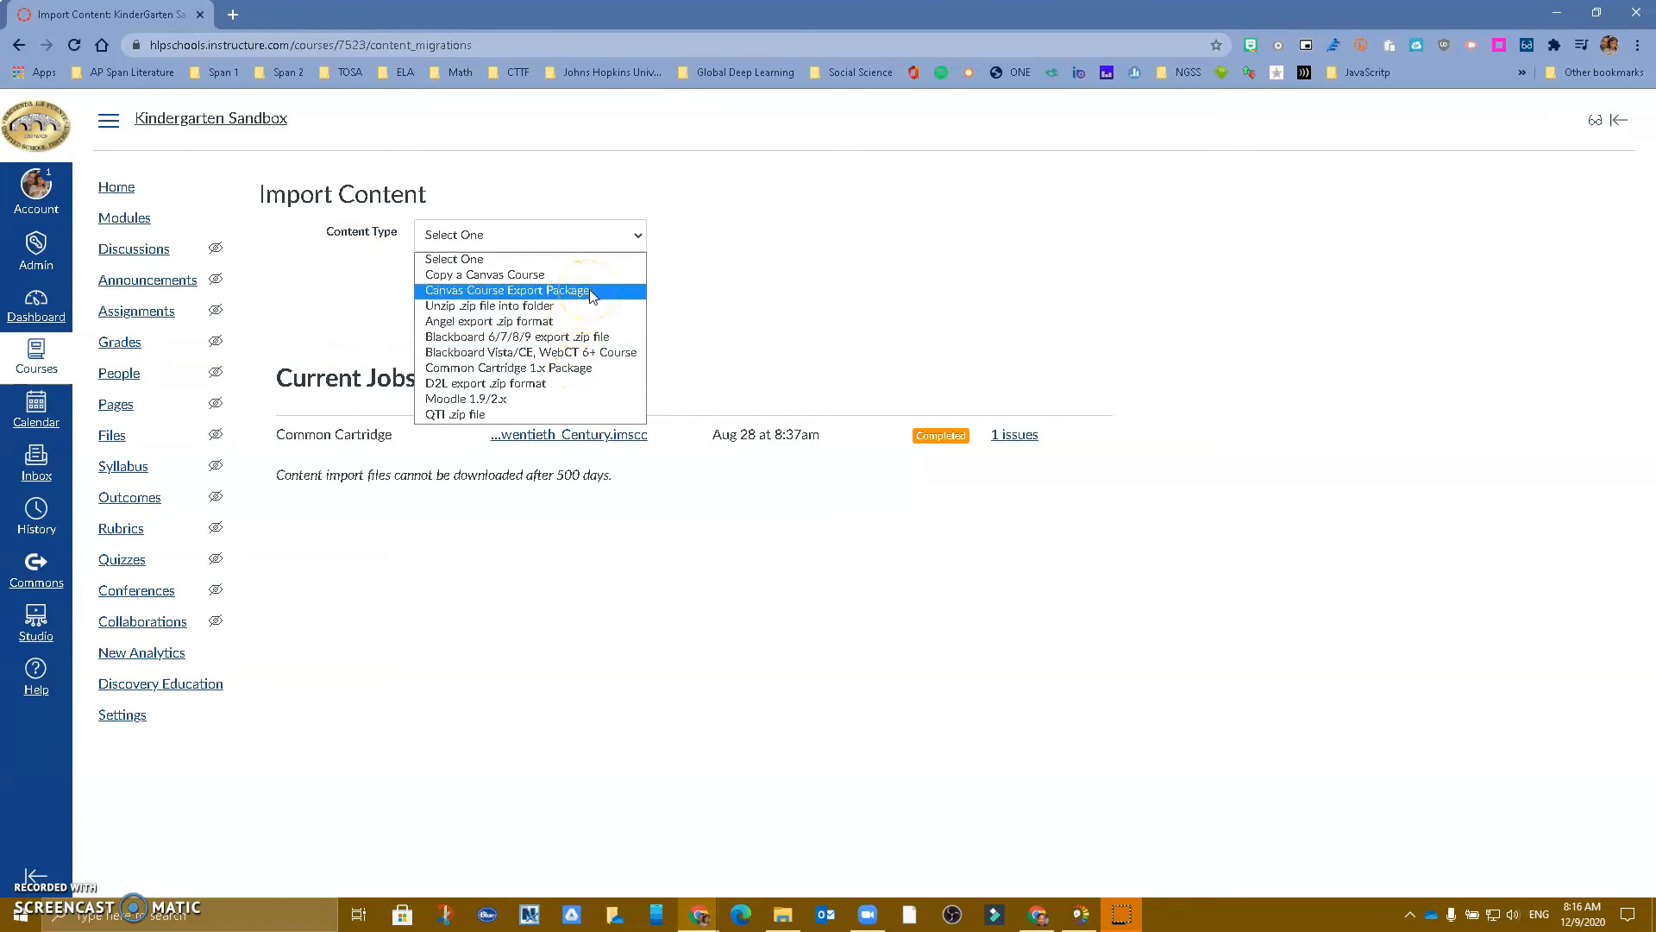
{"action": "left_click", "coordinate": [507, 290]}
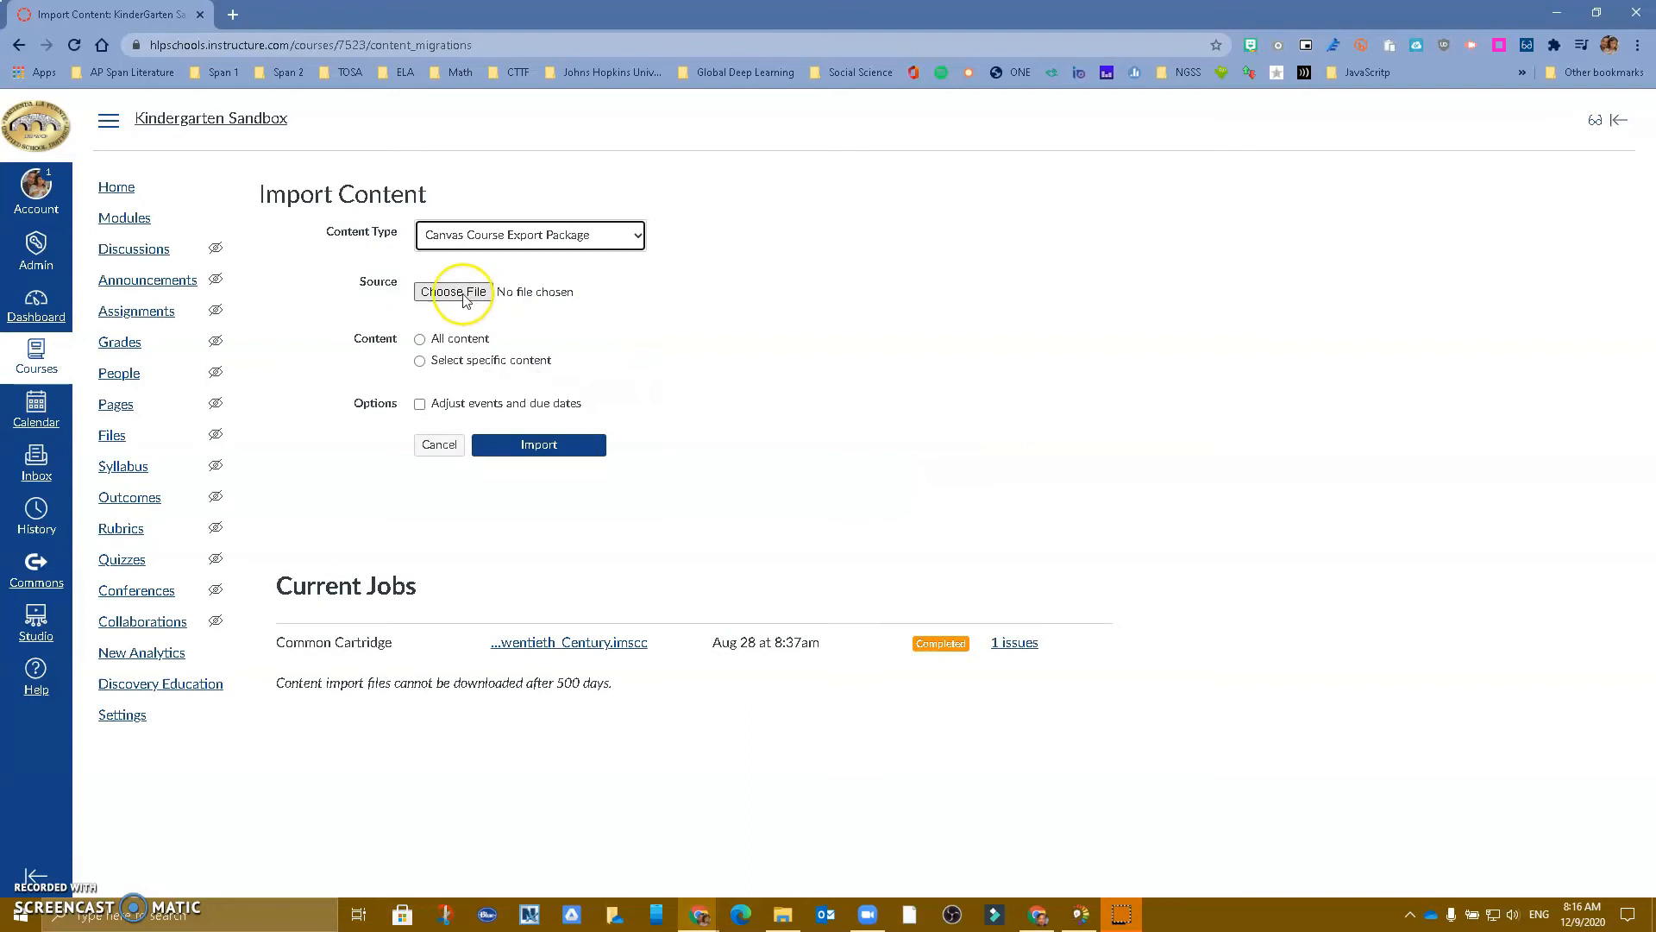
{"action": "left_click", "coordinate": [456, 291]}
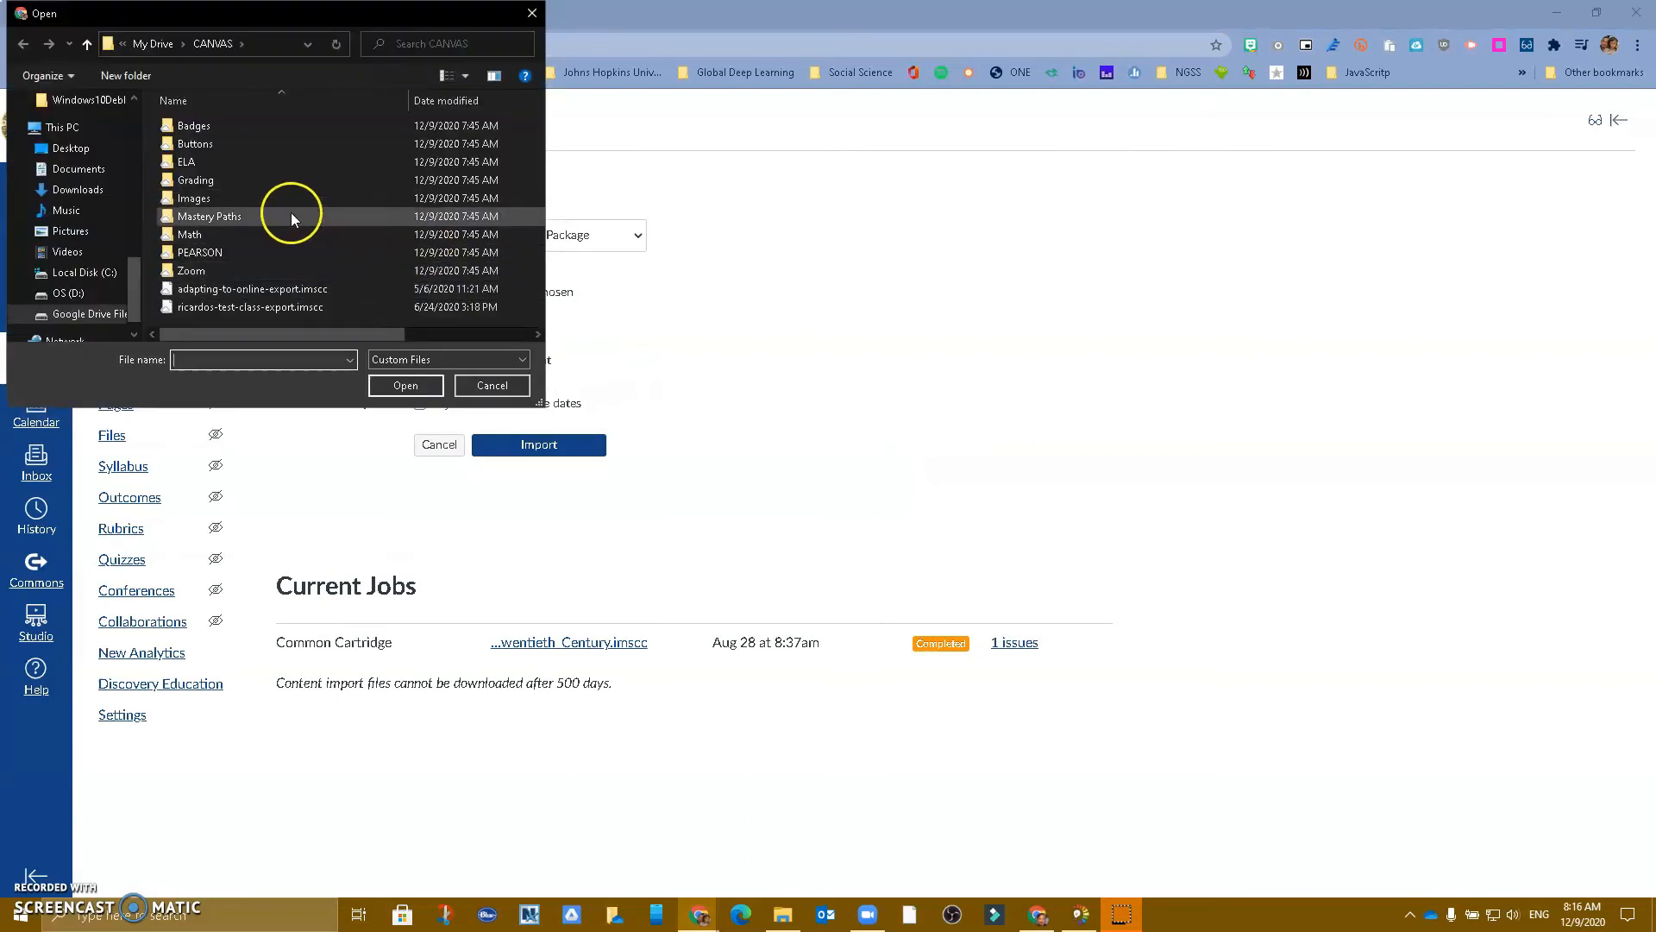
- Upload Topic01.zip from the Desktop and import all its content
{"action": "left_click", "coordinate": [70, 147]}
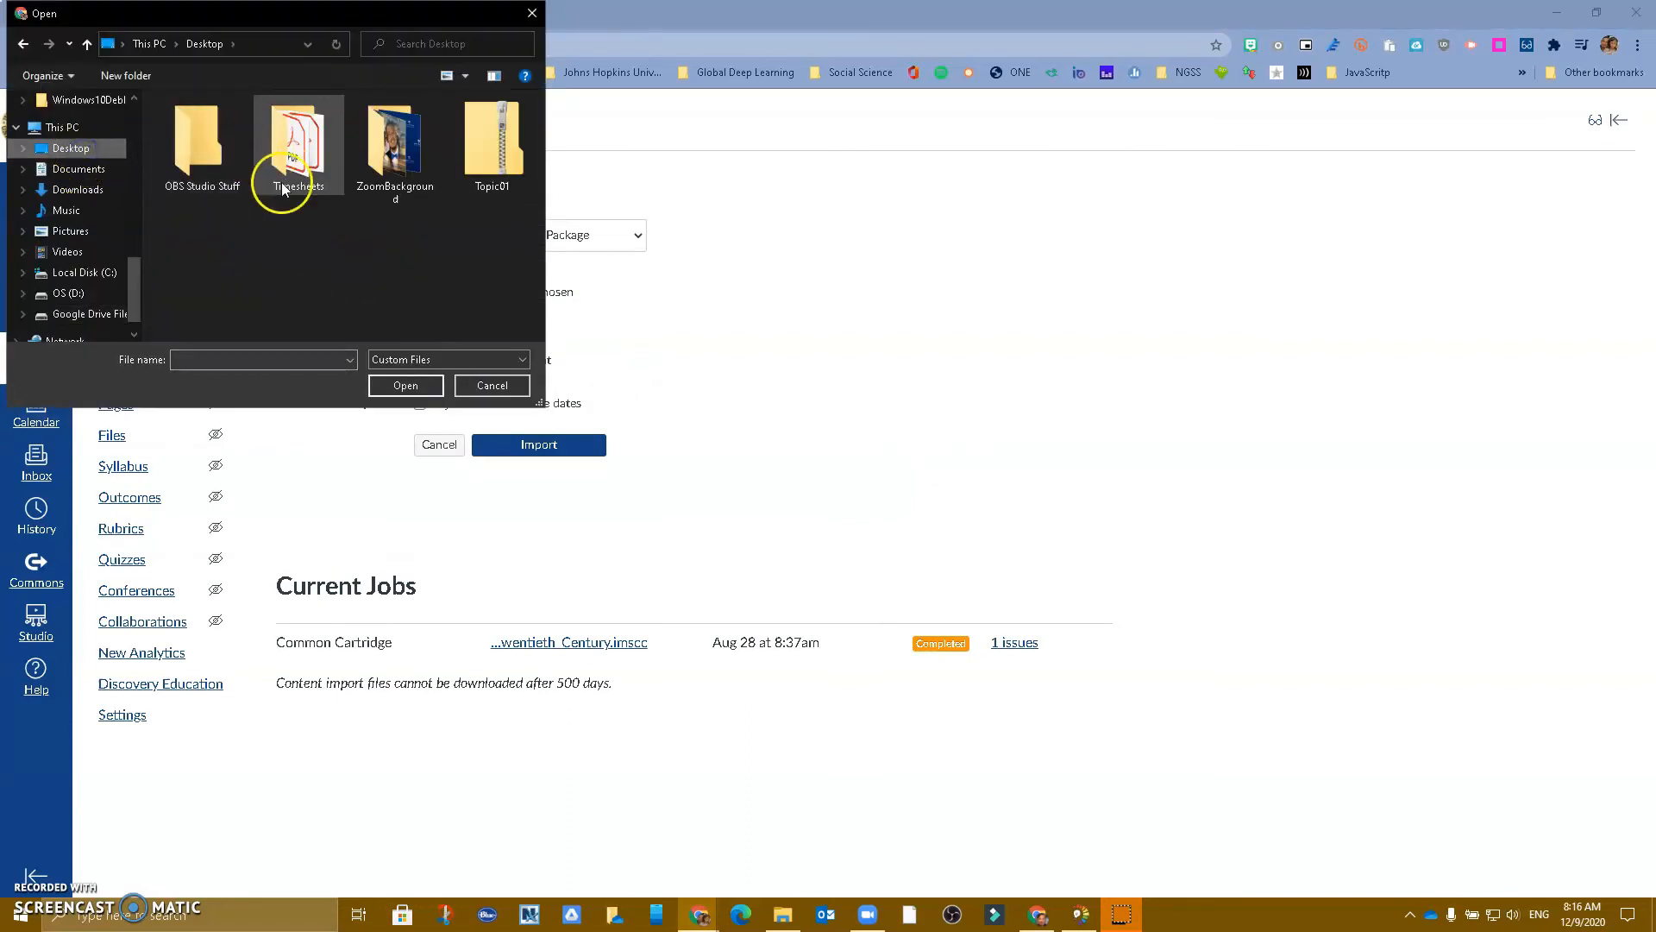
{"action": "left_click", "coordinate": [491, 137]}
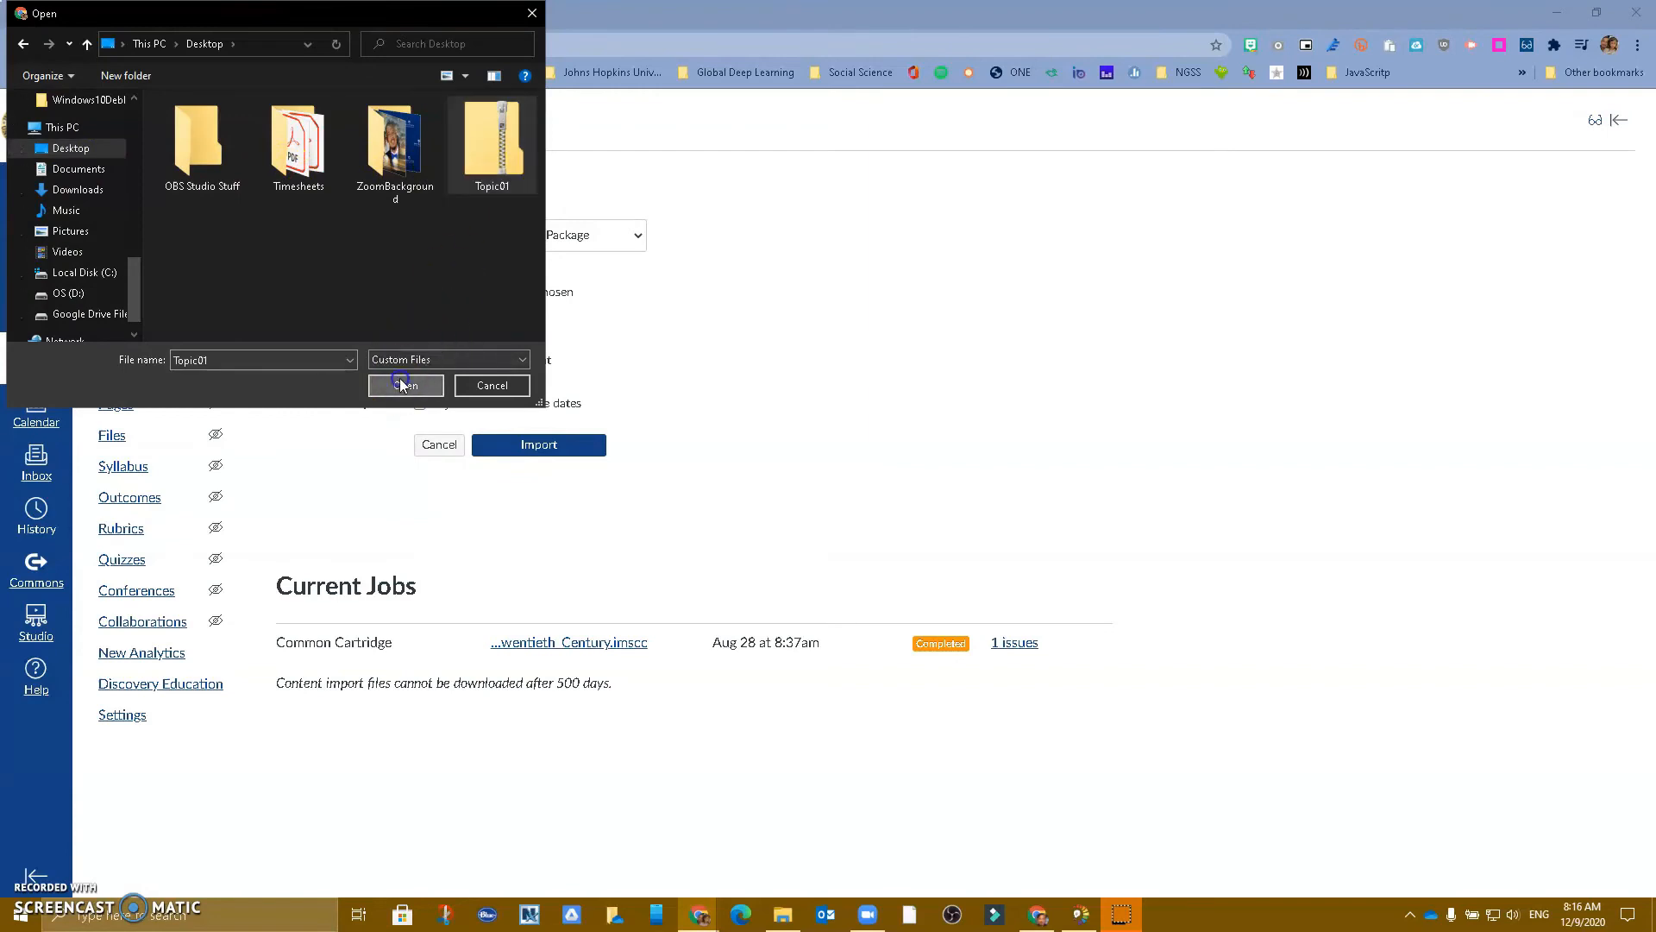
{"action": "left_click", "coordinate": [406, 385]}
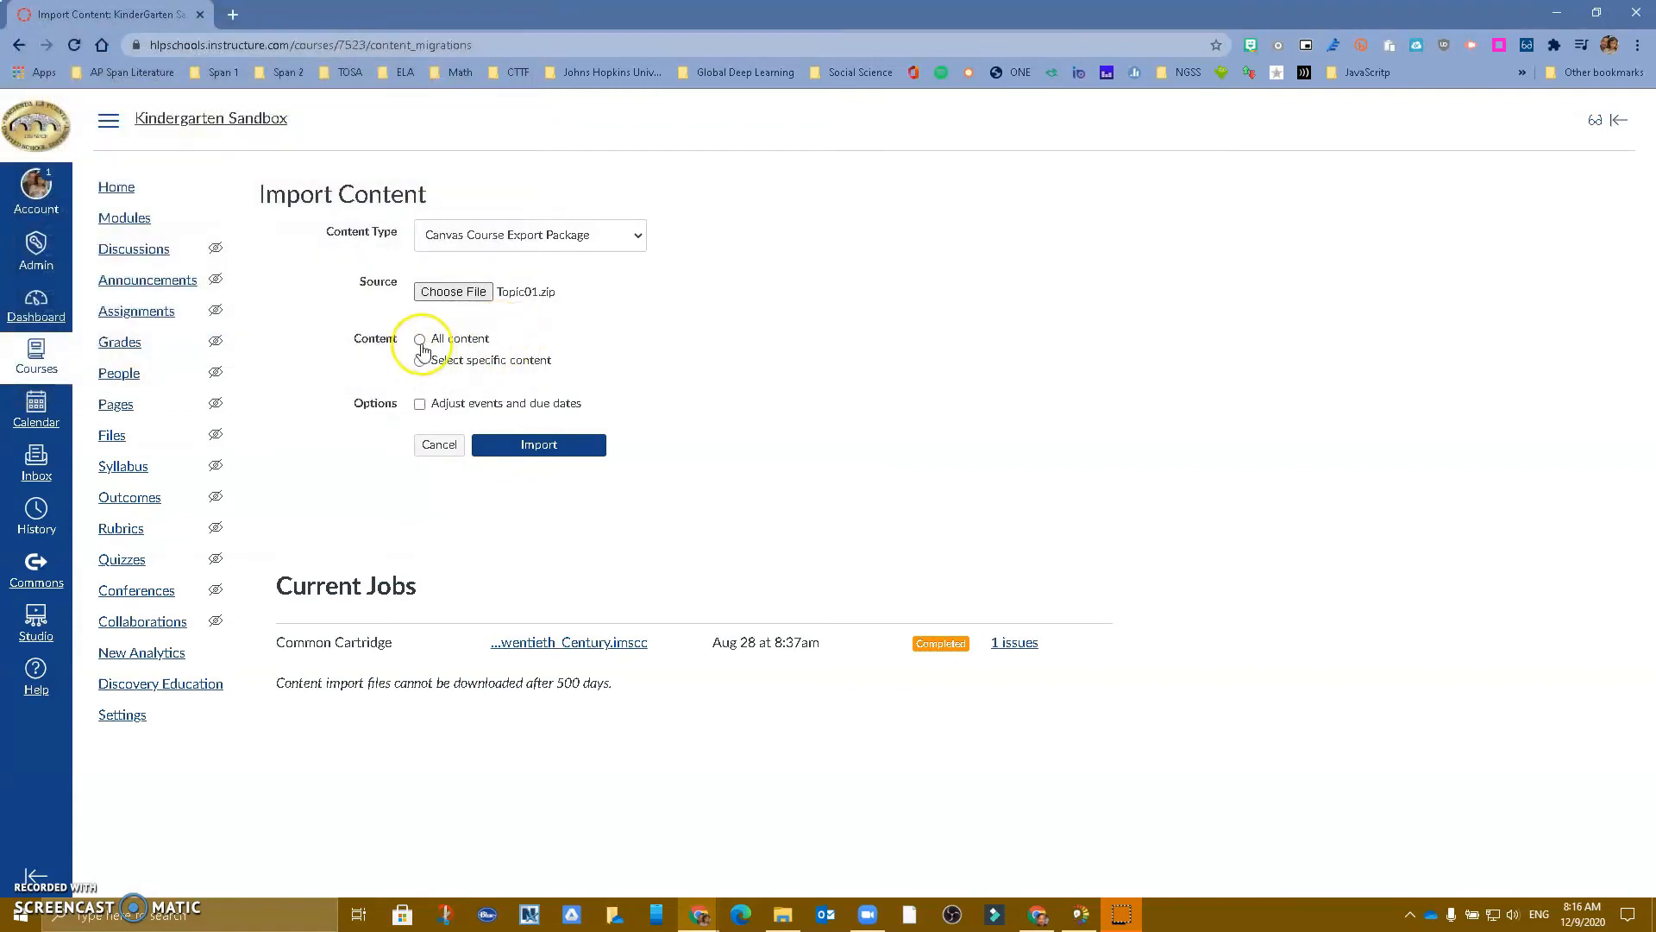
{"action": "left_click", "coordinate": [419, 339]}
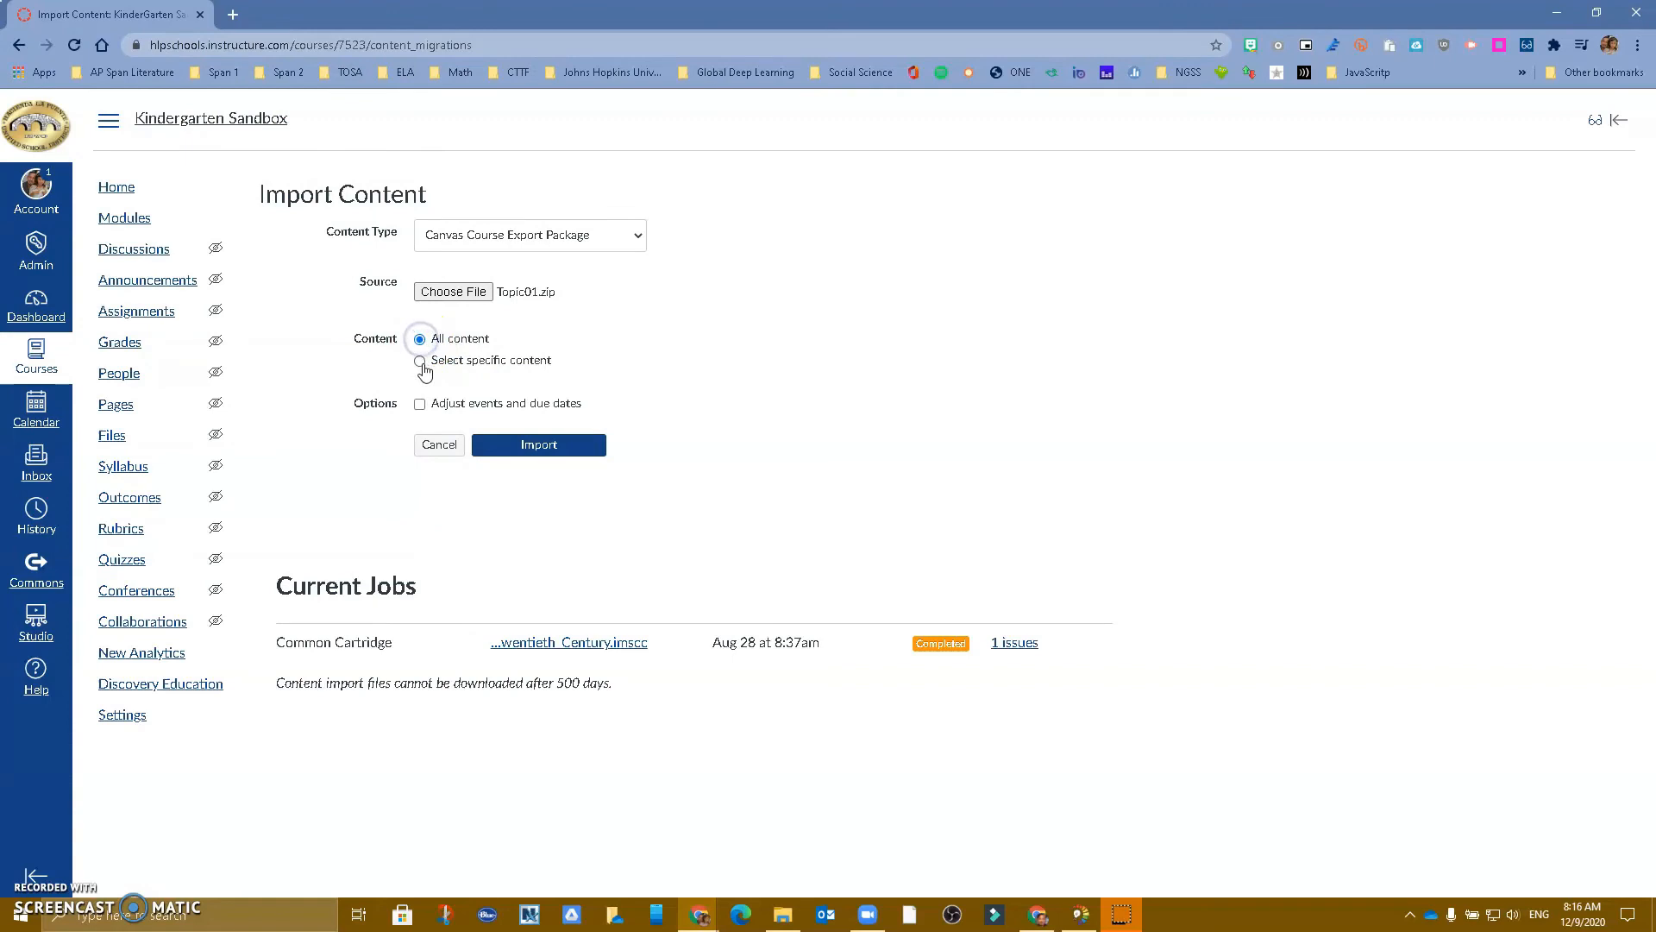
{"action": "left_click", "coordinate": [539, 444]}
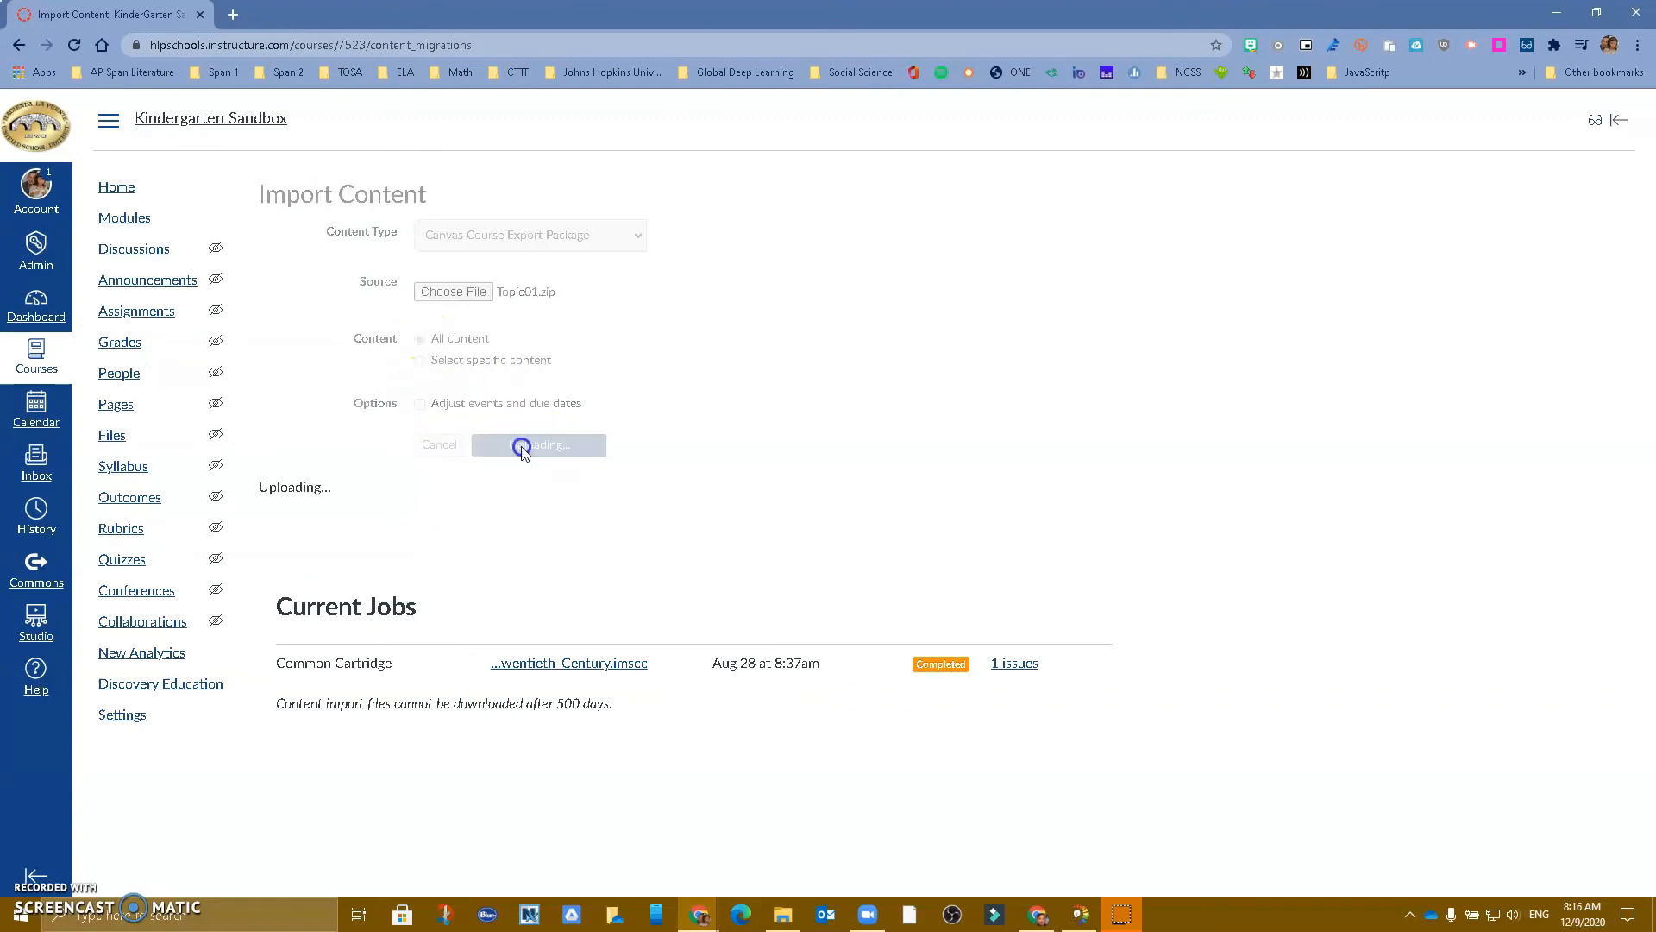
{"action": "left_click", "coordinate": [537, 443]}
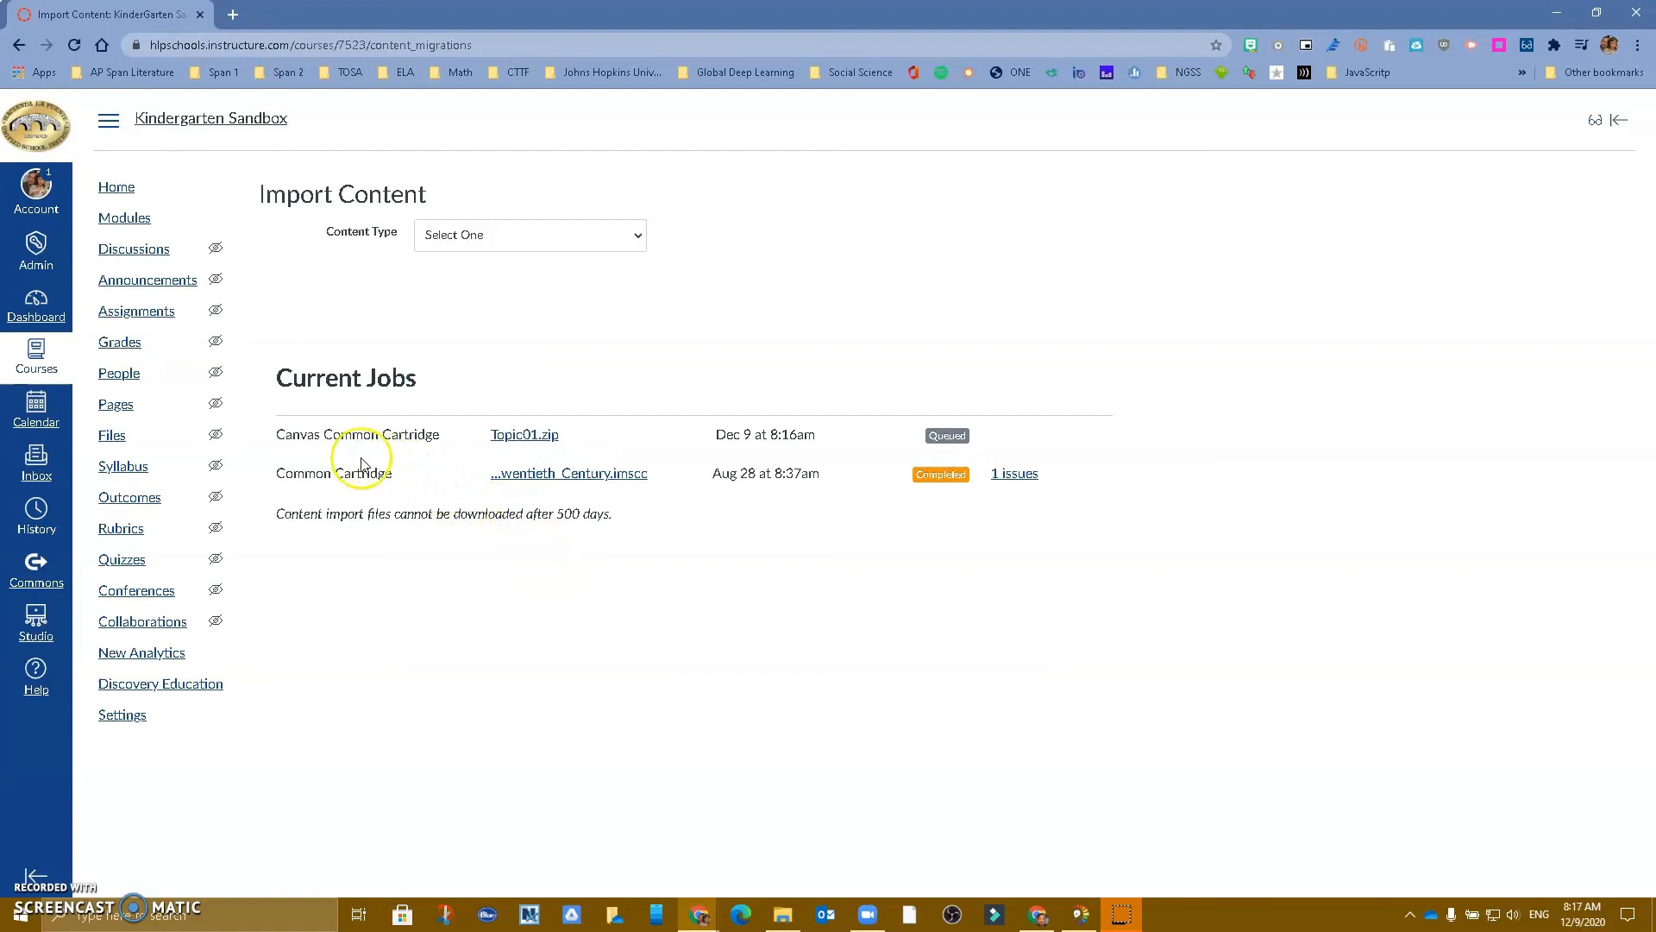
{"action": "mouse_move", "coordinate": [668, 454]}
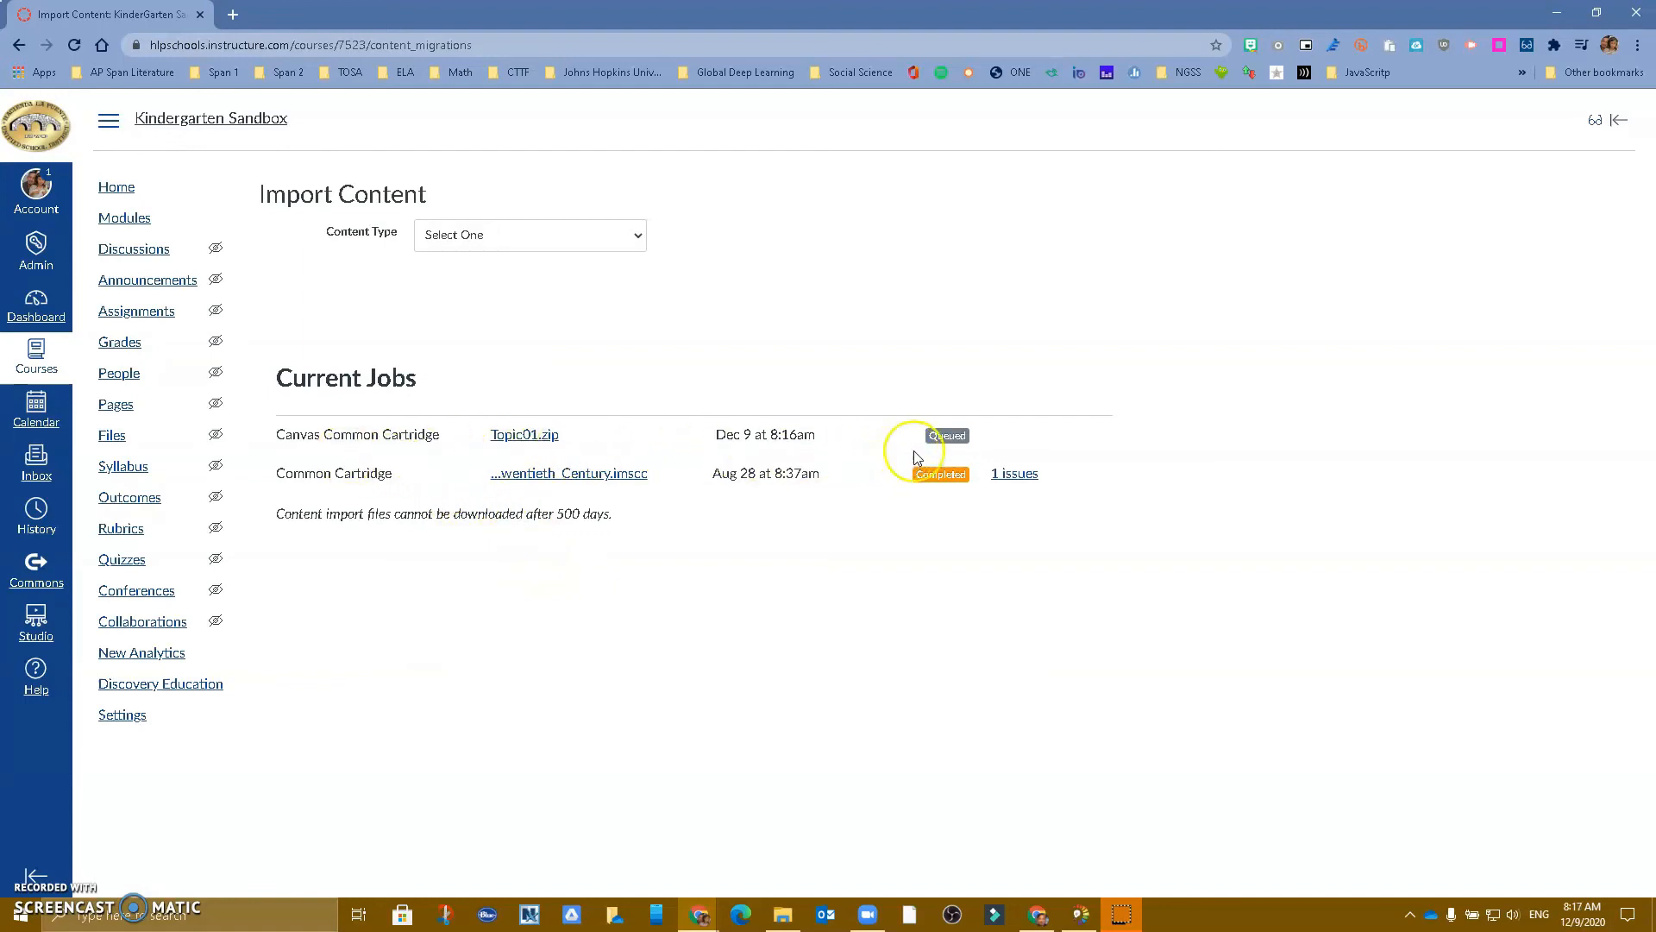
{"action": "mouse_move", "coordinate": [996, 904]}
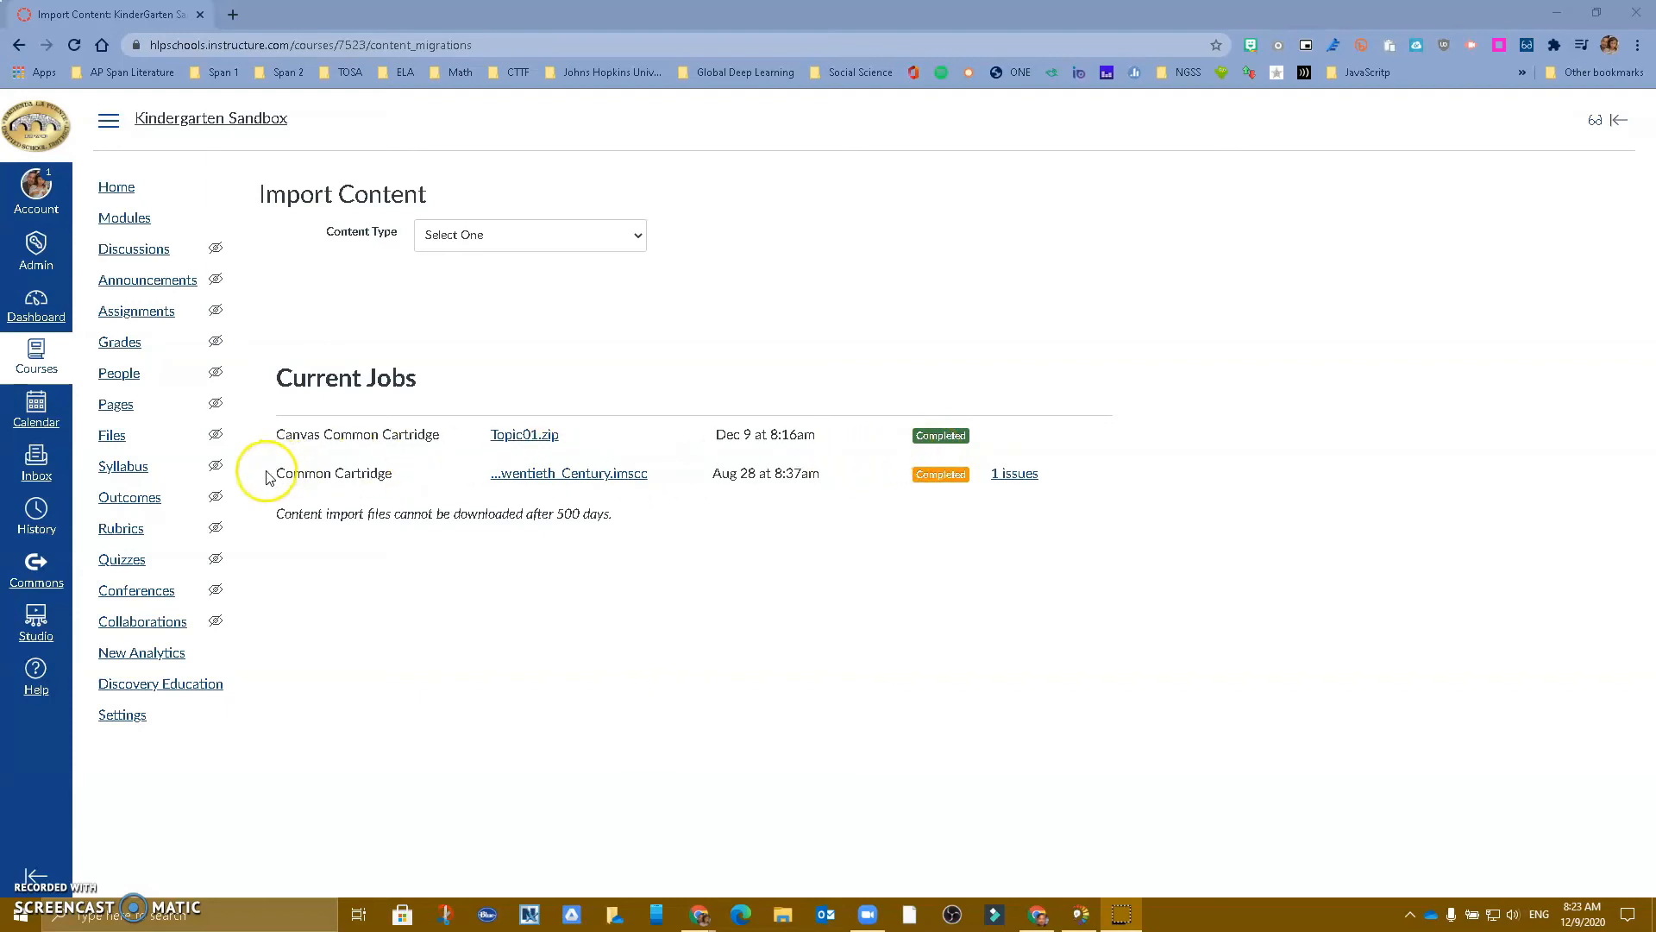
- From Quizzes, go to Manage Question Banks and open the 25-question Ricardo bank
{"action": "left_click", "coordinate": [122, 559]}
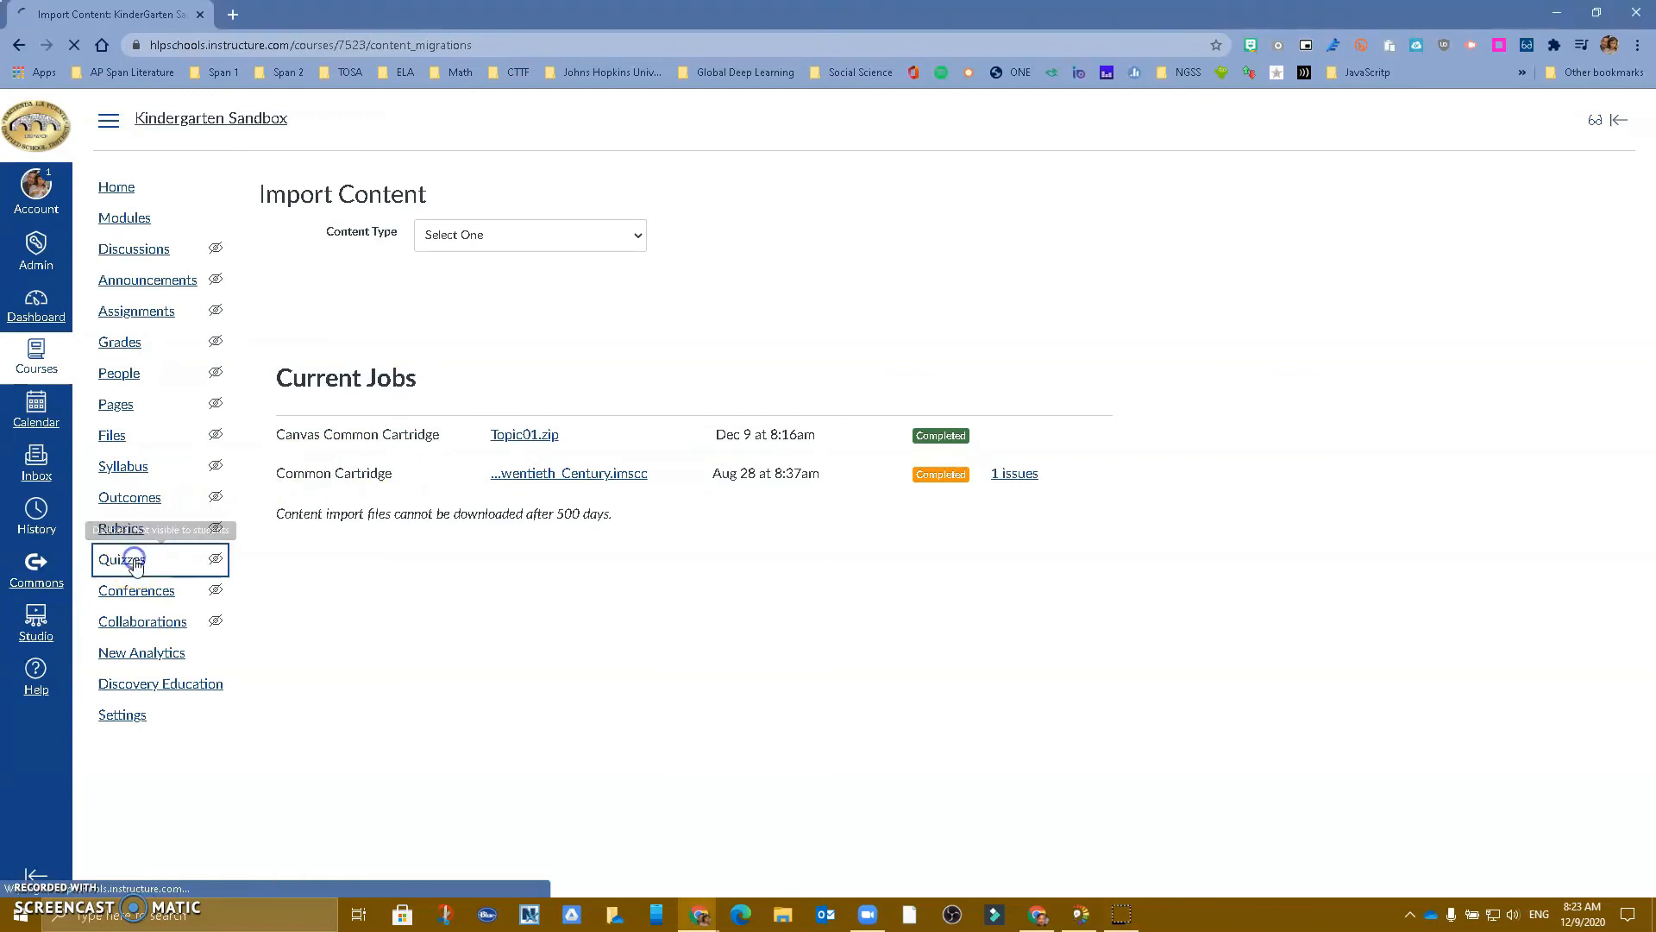
{"action": "left_click", "coordinate": [121, 559]}
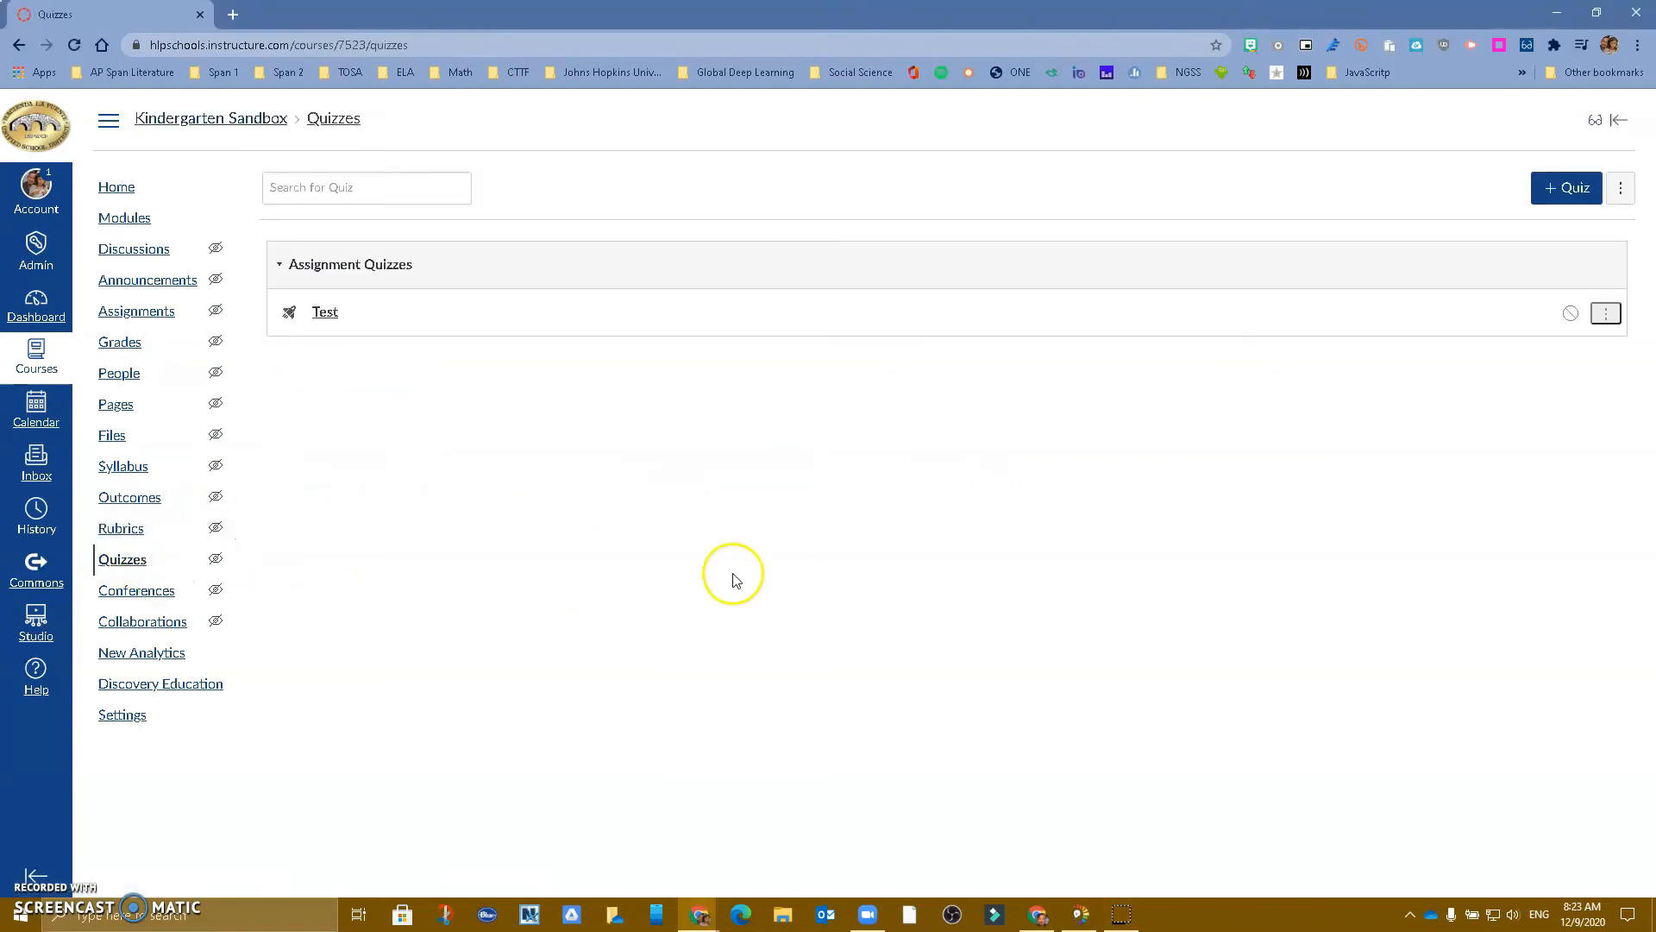
{"action": "mouse_move", "coordinate": [1427, 237]}
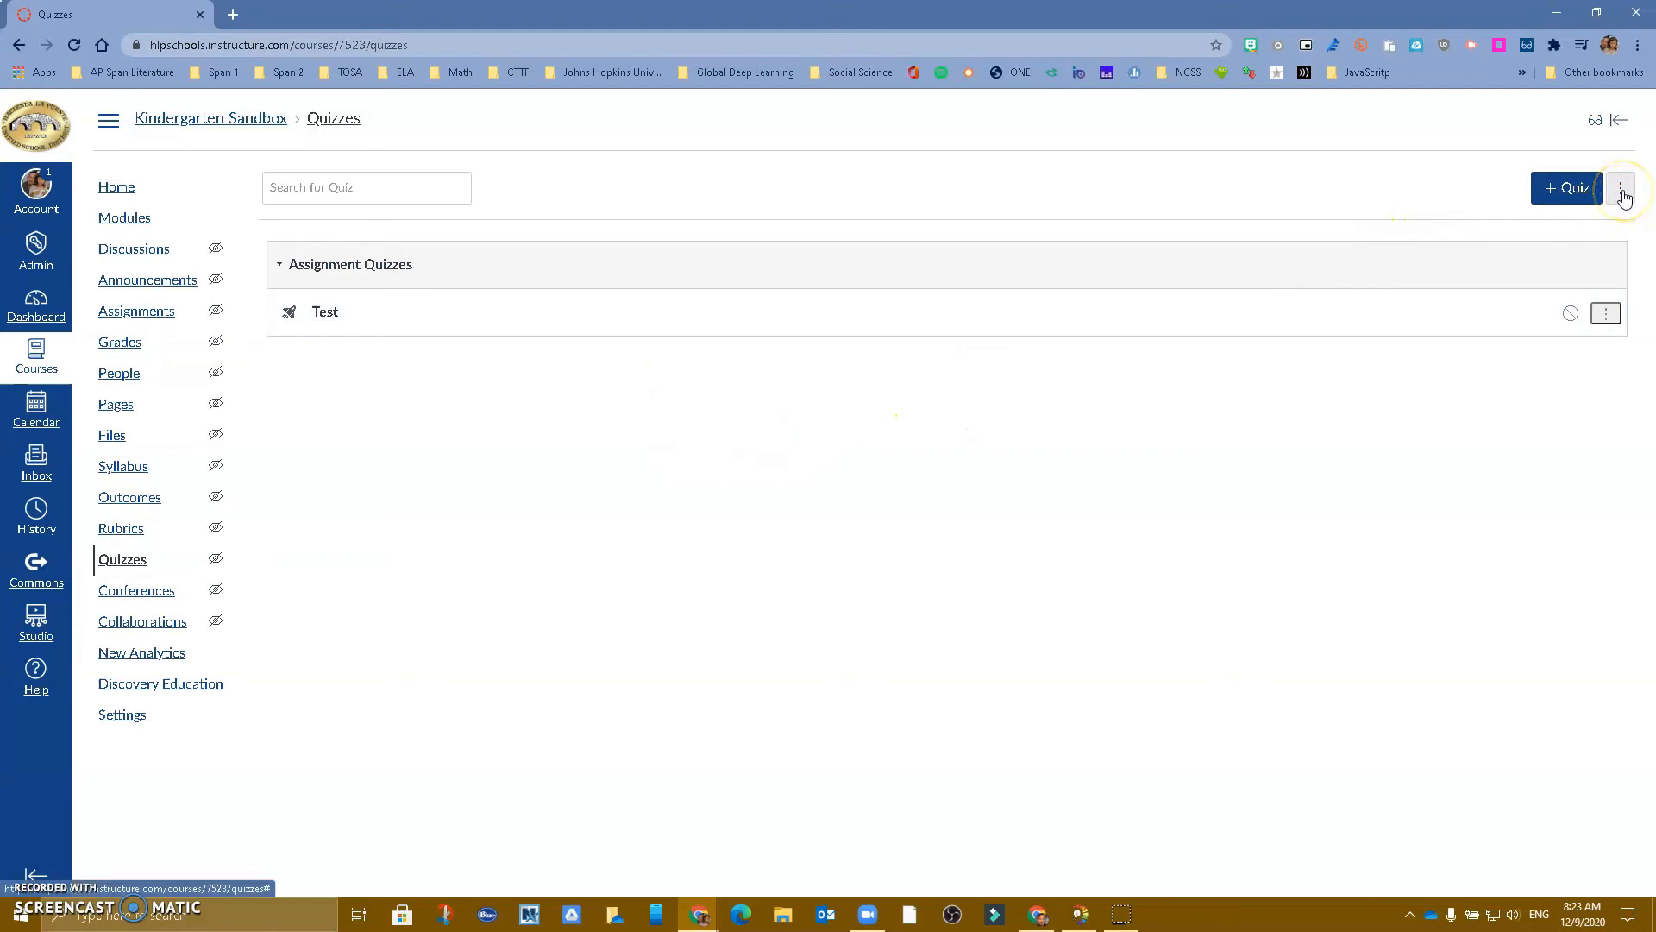
{"action": "left_click", "coordinate": [1624, 188]}
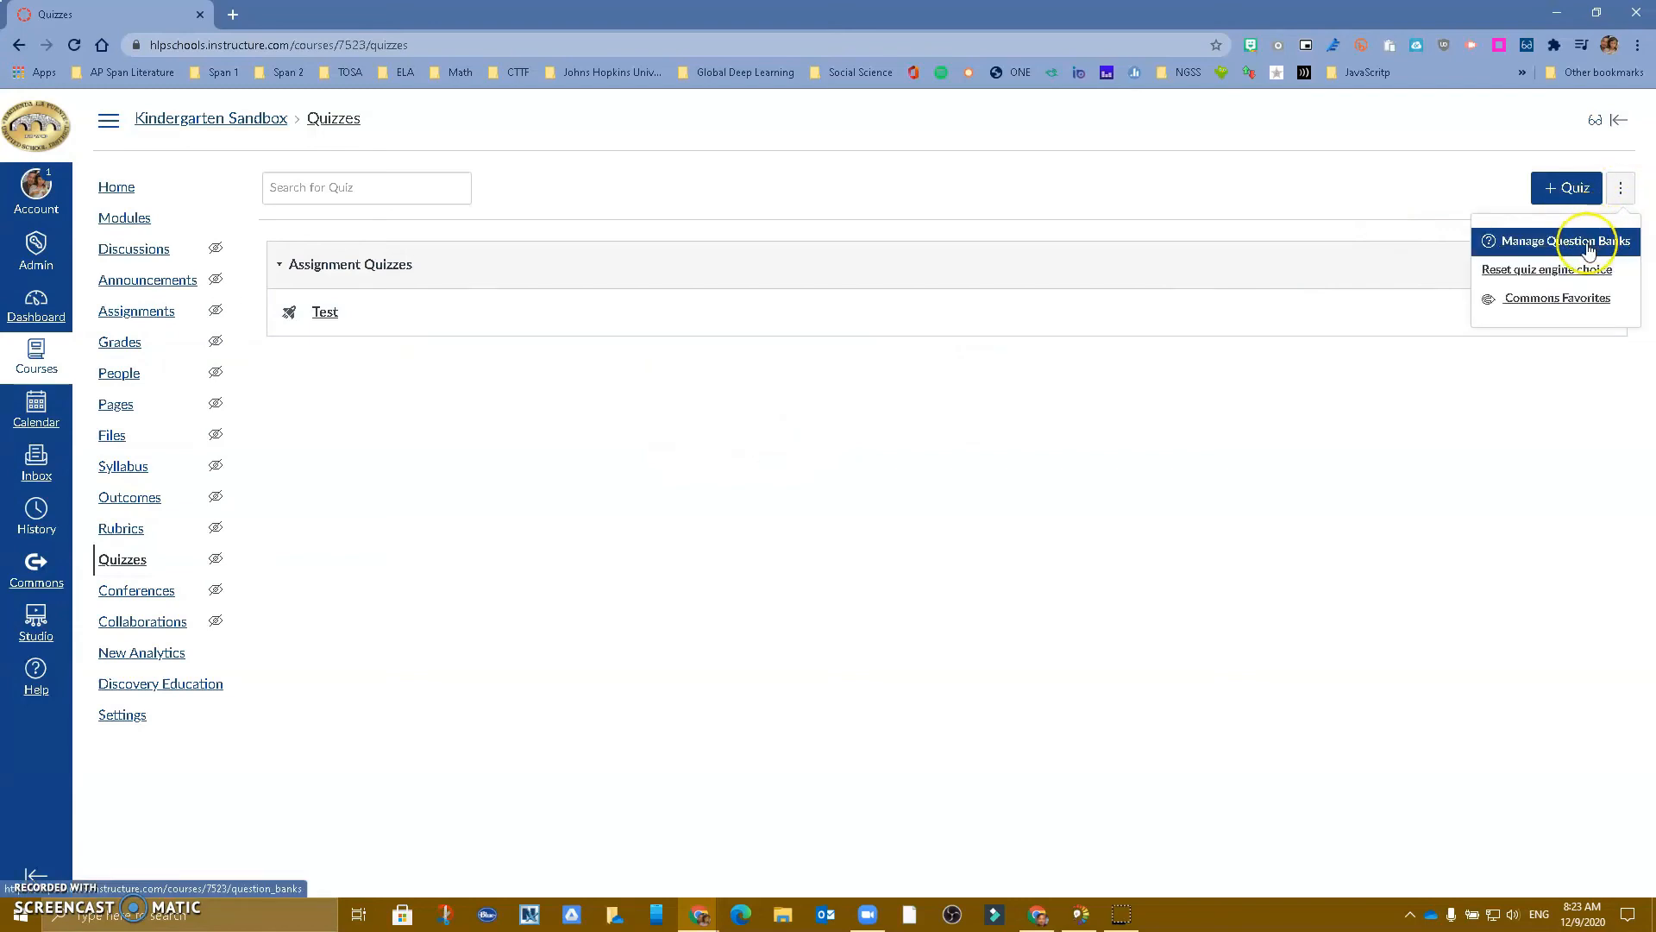
{"action": "left_click", "coordinate": [1564, 240]}
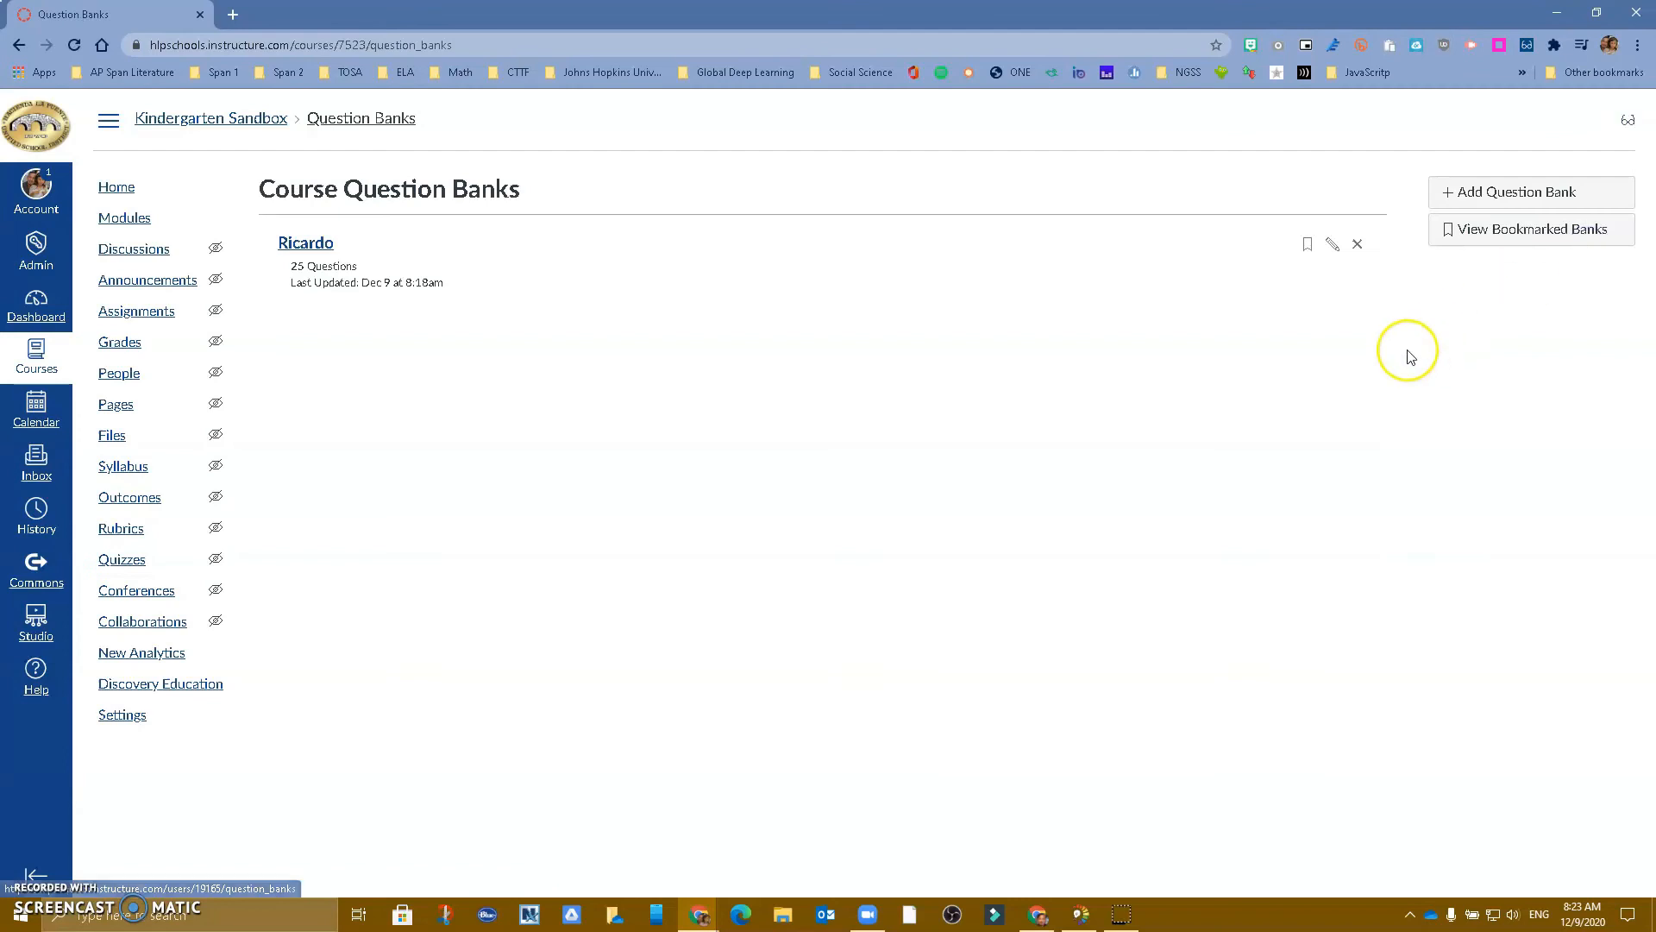
{"action": "mouse_move", "coordinate": [305, 243]}
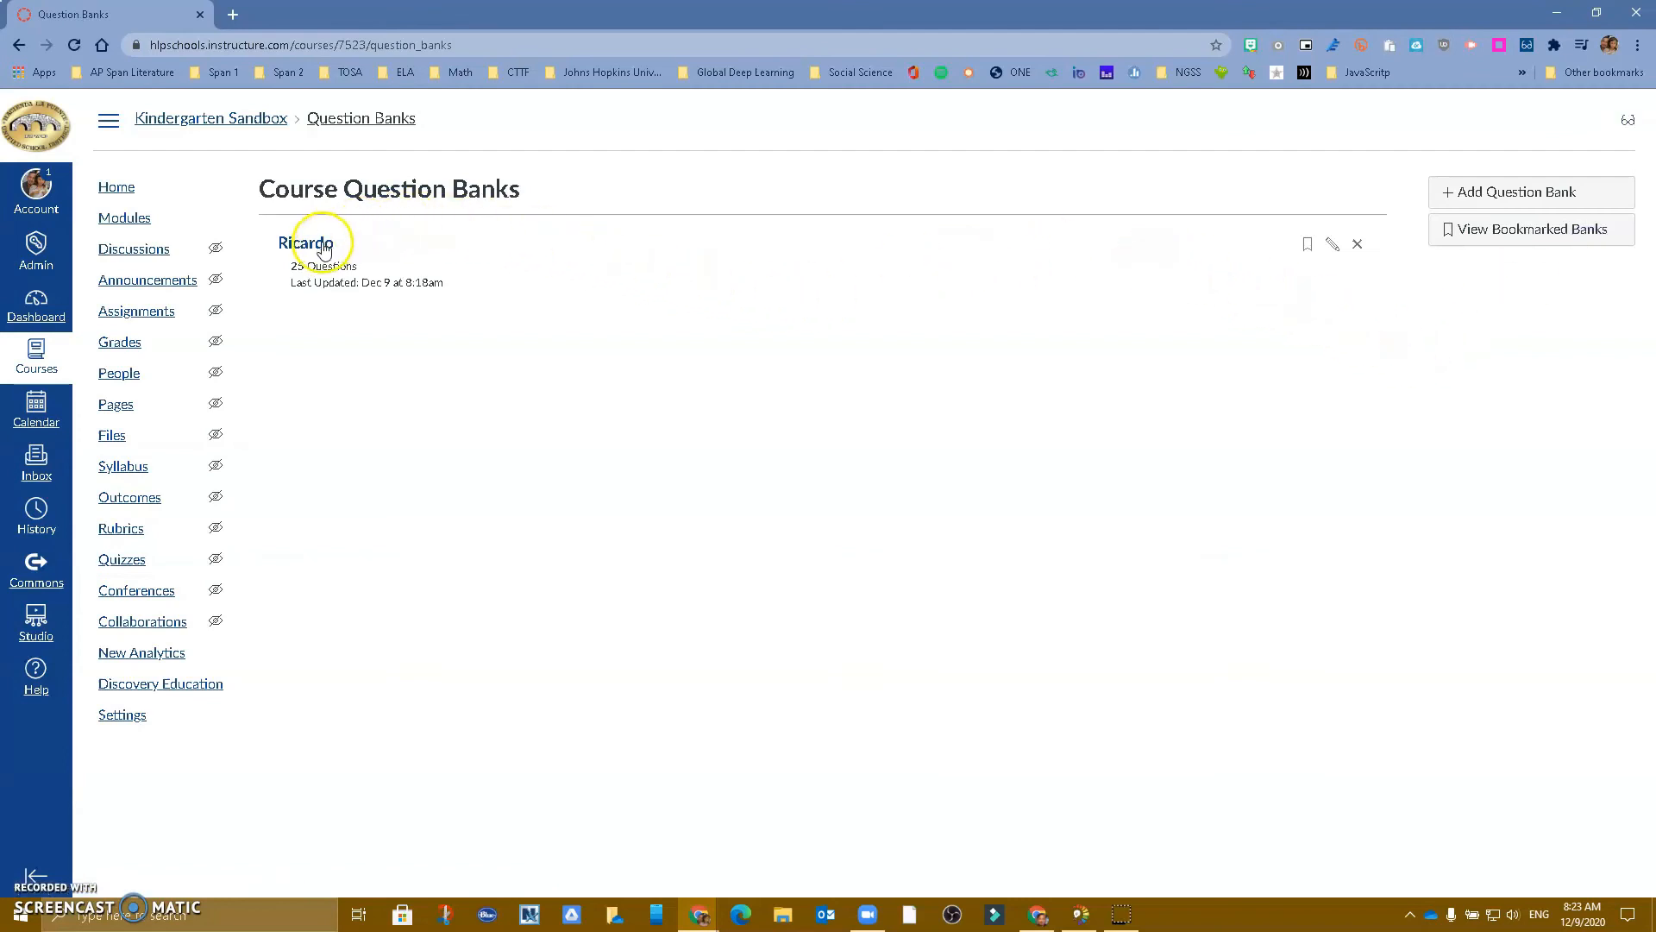
{"action": "left_click", "coordinate": [305, 245]}
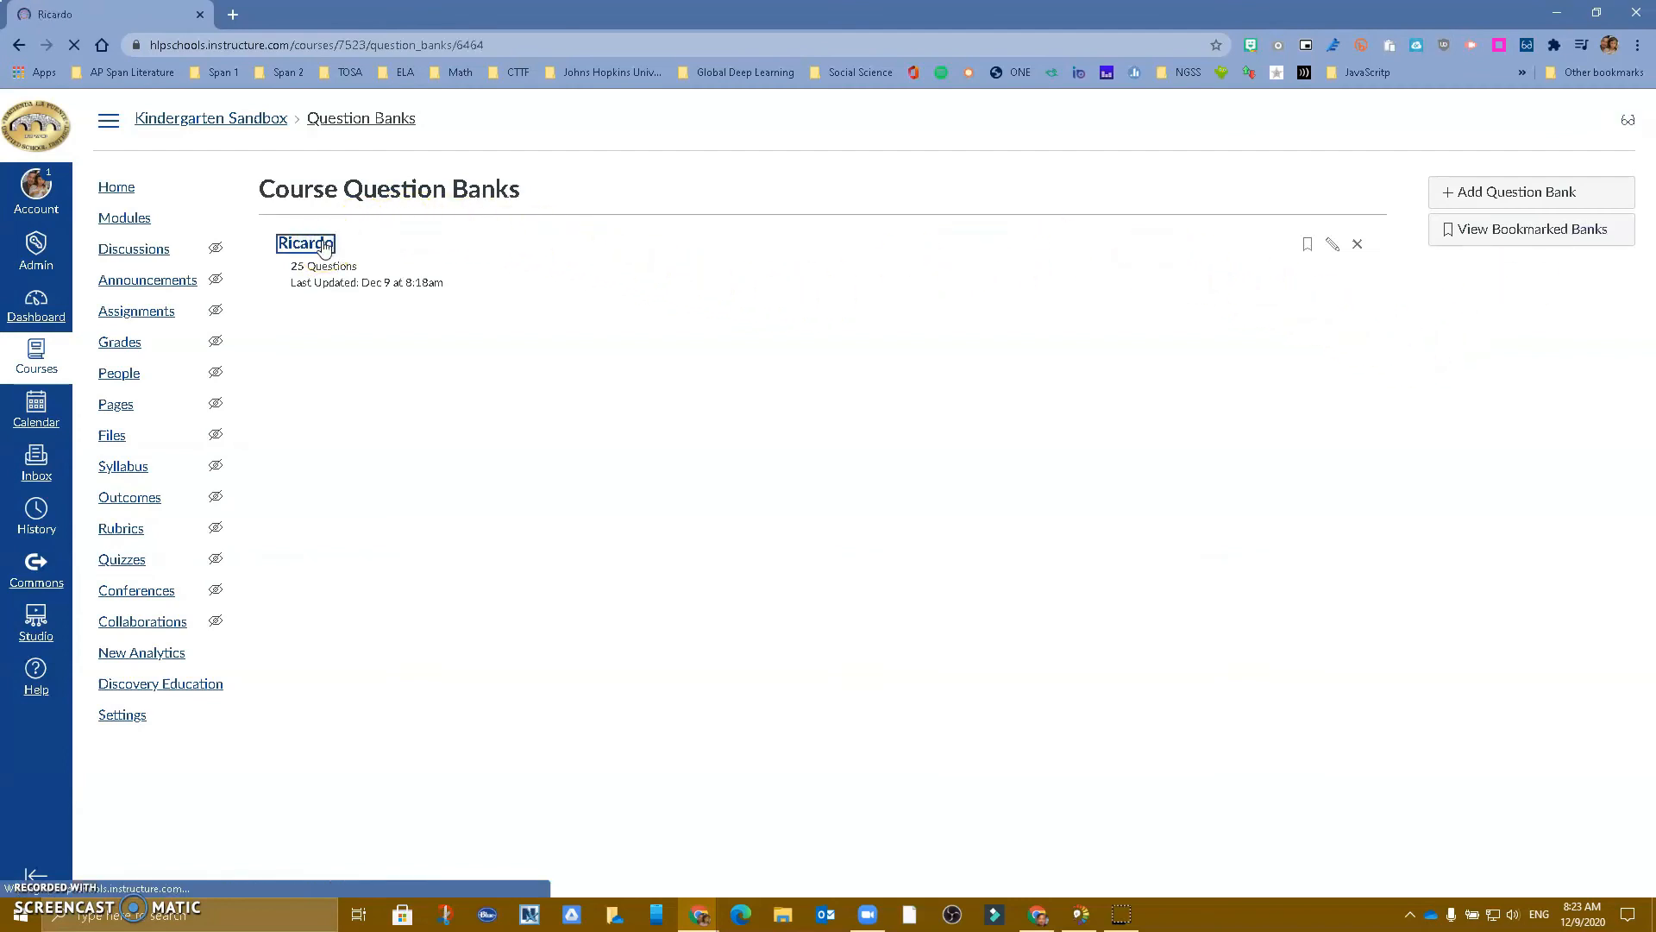
- Scroll through the Ricardo bank's world history questions, checking the charts and images
{"action": "left_click", "coordinate": [305, 244]}
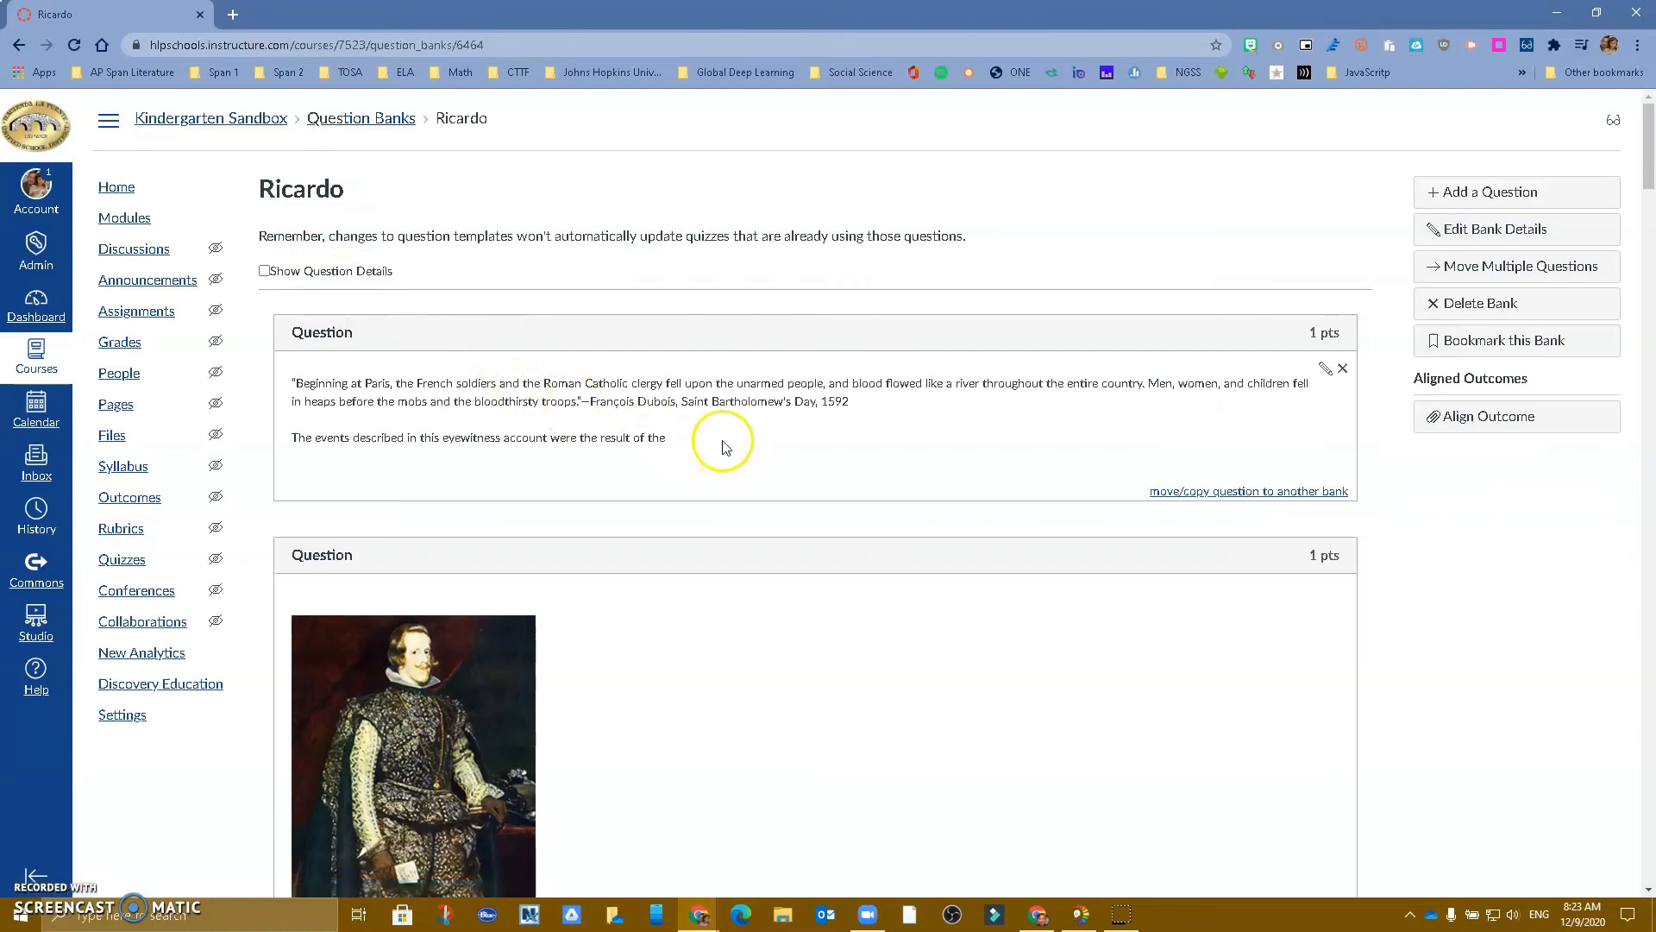
{"action": "scroll", "scroll_direction": "down", "scroll_amount": 3}
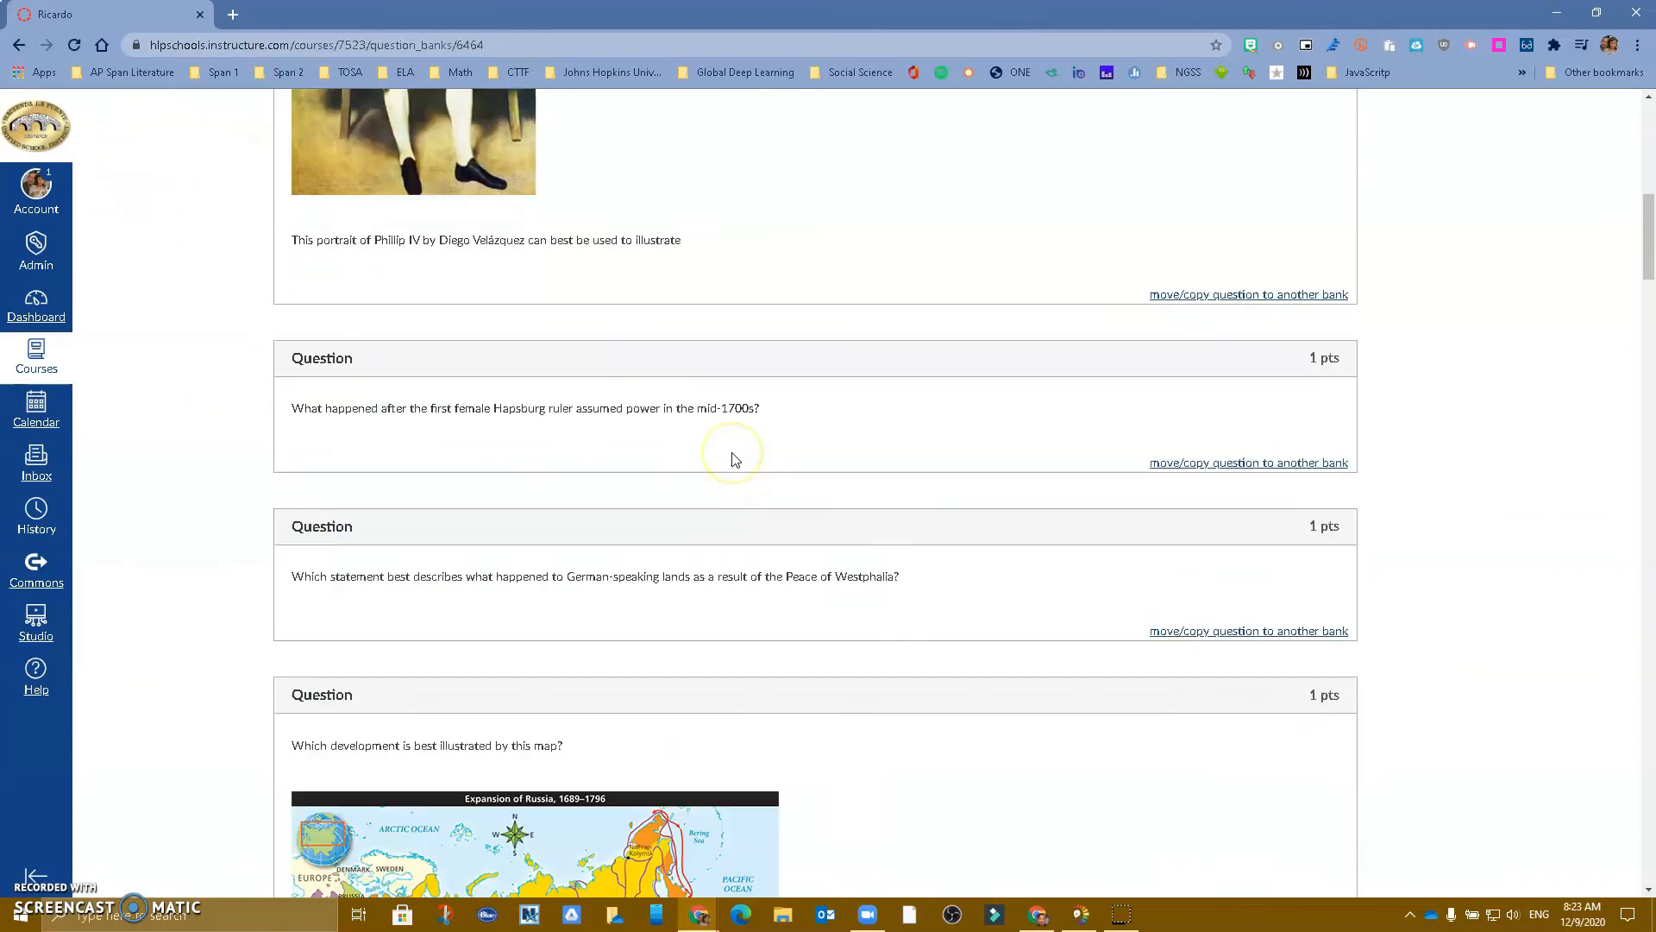
{"action": "scroll", "scroll_direction": "down", "scroll_amount": 3}
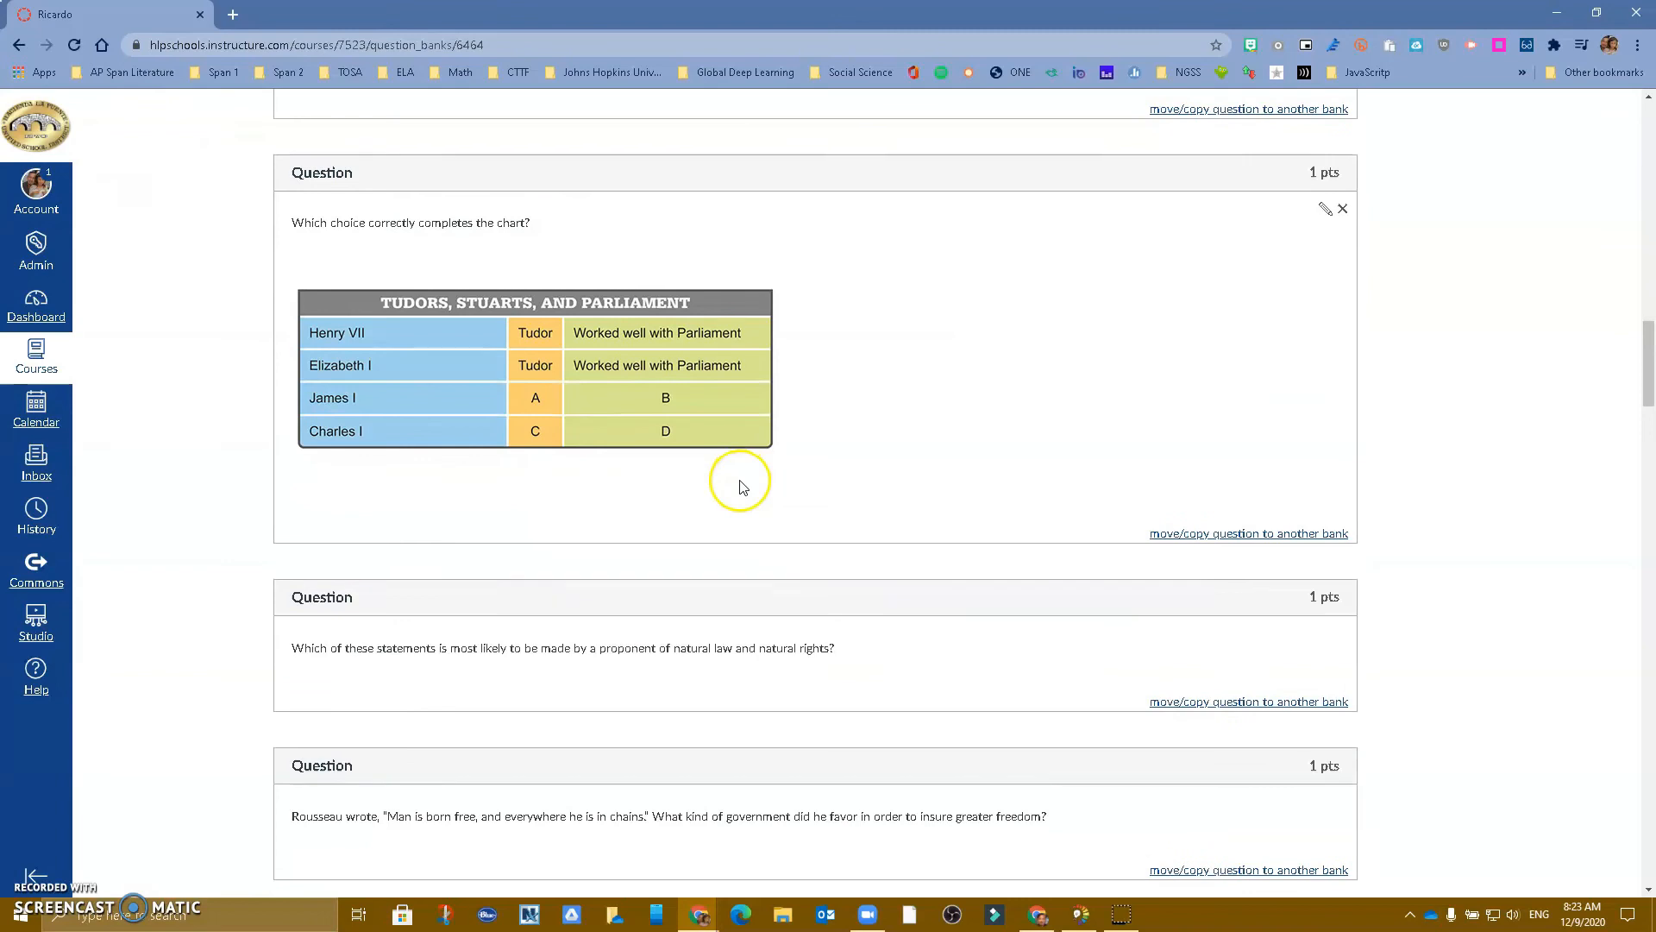
{"action": "scroll", "scroll_direction": "down", "scroll_amount": 3}
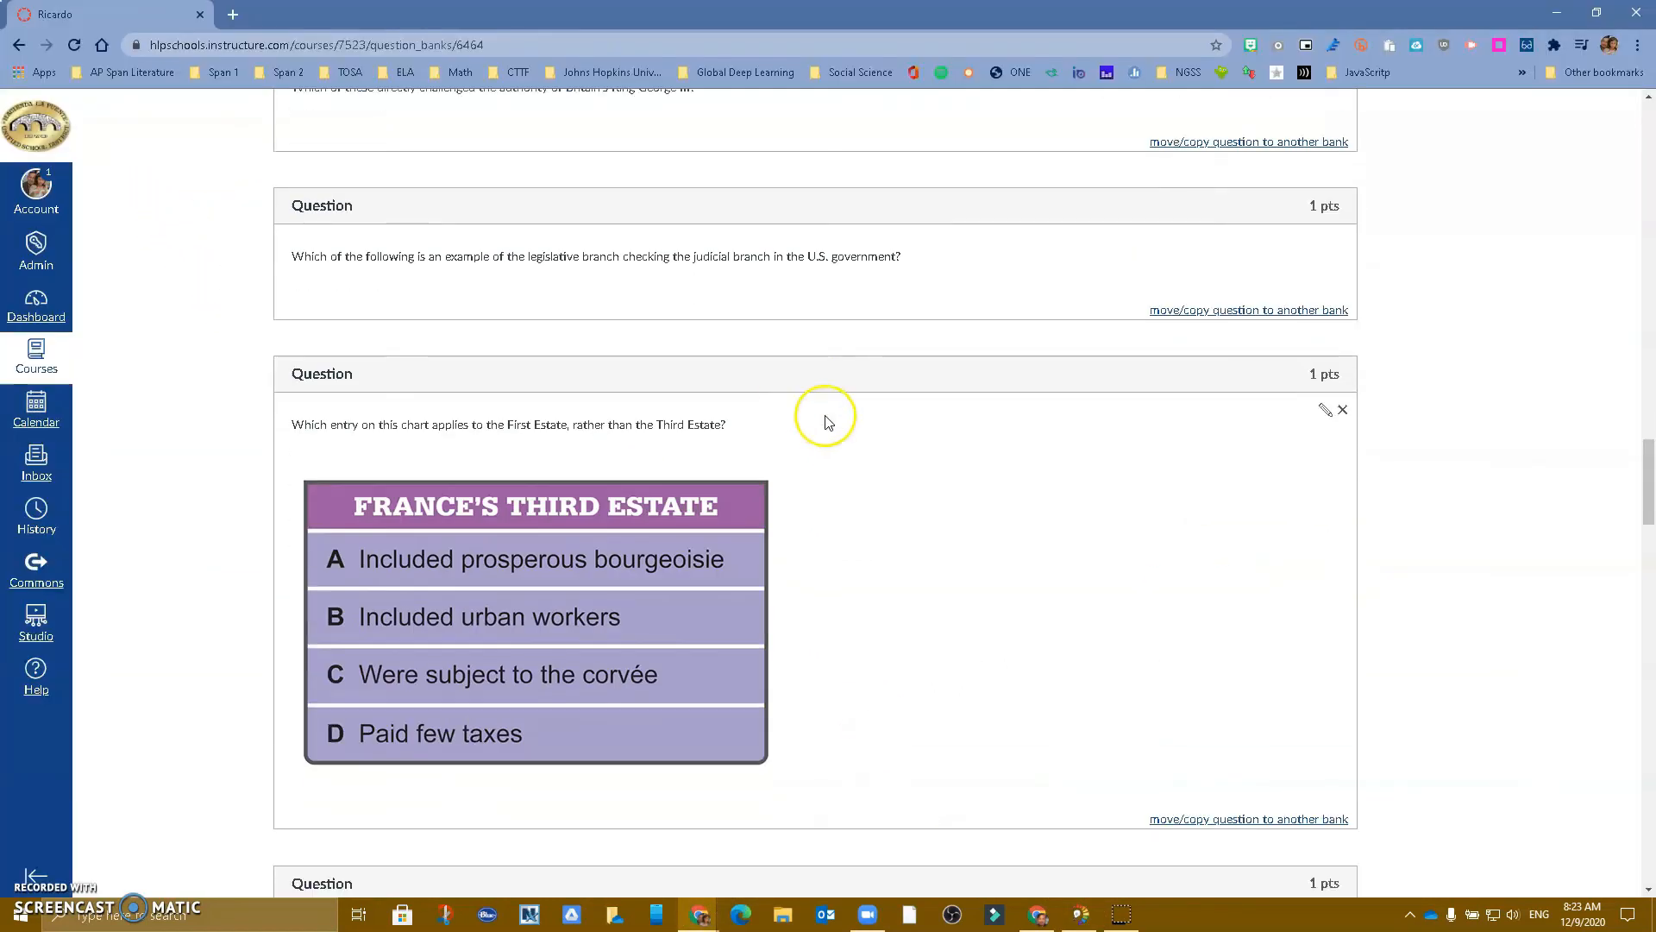
{"action": "scroll", "scroll_direction": "down", "scroll_amount": 3}
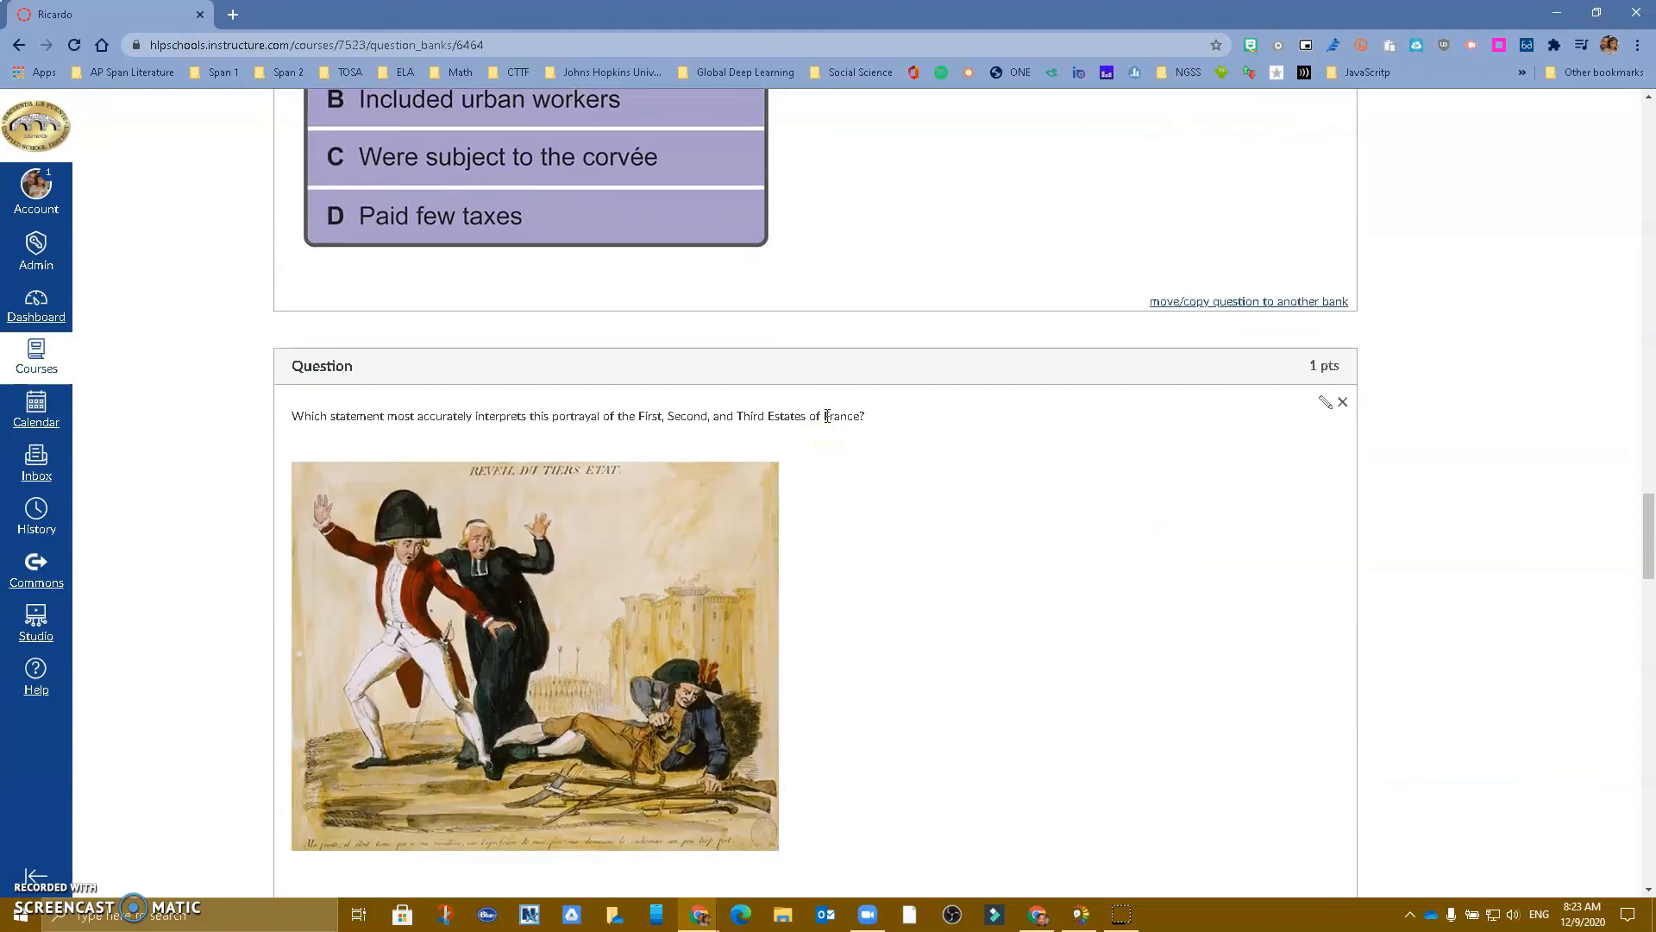
{"action": "scroll", "scroll_direction": "down", "scroll_amount": 3}
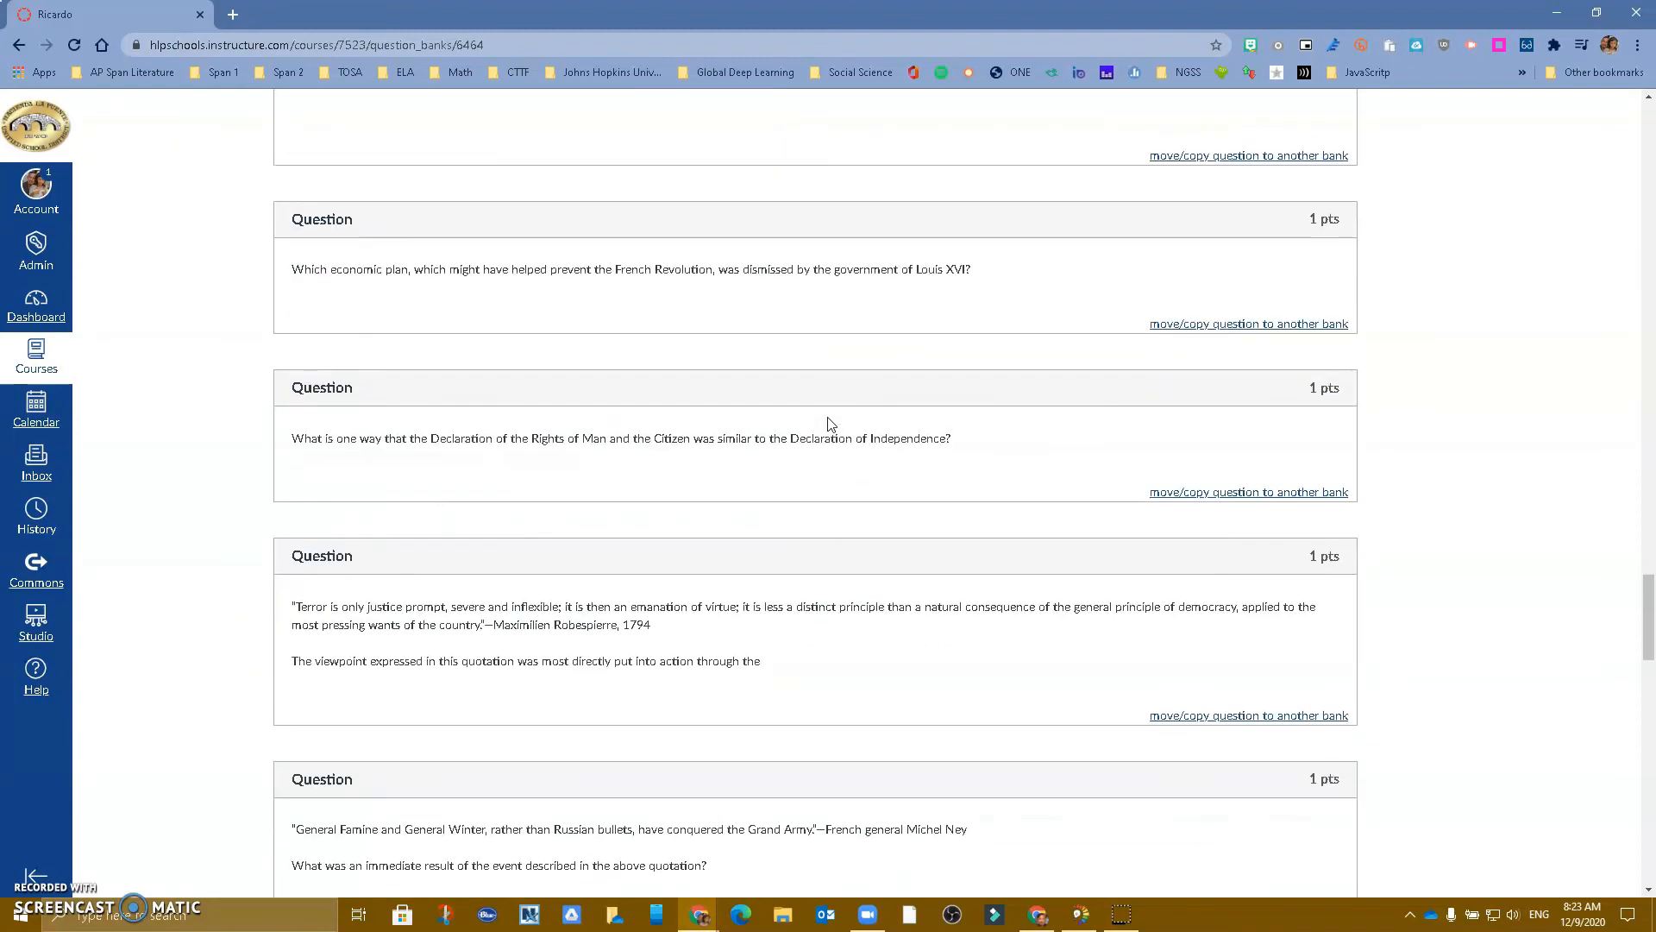
{"action": "scroll", "scroll_direction": "down", "scroll_amount": 3}
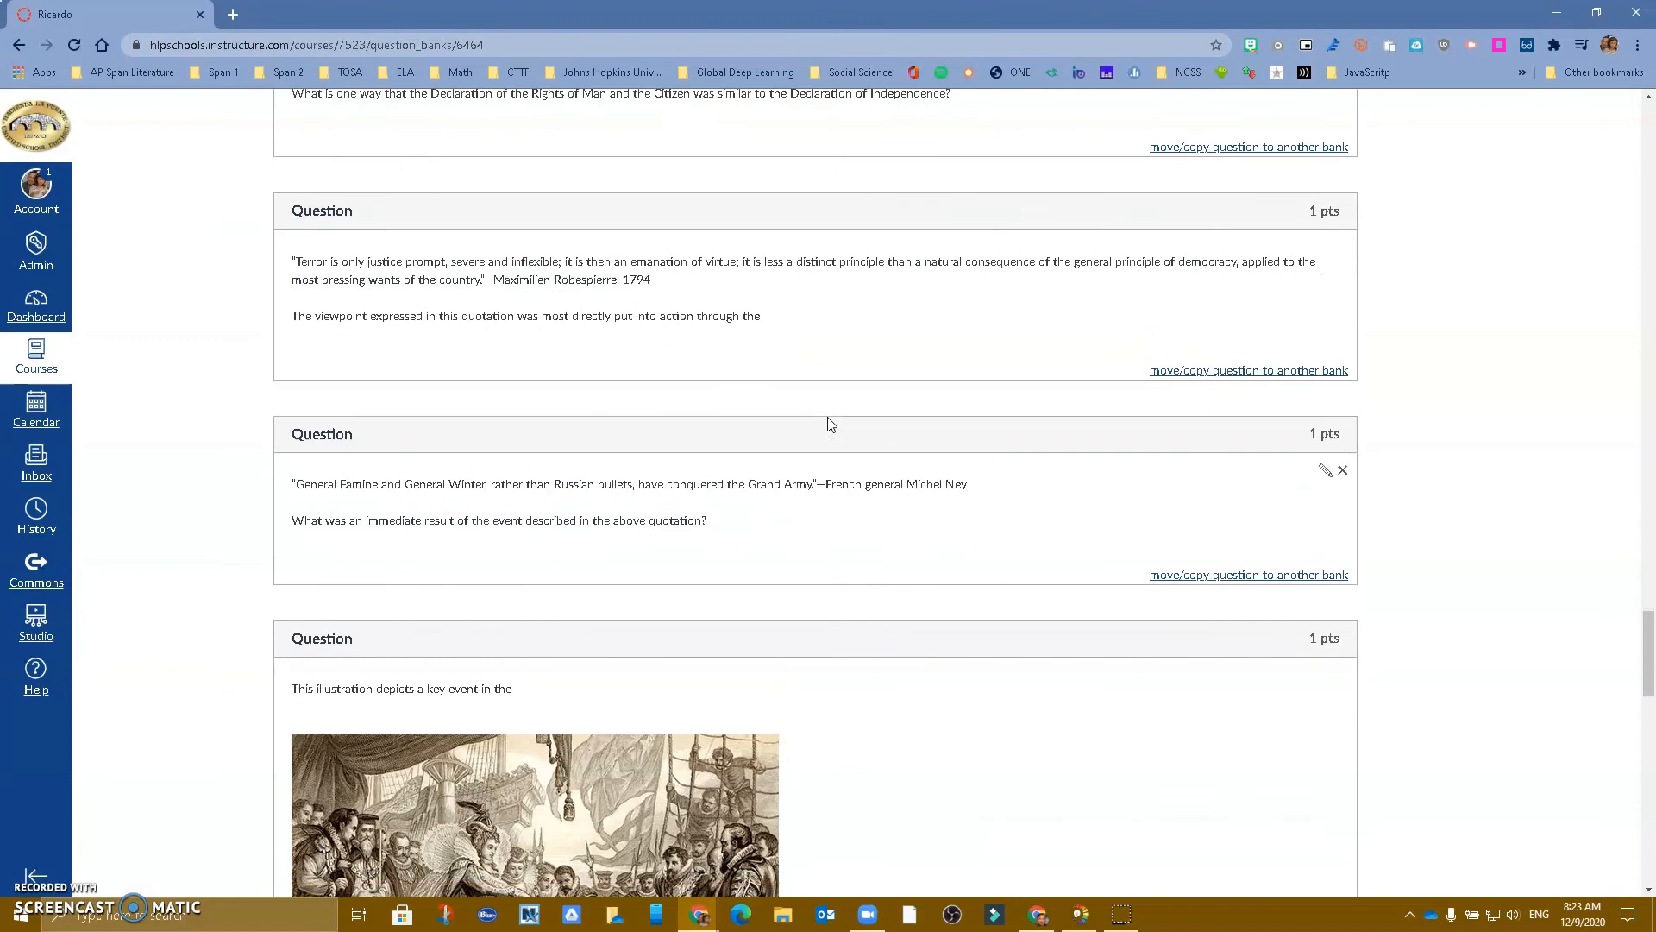
{"action": "scroll", "scroll_direction": "down", "scroll_amount": 3}
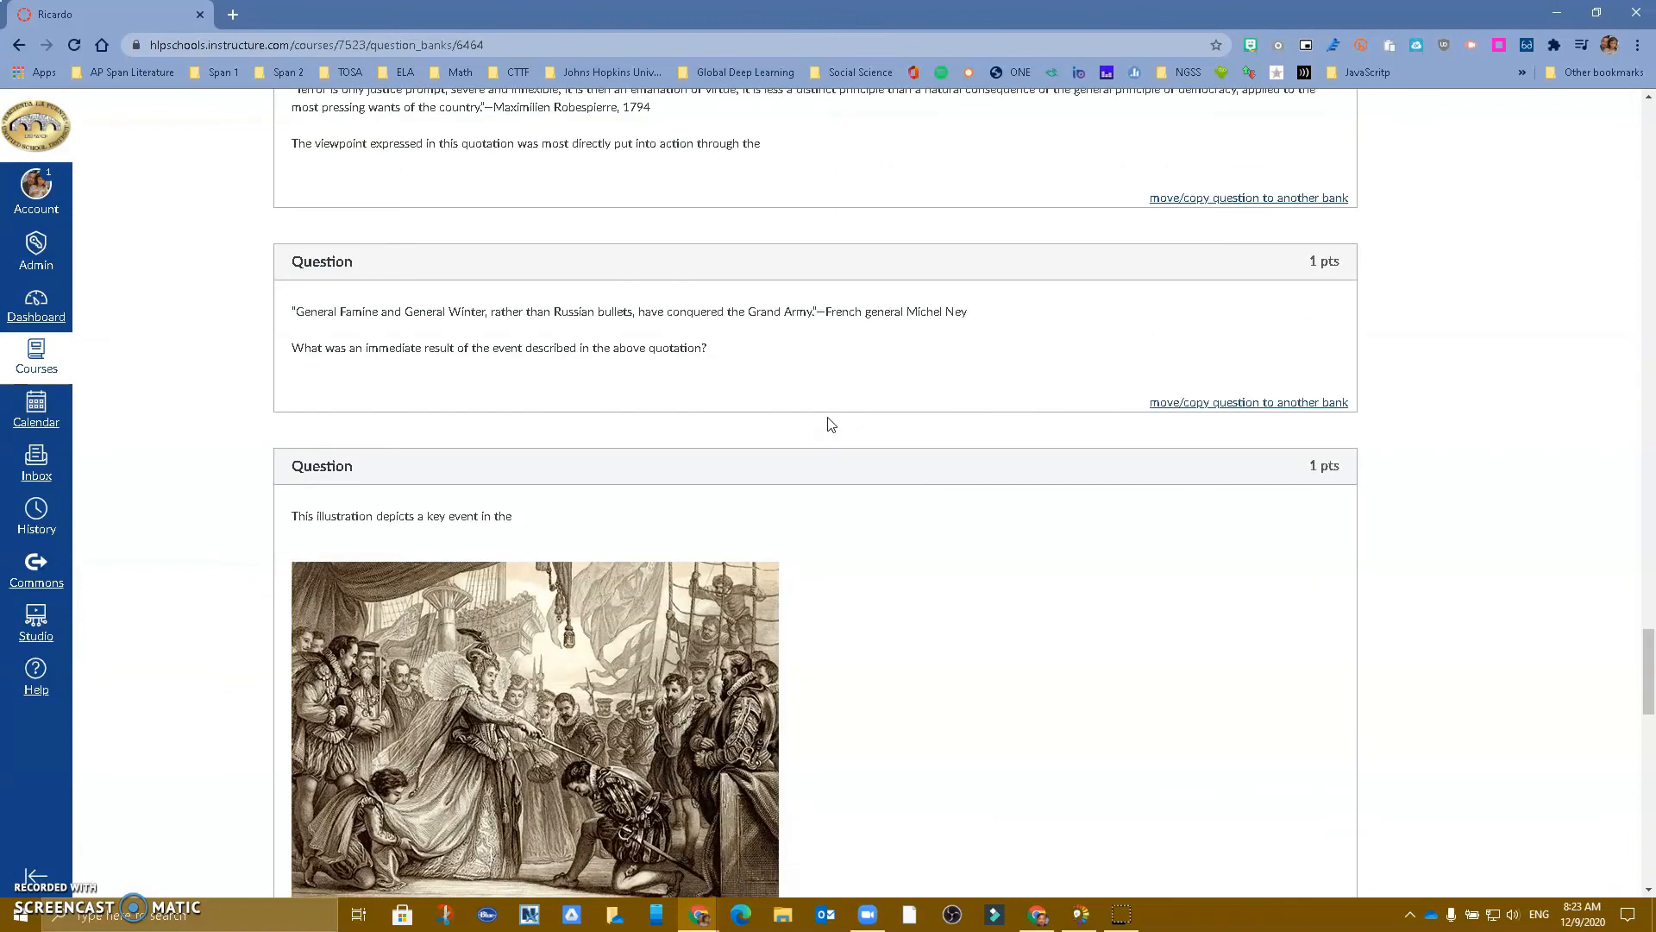
{"action": "scroll", "scroll_direction": "down", "scroll_amount": 3}
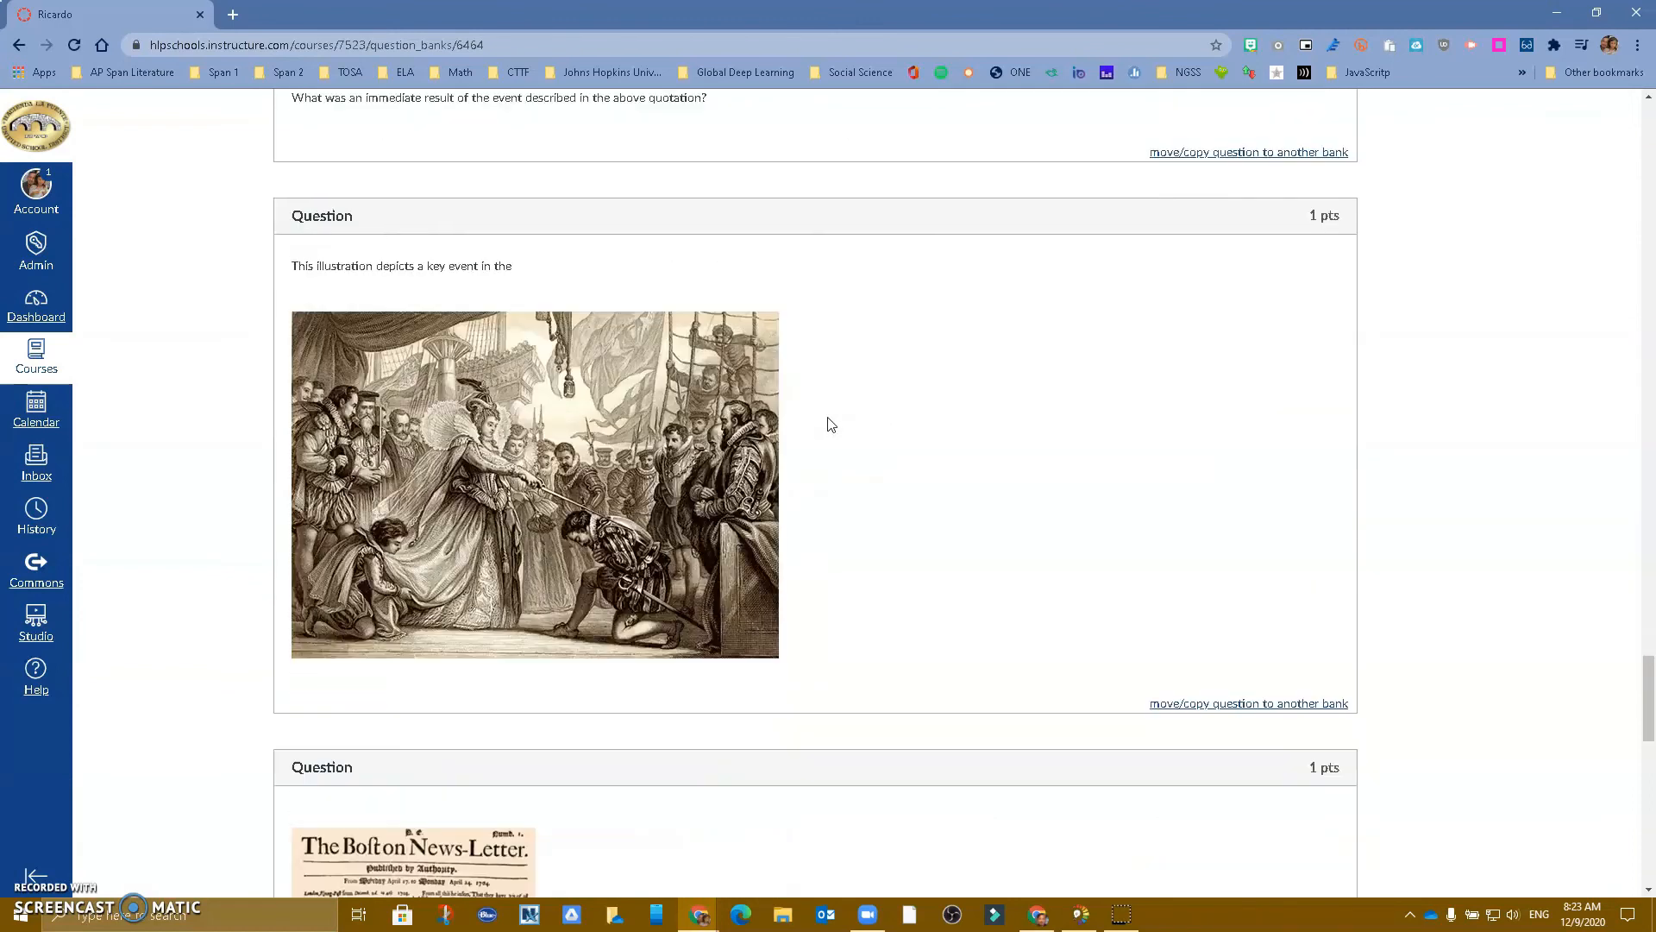